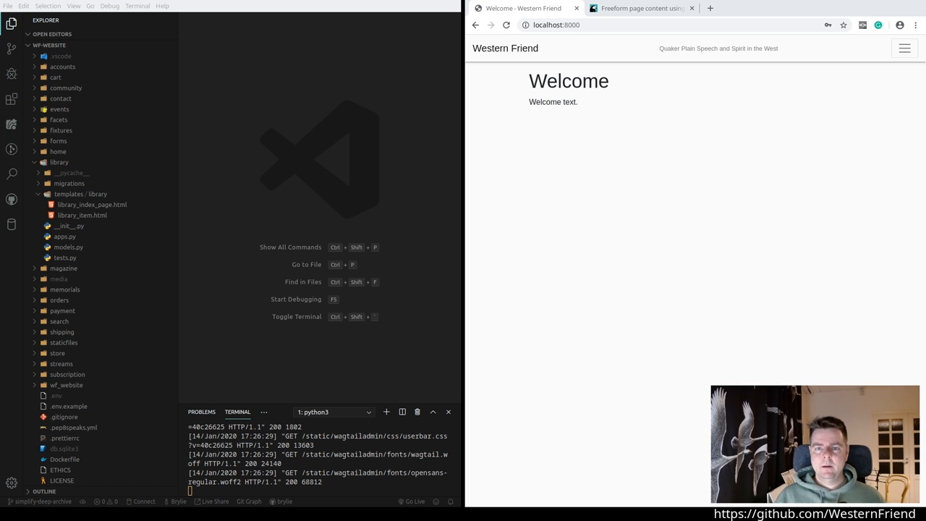
{"action": "mouse_move", "coordinate": [790, 90]}
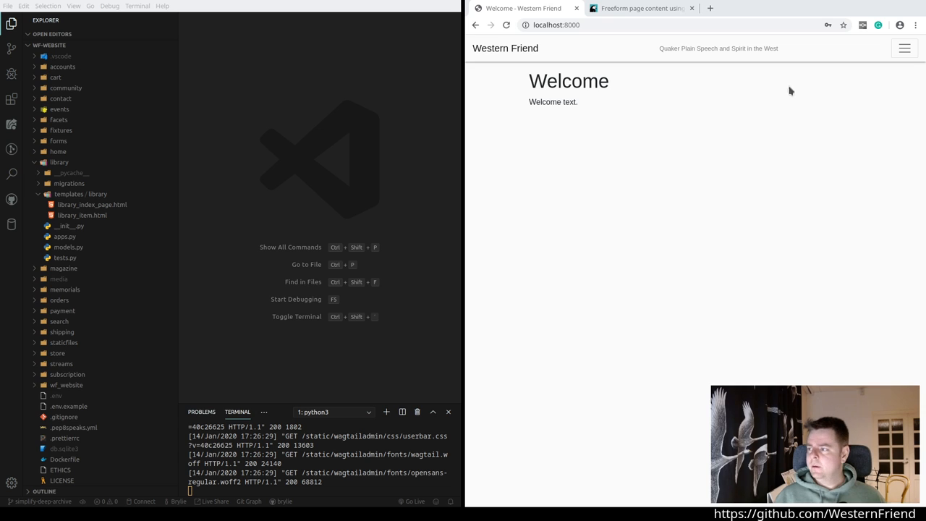
{"action": "mouse_move", "coordinate": [694, 278]}
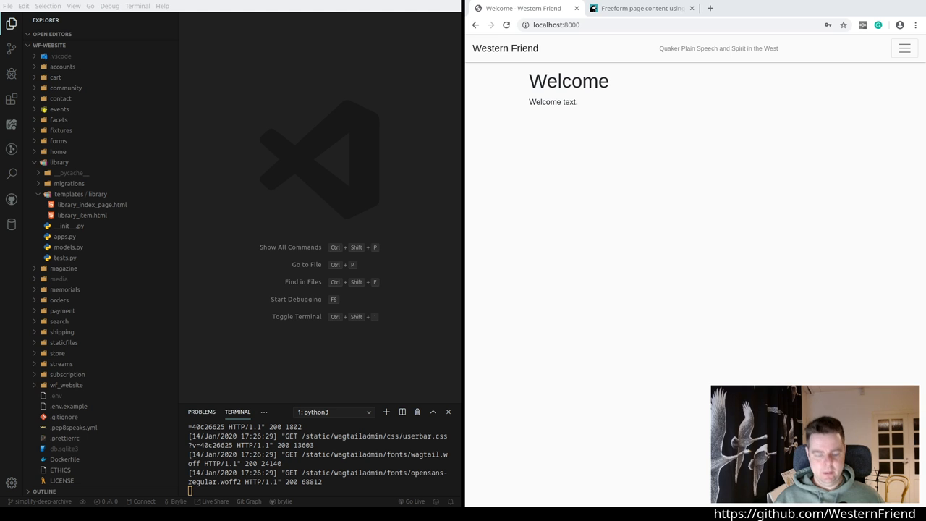
Step: On the live westernfriend.org site, go to the Magazine page and down to the Deep Archive listing
{"action": "left_click", "coordinate": [825, 9]}
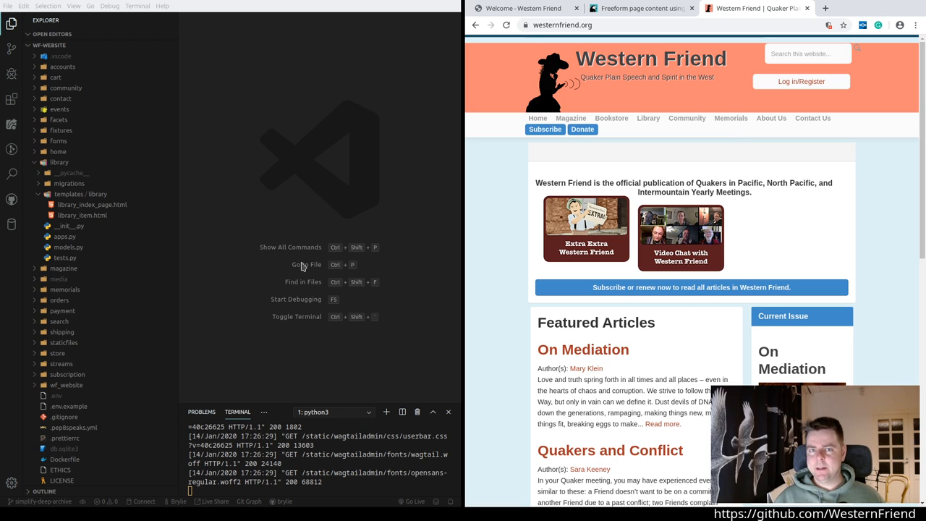
{"action": "mouse_move", "coordinate": [547, 263]}
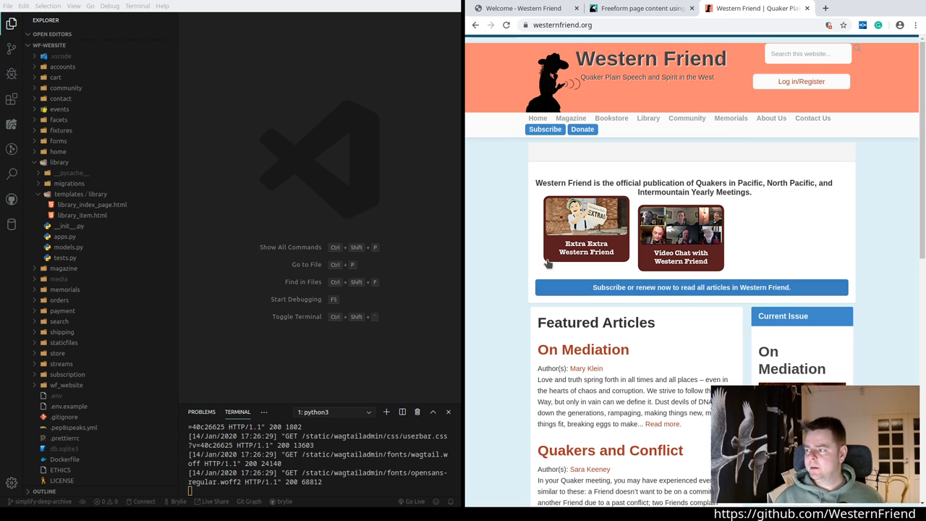
{"action": "mouse_move", "coordinate": [327, 183]}
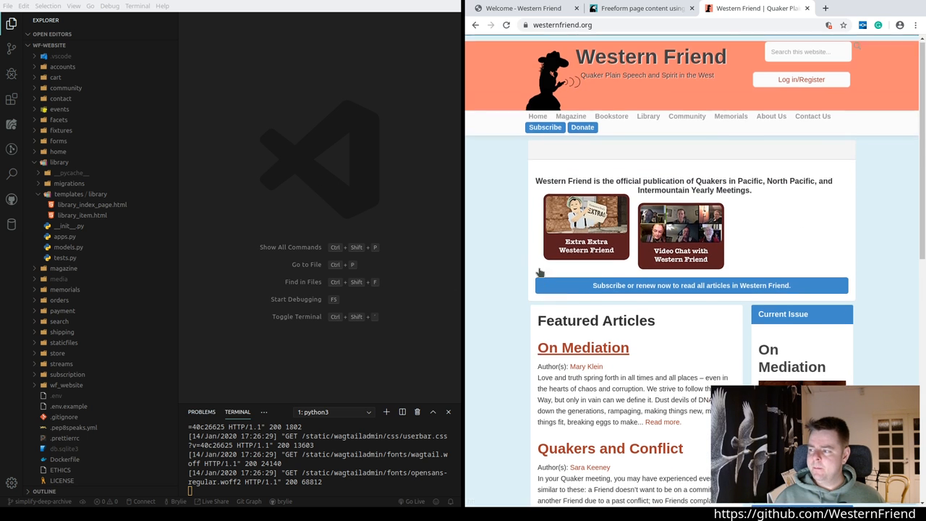
{"action": "left_click", "coordinate": [570, 116]}
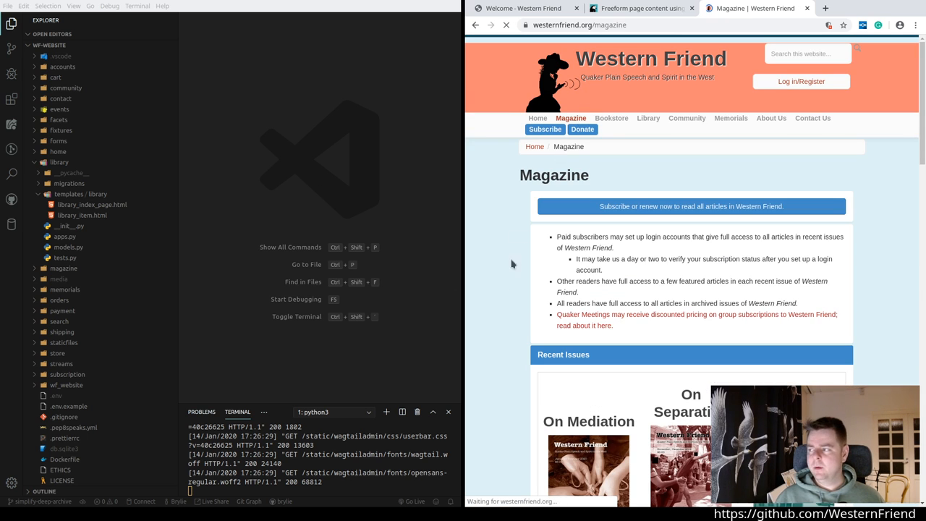
{"action": "scroll", "scroll_direction": "down", "scroll_amount": 3}
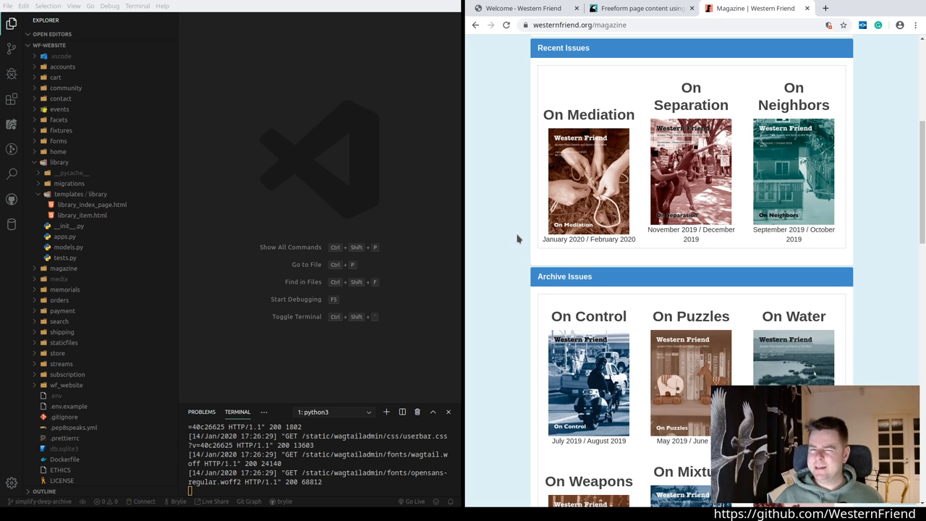
{"action": "mouse_move", "coordinate": [593, 147]}
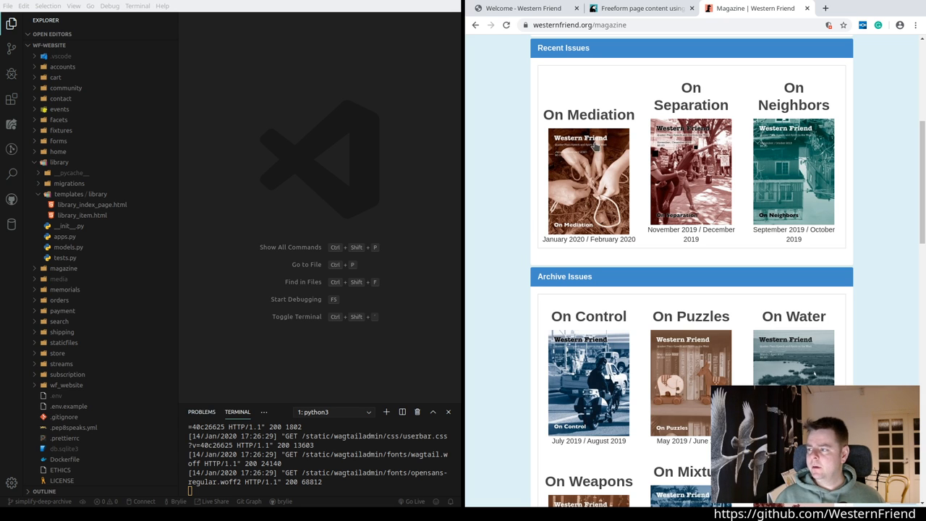
{"action": "scroll", "scroll_direction": "down", "scroll_amount": 3}
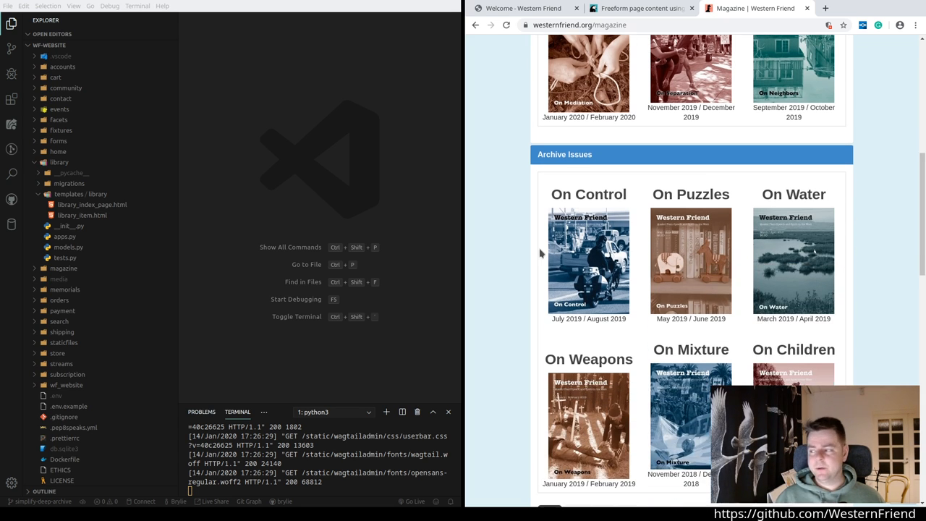
{"action": "scroll", "scroll_direction": "down", "scroll_amount": 3}
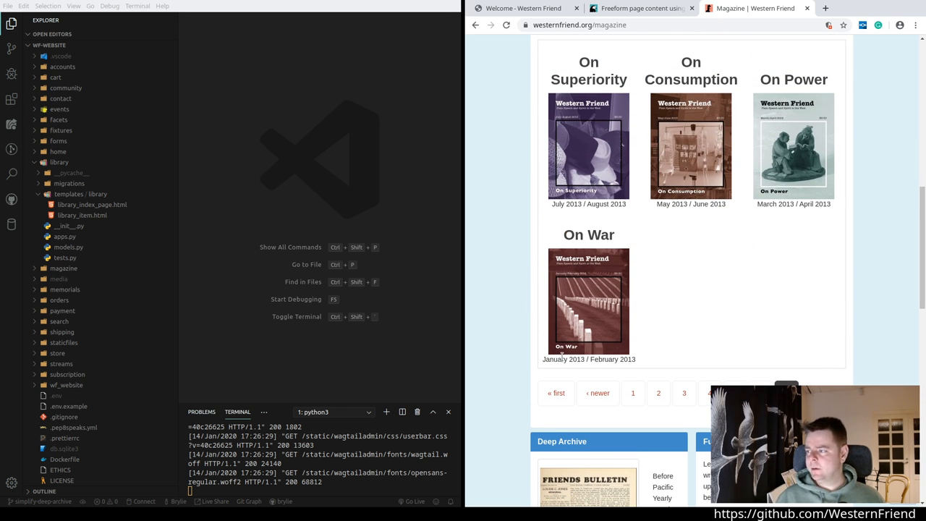
{"action": "scroll", "scroll_direction": "down", "scroll_amount": 3}
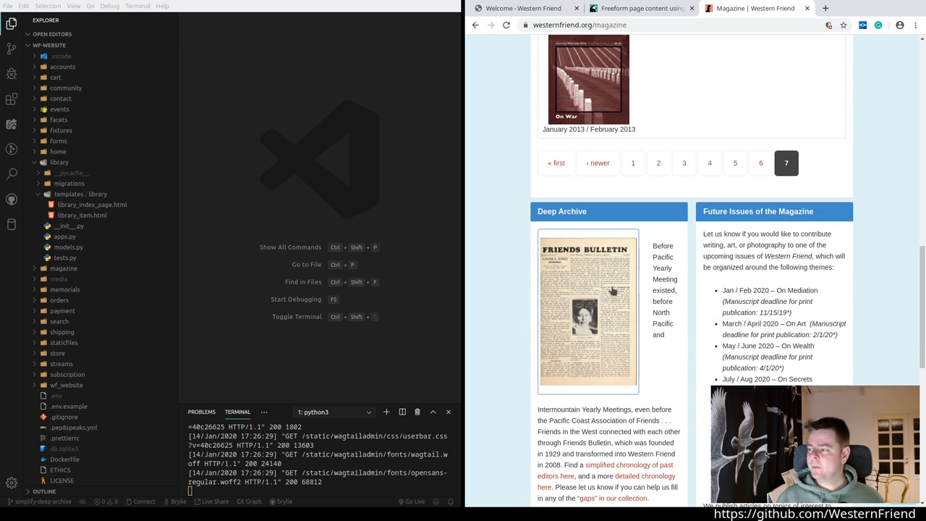
{"action": "mouse_move", "coordinate": [561, 259]}
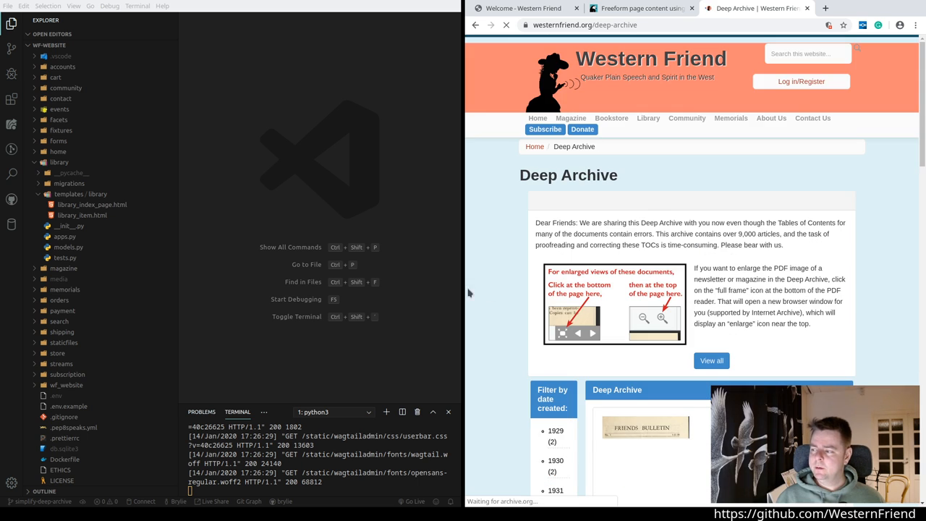
{"action": "scroll", "scroll_direction": "down", "scroll_amount": 3}
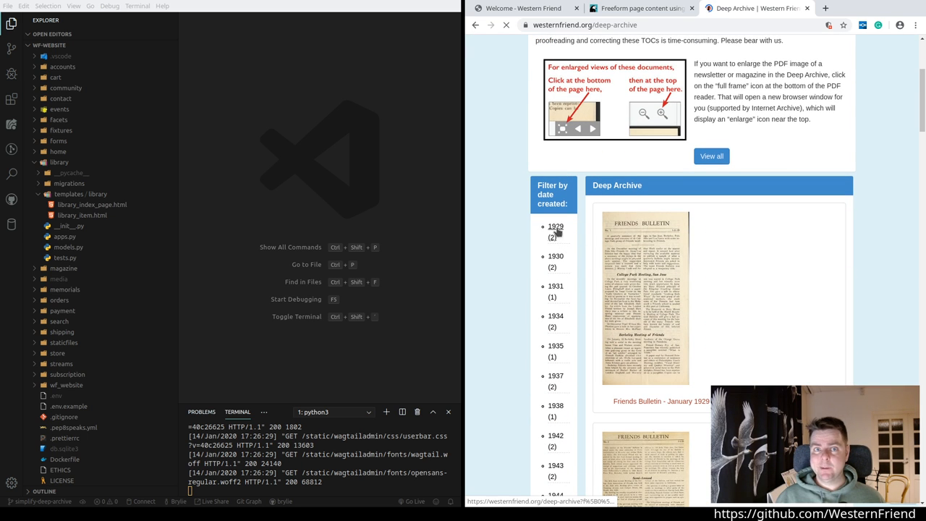
{"action": "scroll", "scroll_direction": "down", "scroll_amount": 3}
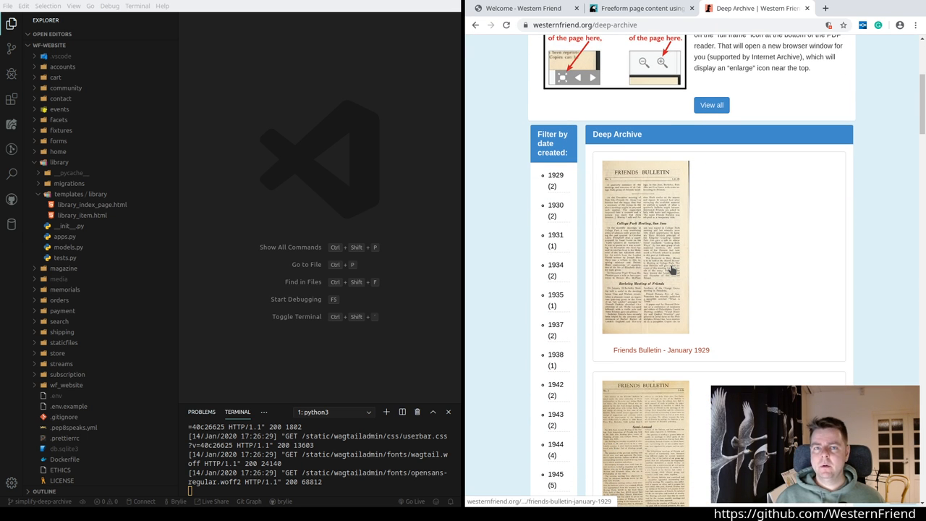
{"action": "mouse_move", "coordinate": [700, 322]}
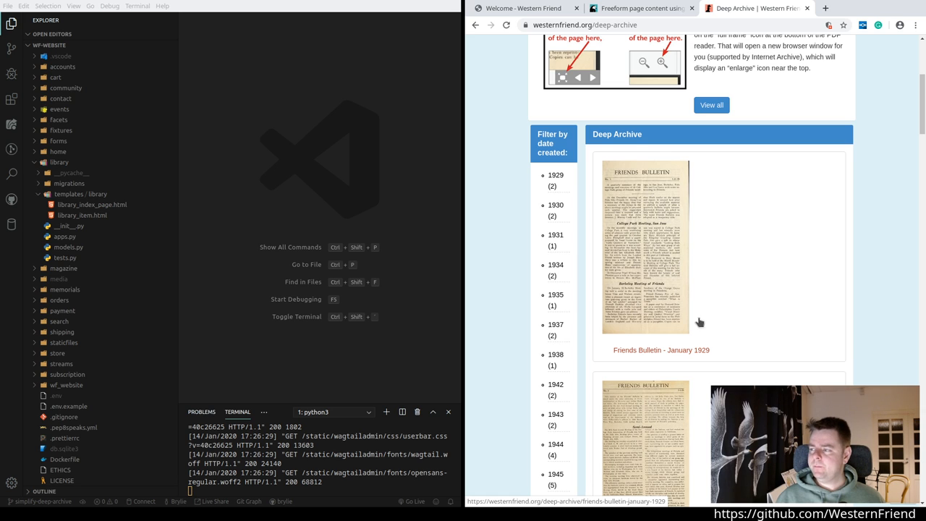
{"action": "mouse_move", "coordinate": [703, 297]}
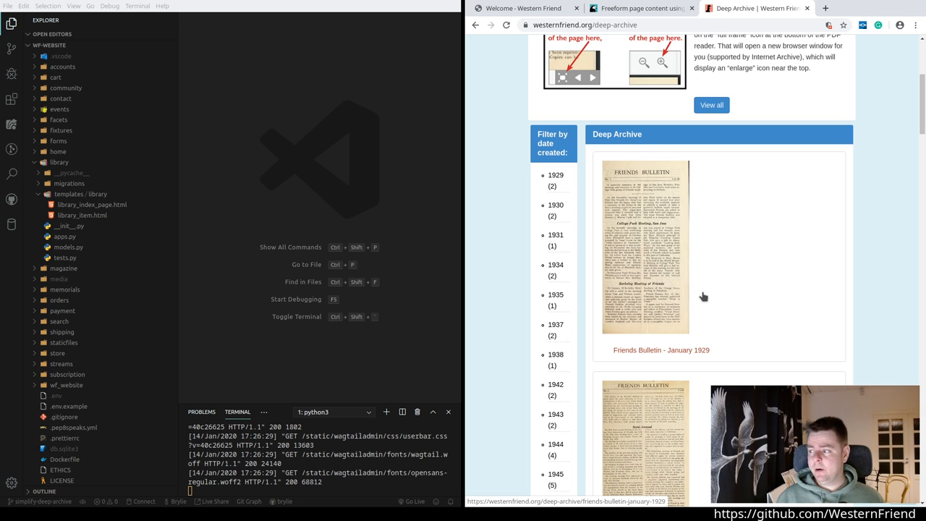
Step: View the Friends Bulletin - January 1929 issue page and its table of contents, reaching the archive.org scan
{"action": "left_click", "coordinate": [660, 349]}
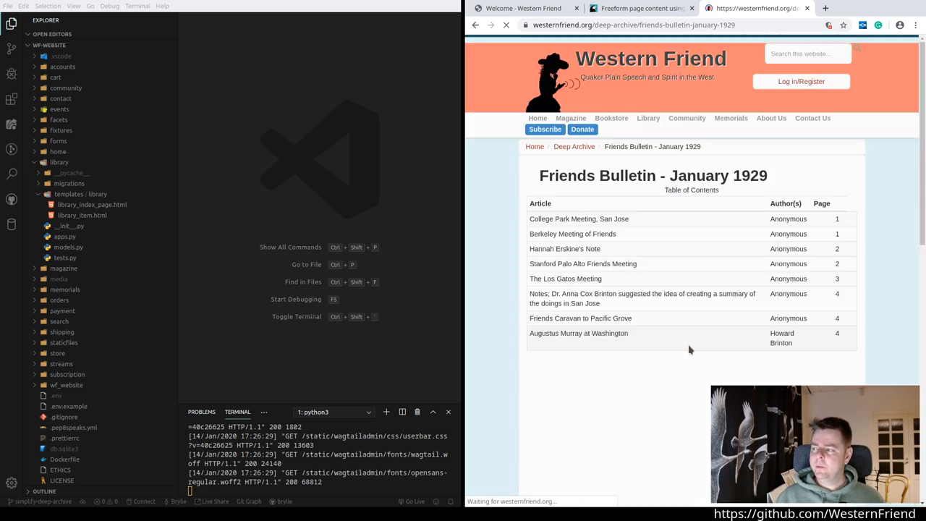
{"action": "scroll", "scroll_direction": "down", "scroll_amount": 3}
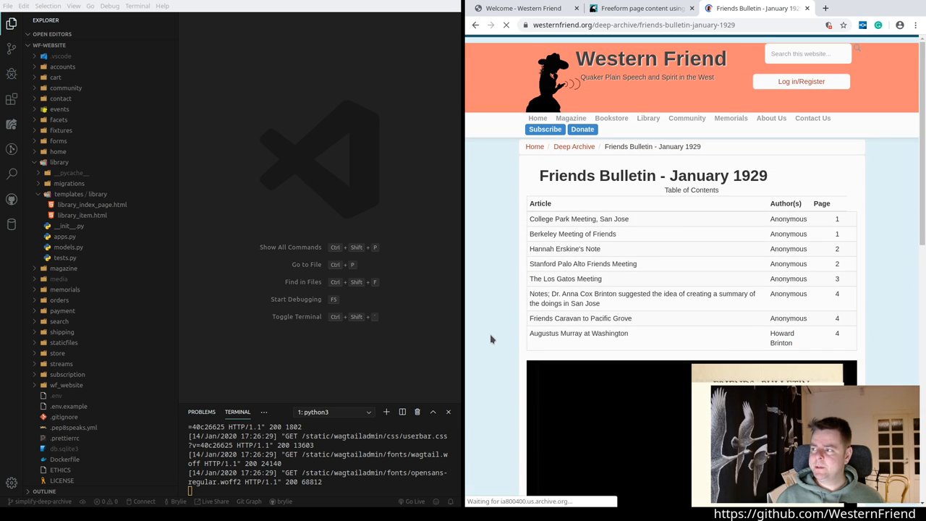
{"action": "scroll", "scroll_direction": "down", "scroll_amount": 3}
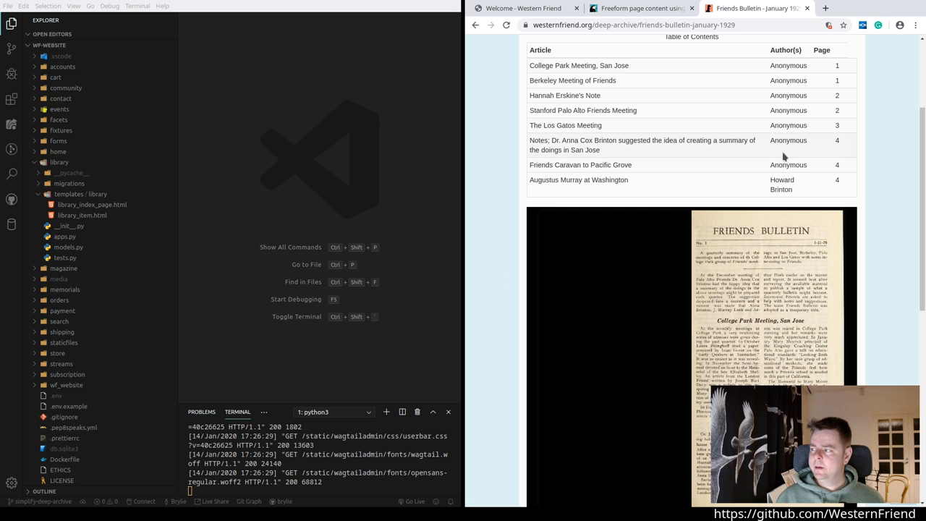
{"action": "scroll", "scroll_direction": "down", "scroll_amount": 3}
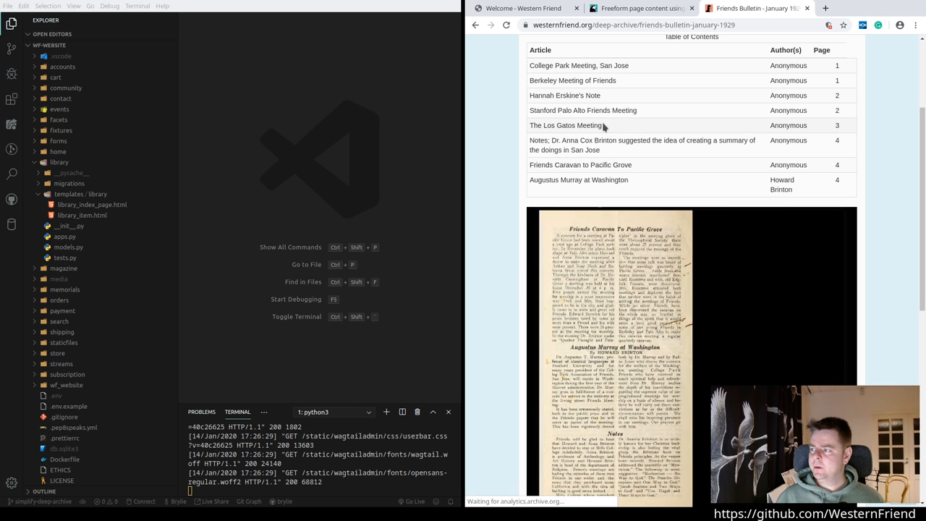
{"action": "scroll", "scroll_direction": "down", "scroll_amount": 3}
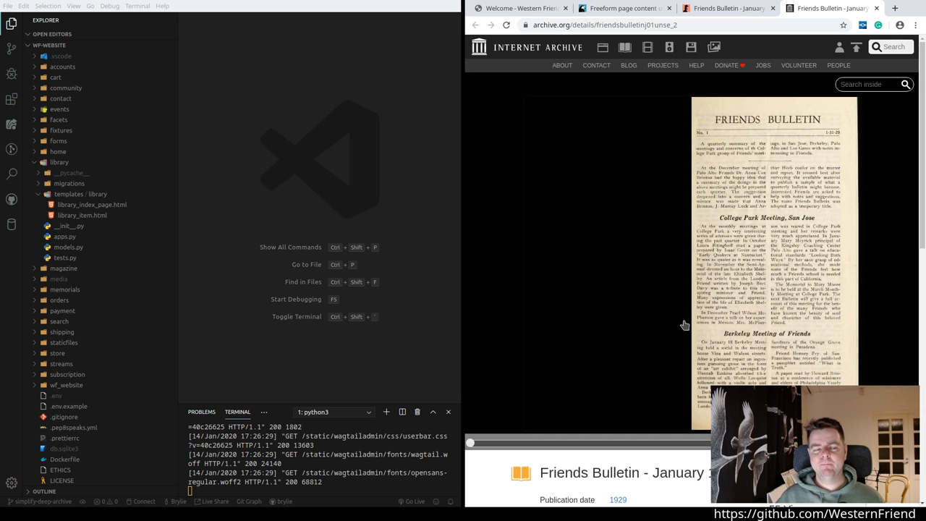
{"action": "mouse_move", "coordinate": [824, 333]}
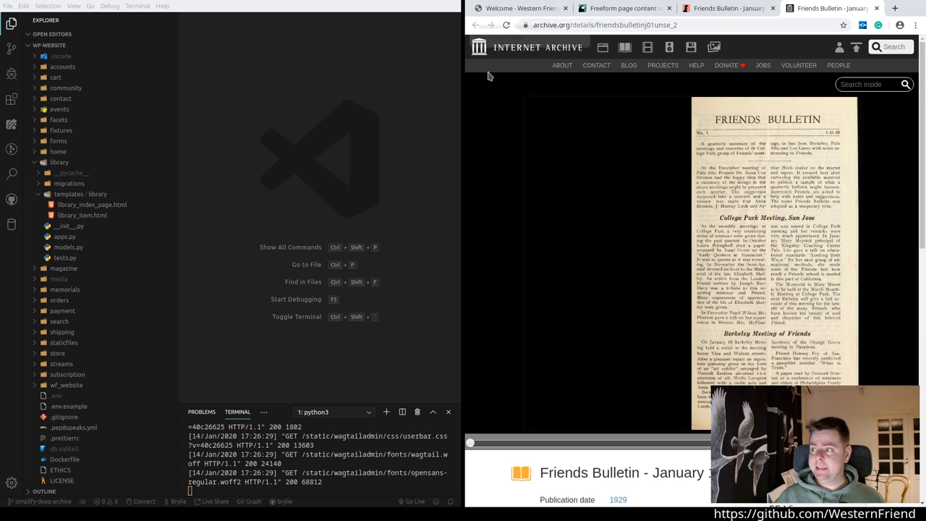
{"action": "mouse_move", "coordinate": [524, 46]}
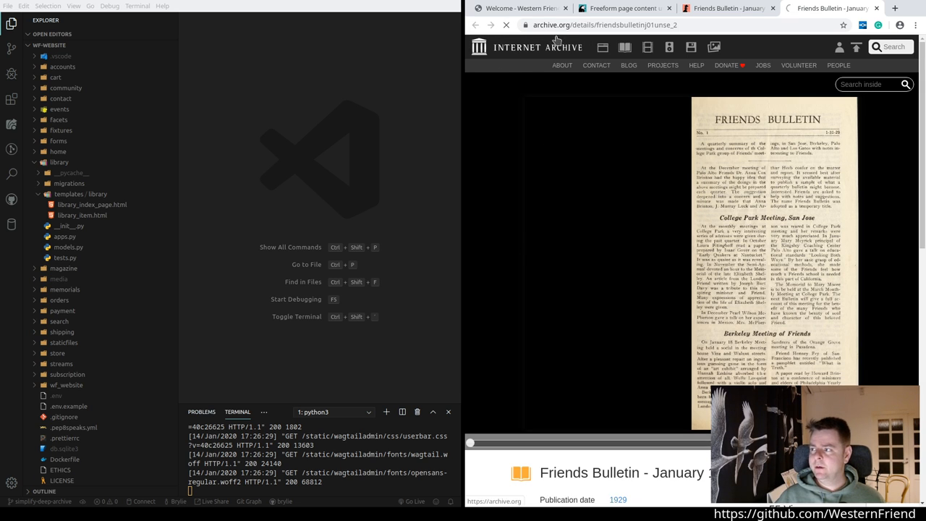
Step: Go to the archive.org home page via the Internet Archive header logo
{"action": "left_click", "coordinate": [537, 46]}
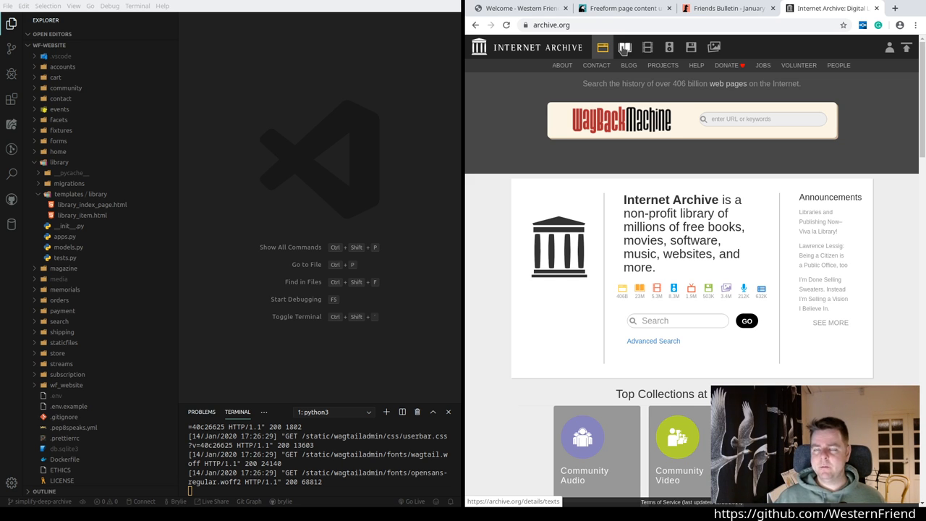
{"action": "mouse_move", "coordinate": [645, 46]}
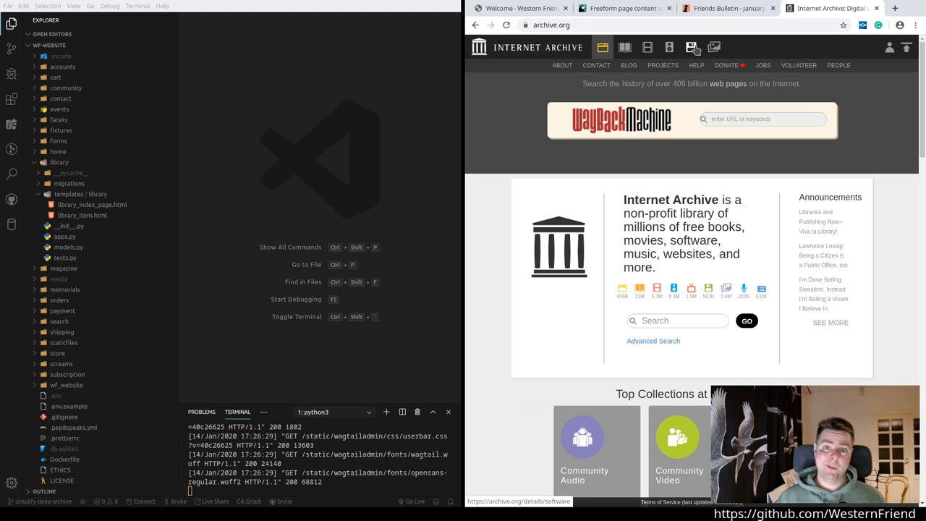
{"action": "mouse_move", "coordinate": [715, 46]}
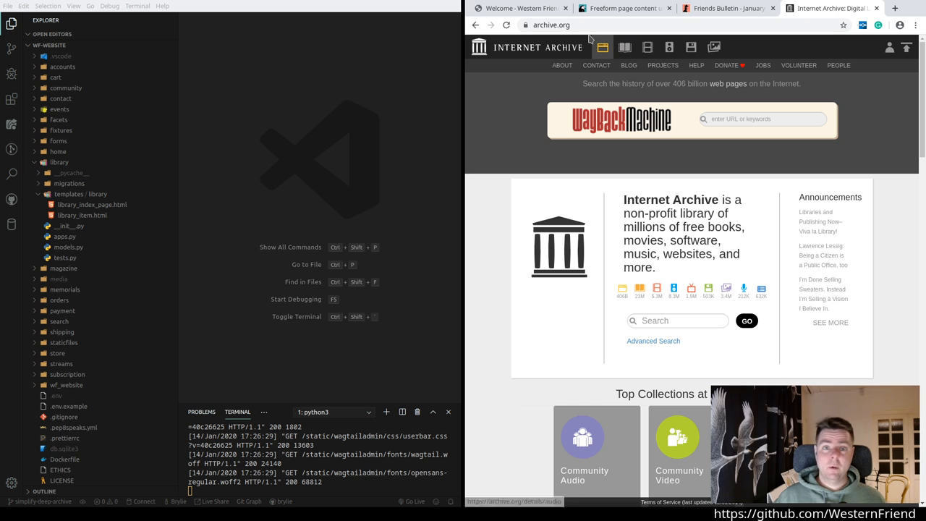
{"action": "mouse_move", "coordinate": [559, 162]}
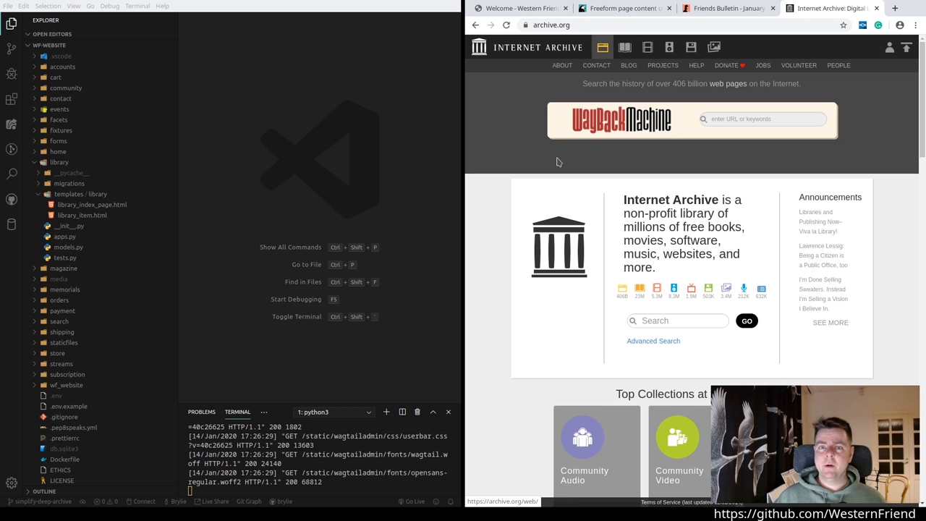
{"action": "mouse_move", "coordinate": [563, 159]}
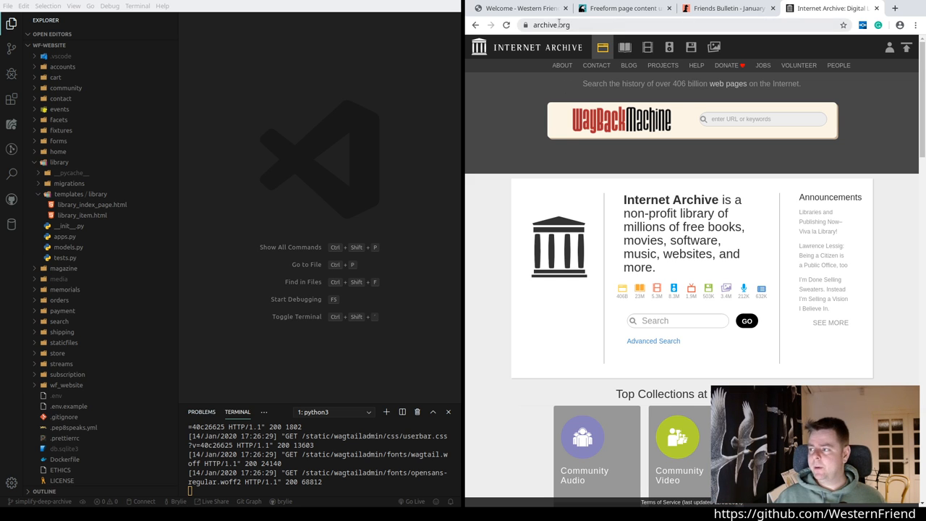
{"action": "mouse_move", "coordinate": [476, 25]}
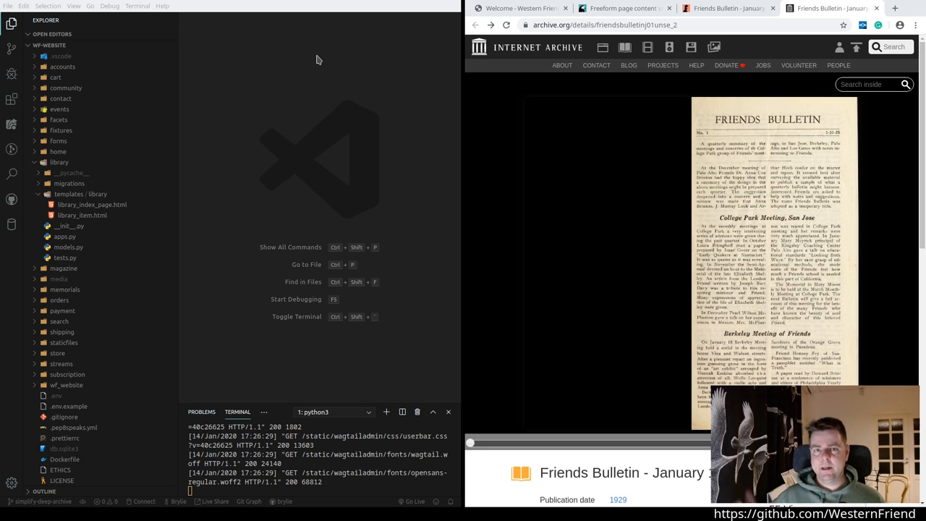
{"action": "mouse_move", "coordinate": [565, 213]}
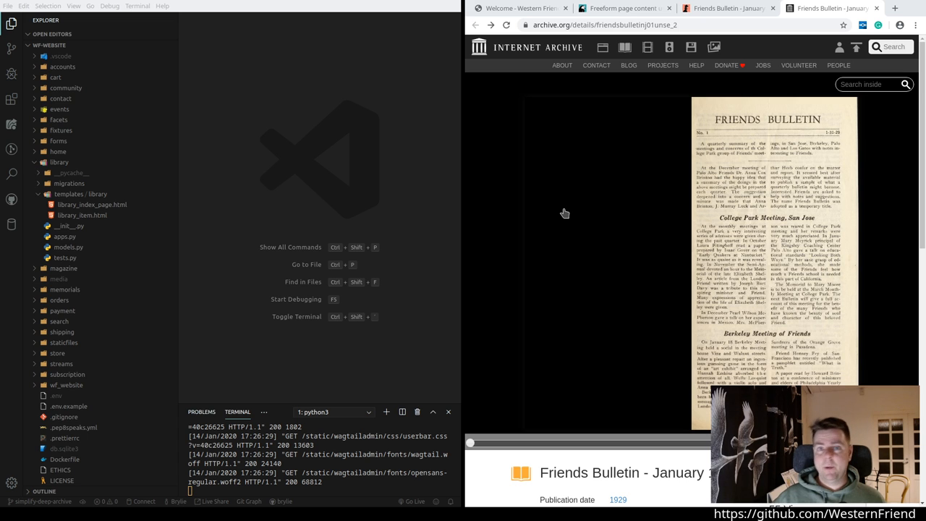
Step: Search the January 1929 Friends Bulletin scan for 'school' to jump to the matching page
{"action": "scroll", "scroll_direction": "down", "scroll_amount": 3}
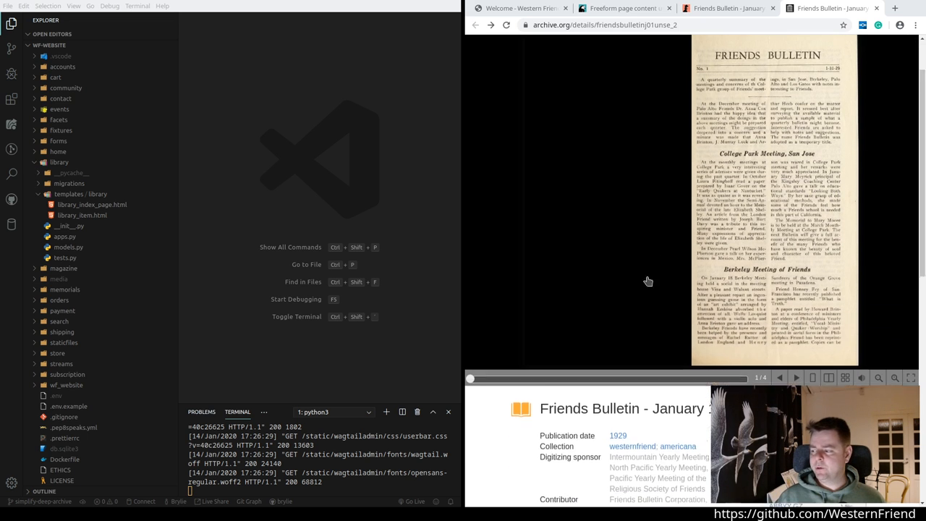
{"action": "scroll", "scroll_direction": "down", "scroll_amount": 3}
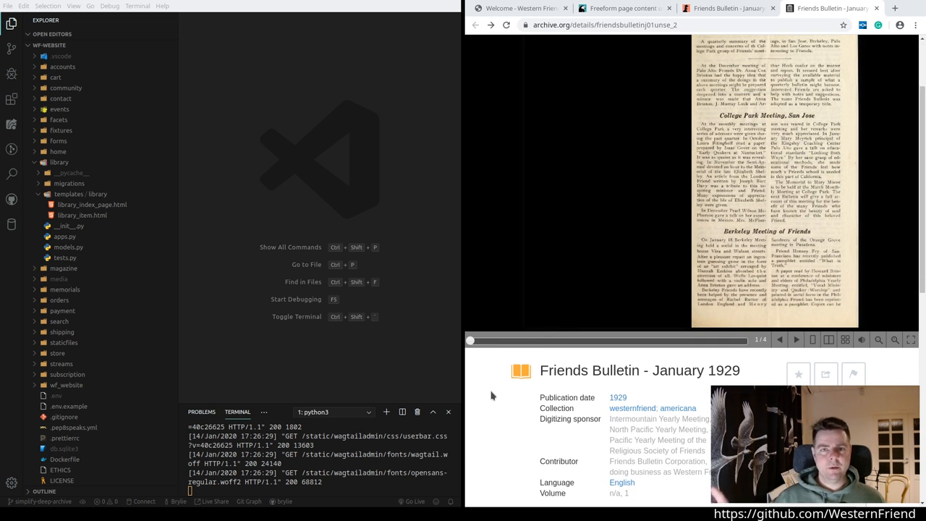
{"action": "scroll", "scroll_direction": "up", "scroll_amount": 3}
{"action": "type", "text": "scip"}
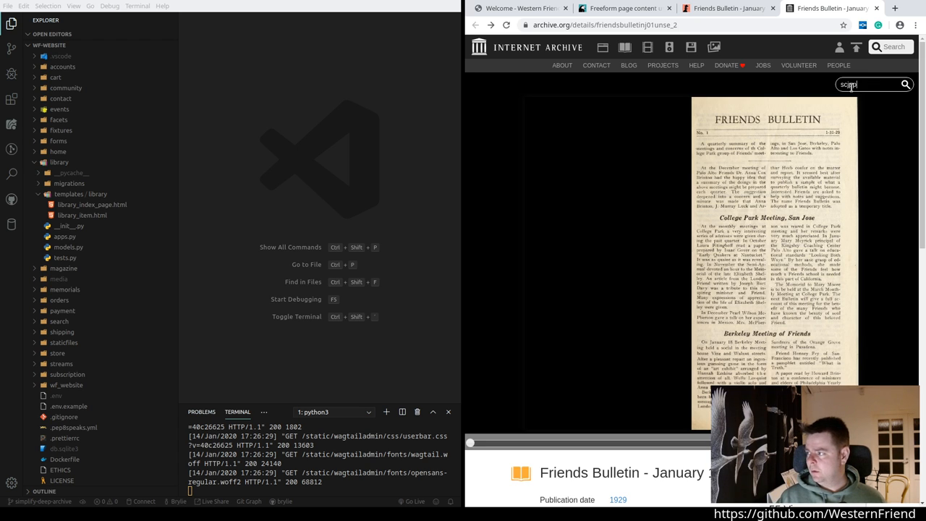
{"action": "key", "text": "Backspace"}
{"action": "type", "text": "o"}
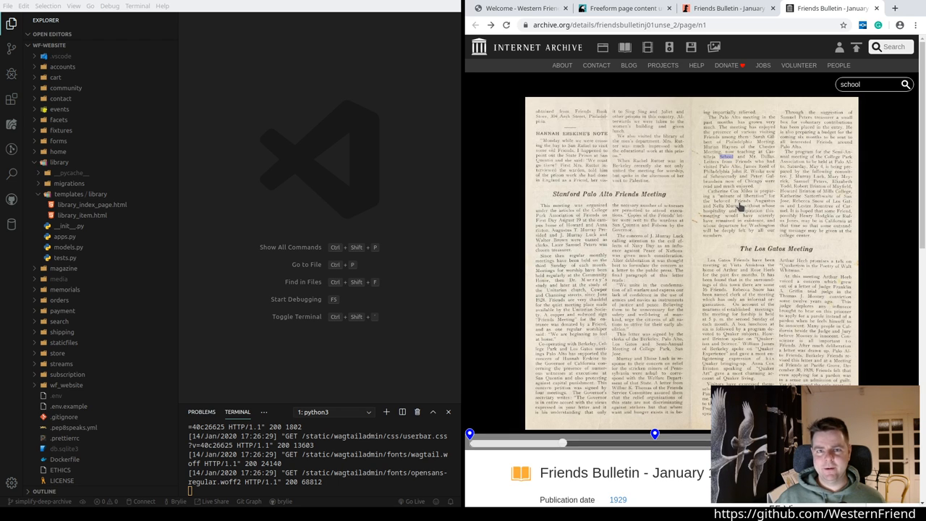
{"action": "mouse_move", "coordinate": [649, 227]}
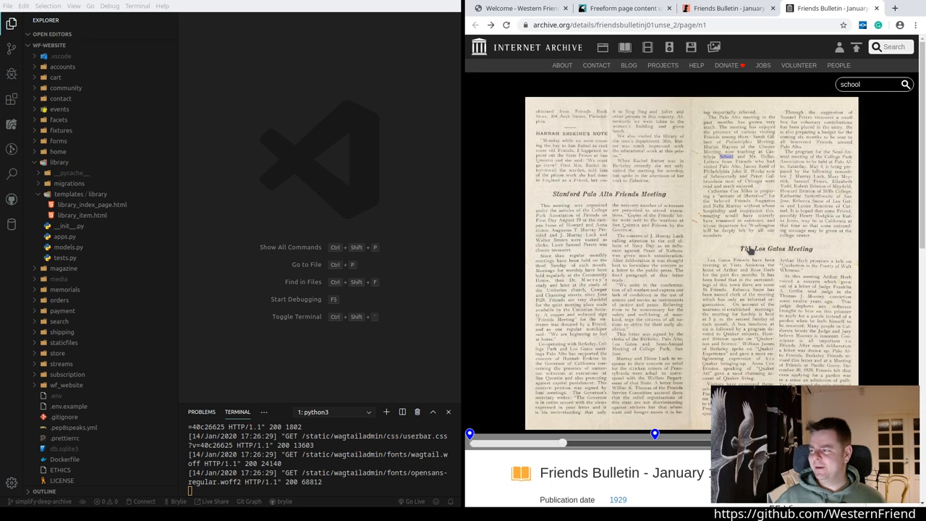
{"action": "mouse_move", "coordinate": [722, 258]}
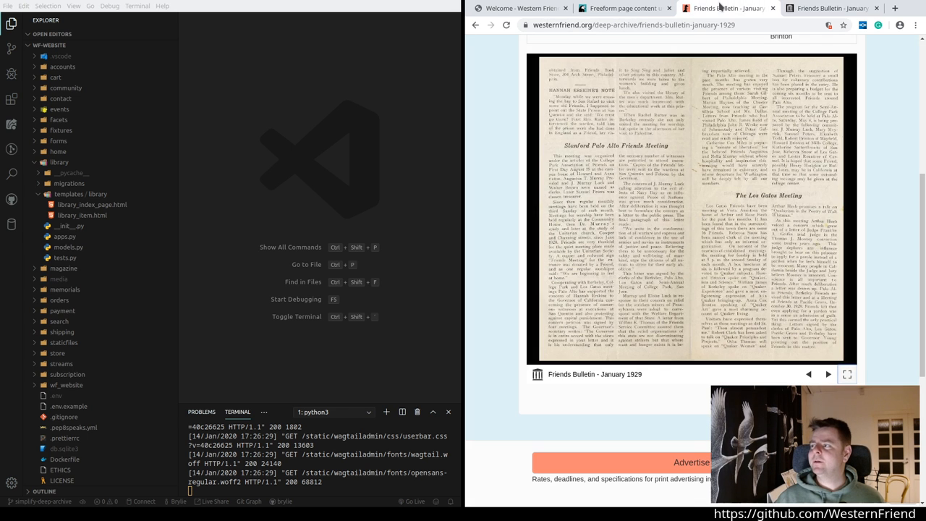
Step: On the localhost tab, navigate to localhost:8000/magazine/deep-archive/
{"action": "scroll", "scroll_direction": "up", "scroll_amount": 3}
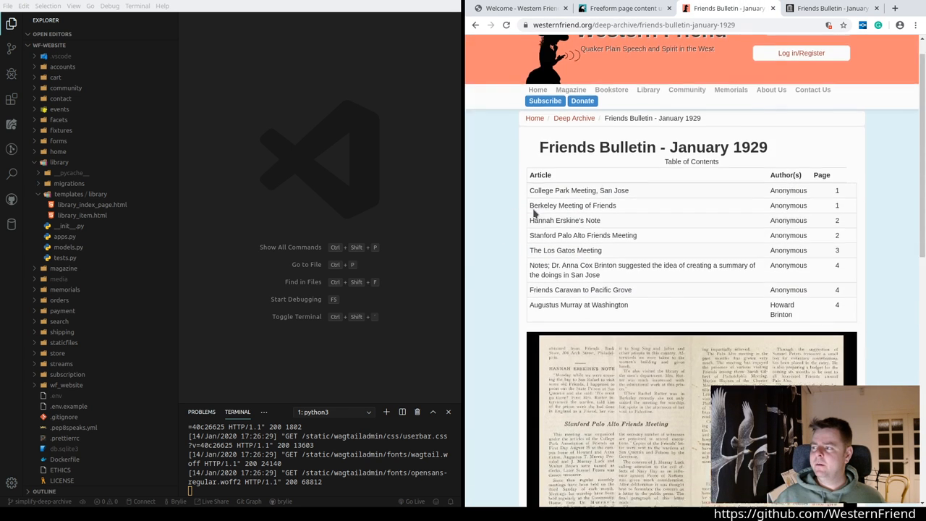
{"action": "scroll", "scroll_direction": "down", "scroll_amount": 3}
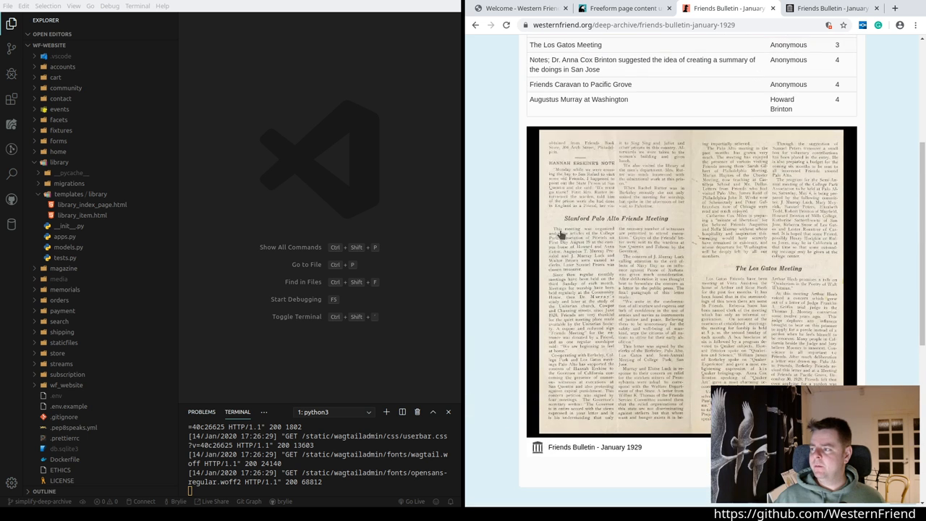
{"action": "scroll", "scroll_direction": "up", "scroll_amount": 3}
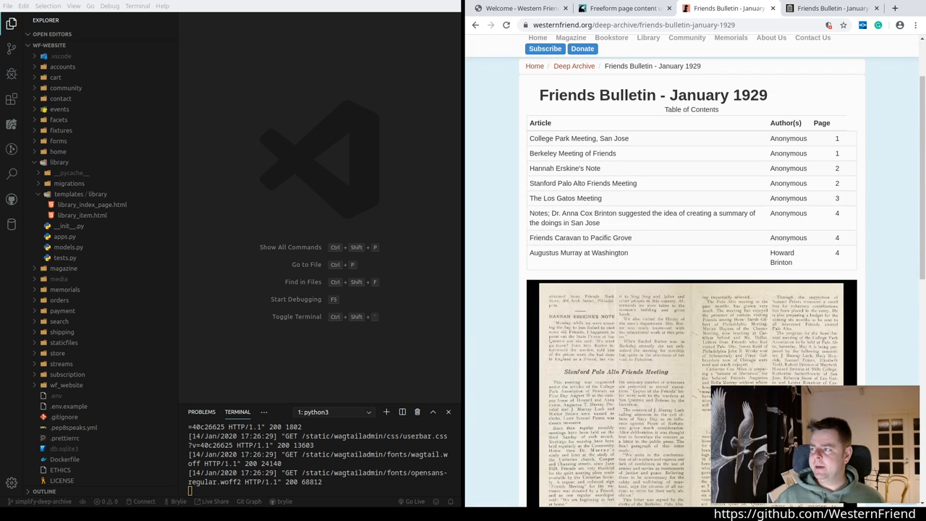
{"action": "left_click", "coordinate": [518, 8]}
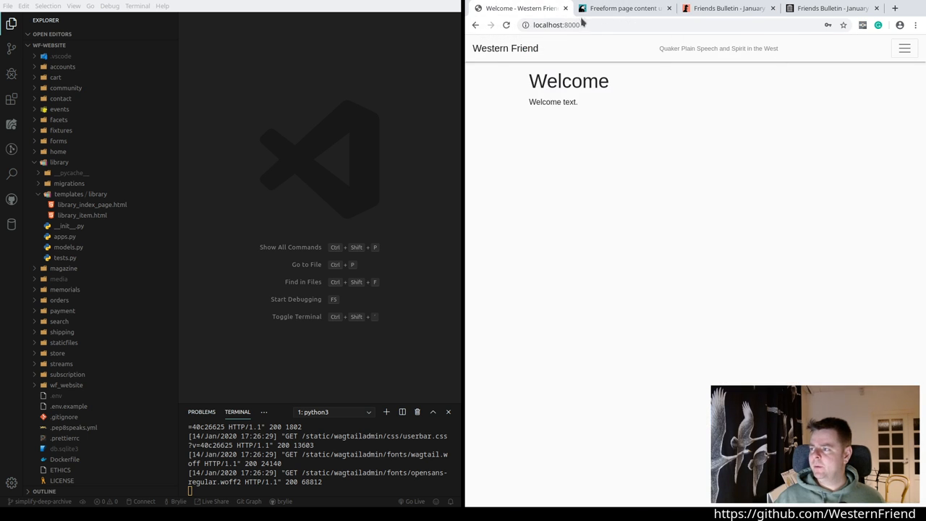
{"action": "left_click", "coordinate": [555, 25]}
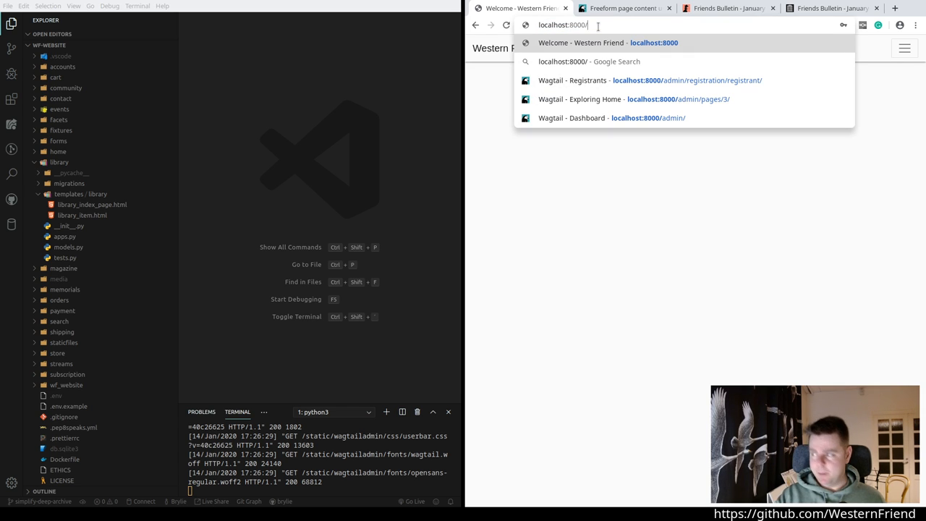
{"action": "type", "text": "admin/registration/registrant/"}
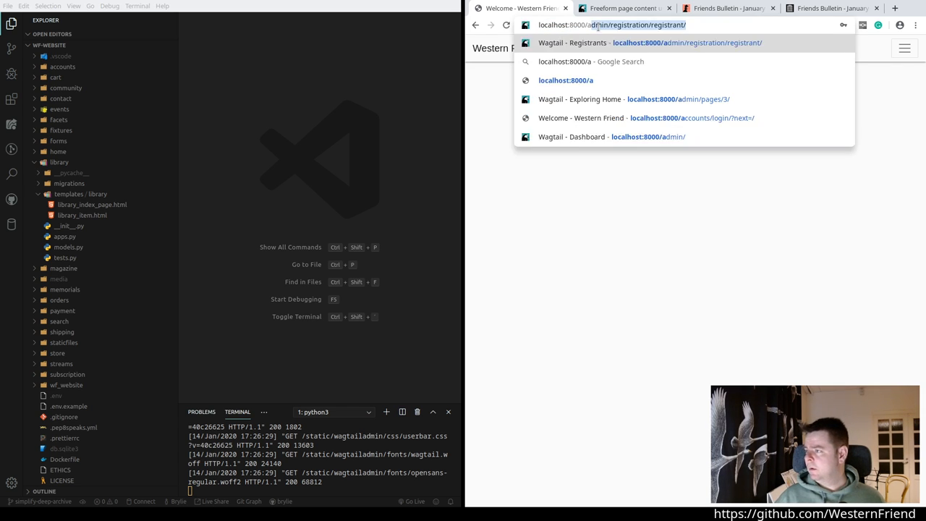
{"action": "type", "text": "localhost:8000/"}
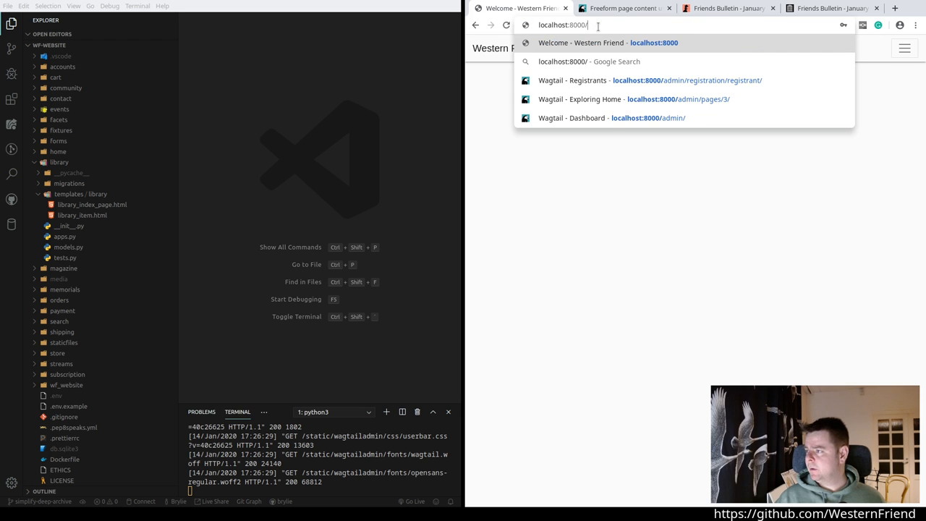
{"action": "type", "text": "magazine-"}
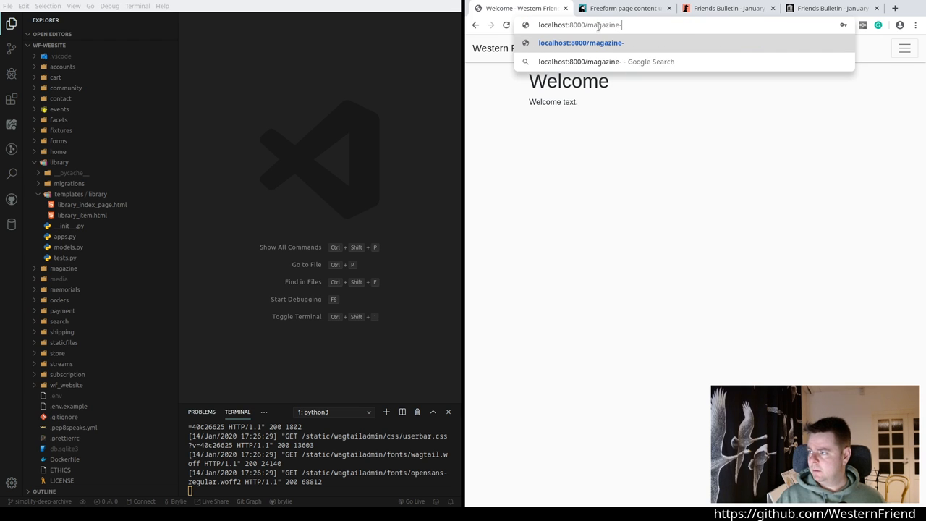
{"action": "type", "text": "deep"}
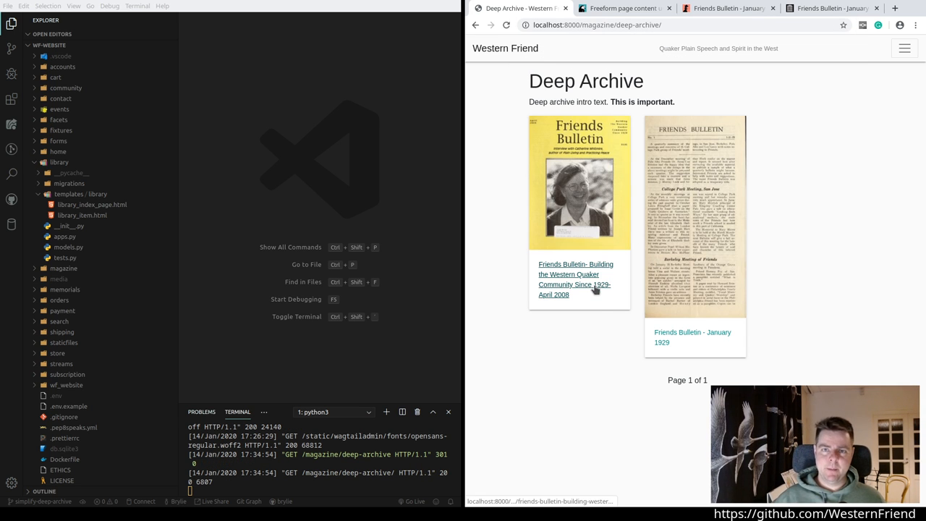
Step: Open the local January 1929 Friends Bulletin page and go to its Wagtail admin edit page
{"action": "left_click", "coordinate": [692, 337]}
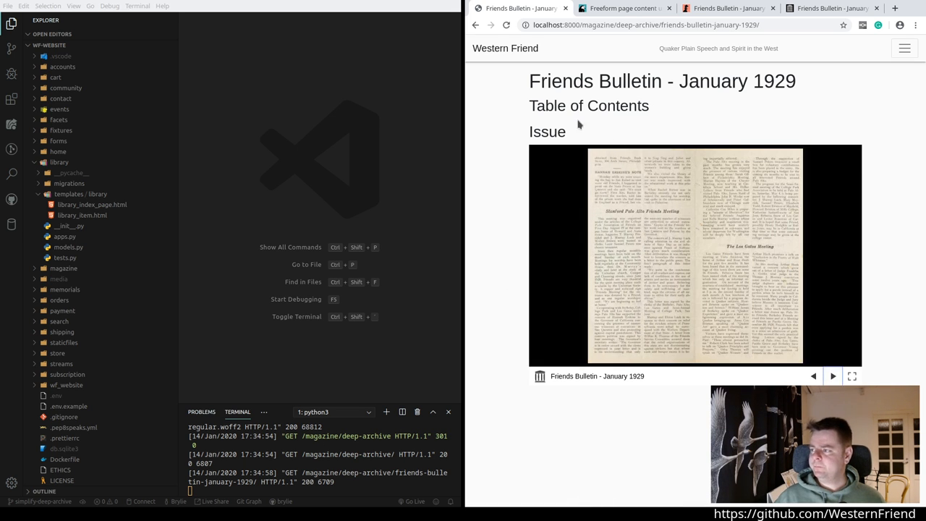
{"action": "double_click", "coordinate": [588, 105]}
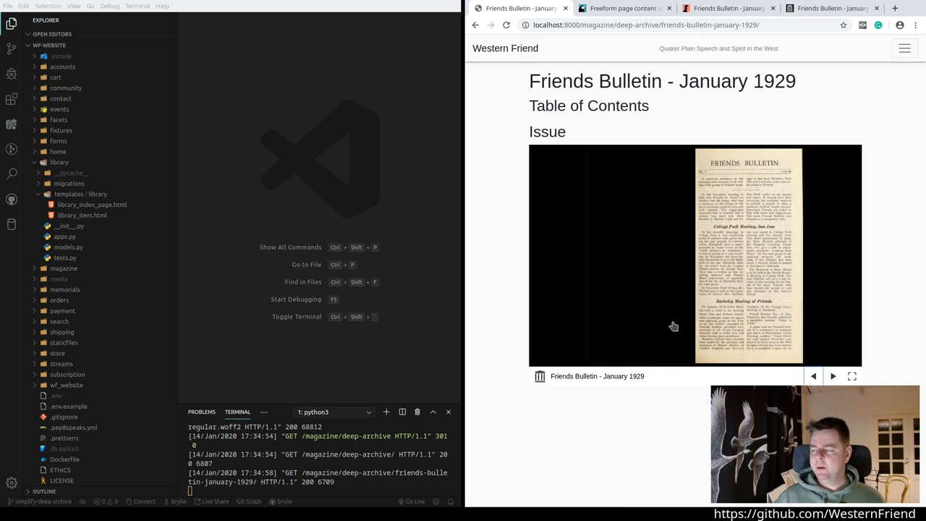
{"action": "mouse_move", "coordinate": [553, 331]}
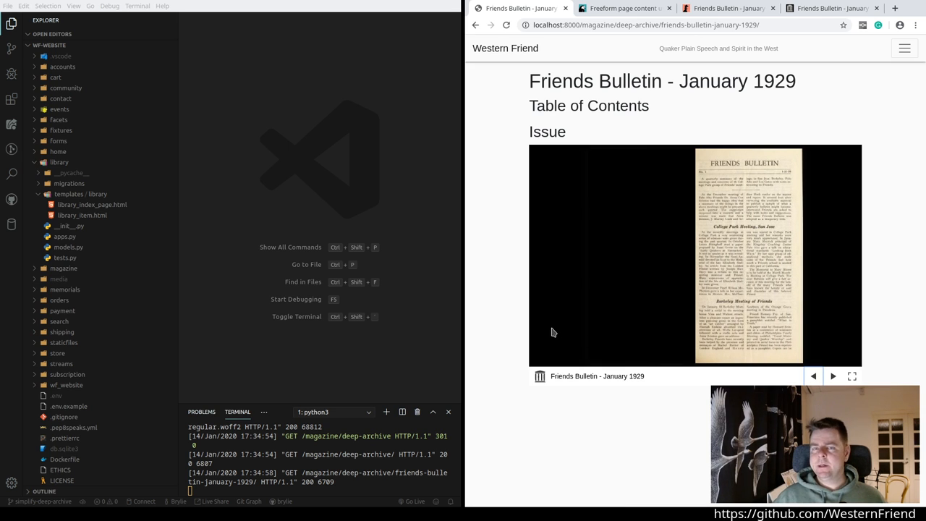
{"action": "mouse_move", "coordinate": [537, 331]}
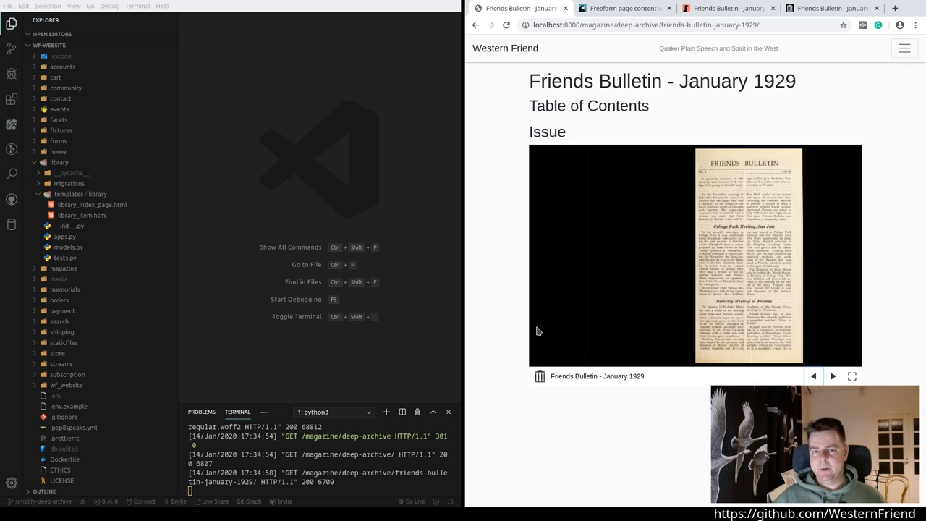
{"action": "mouse_move", "coordinate": [799, 183]}
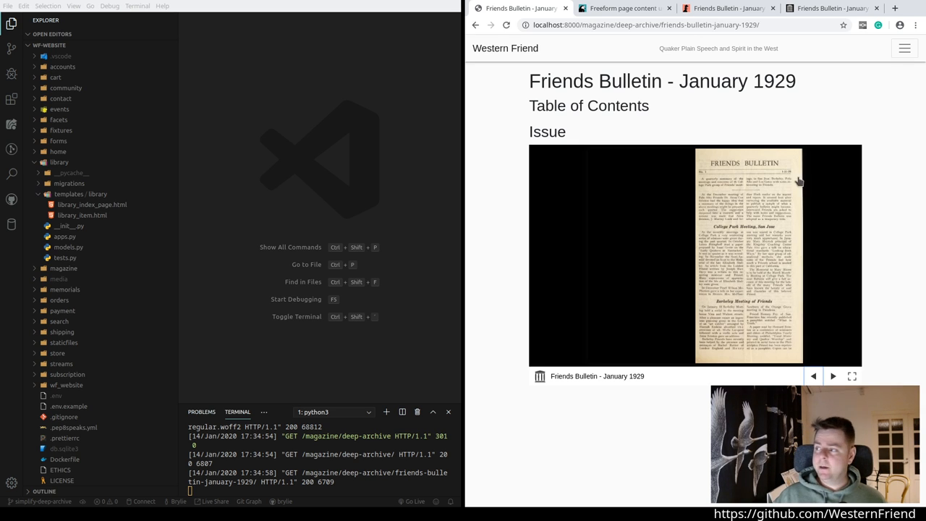
{"action": "mouse_move", "coordinate": [645, 317]}
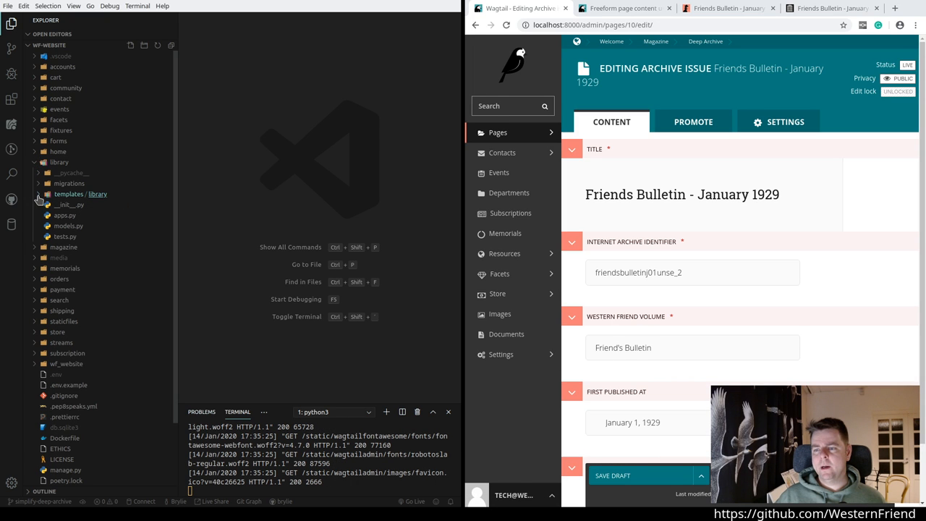
{"action": "mouse_move", "coordinate": [69, 217]}
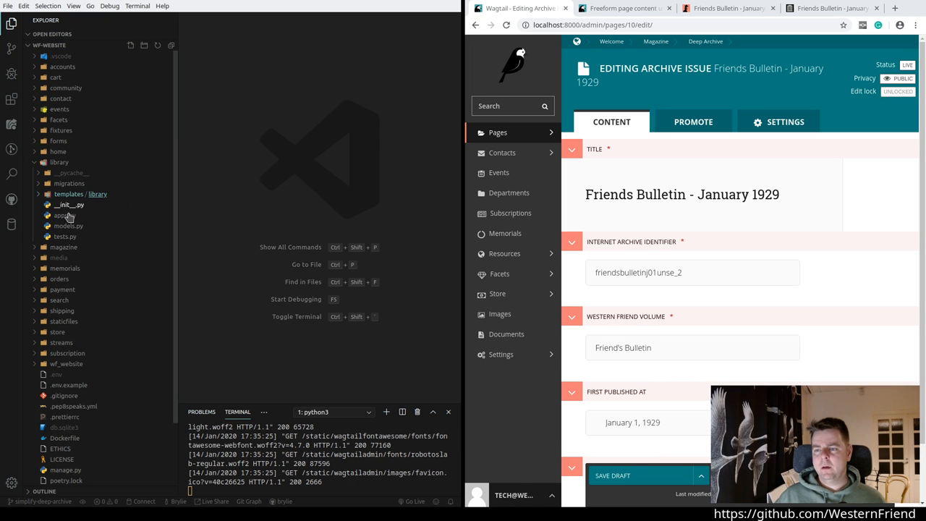
Step: In the Explorer, collapse library, expand magazine and open its models.py
{"action": "left_click", "coordinate": [58, 162]}
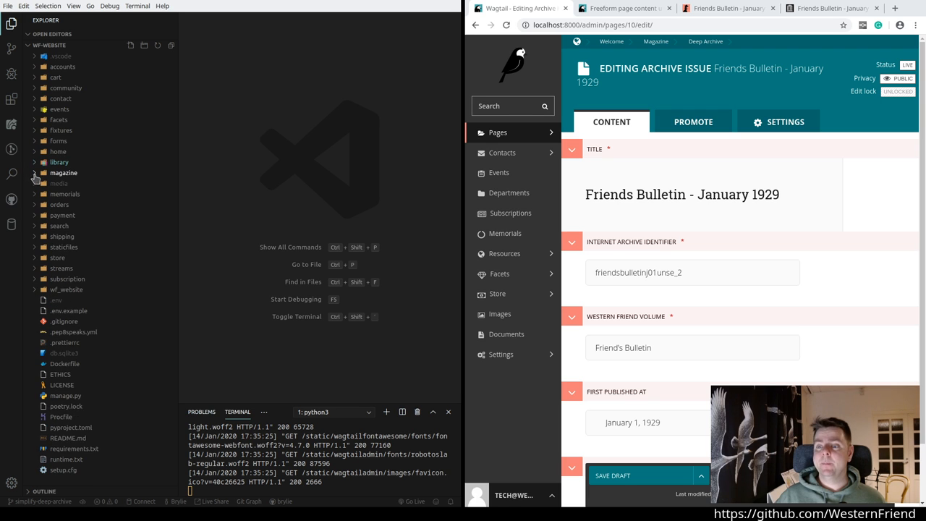
{"action": "left_click", "coordinate": [63, 172]}
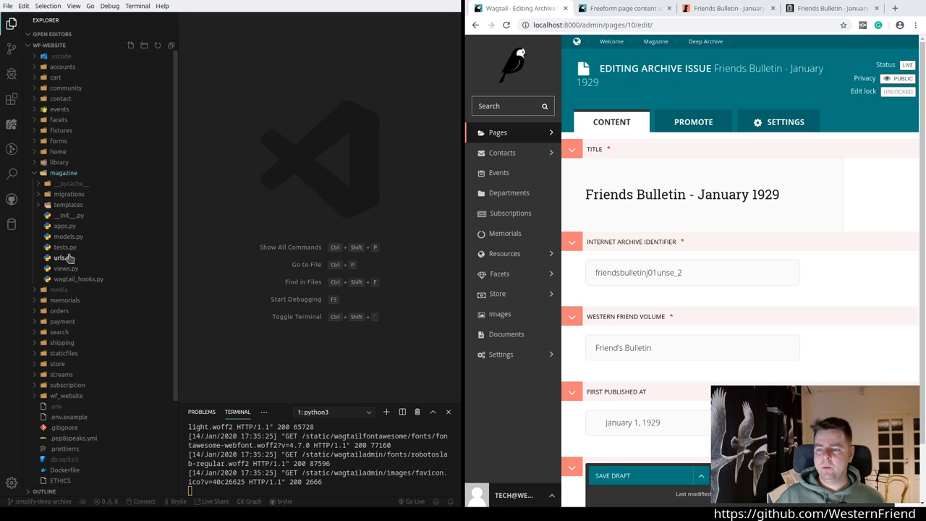
{"action": "left_click", "coordinate": [68, 236]}
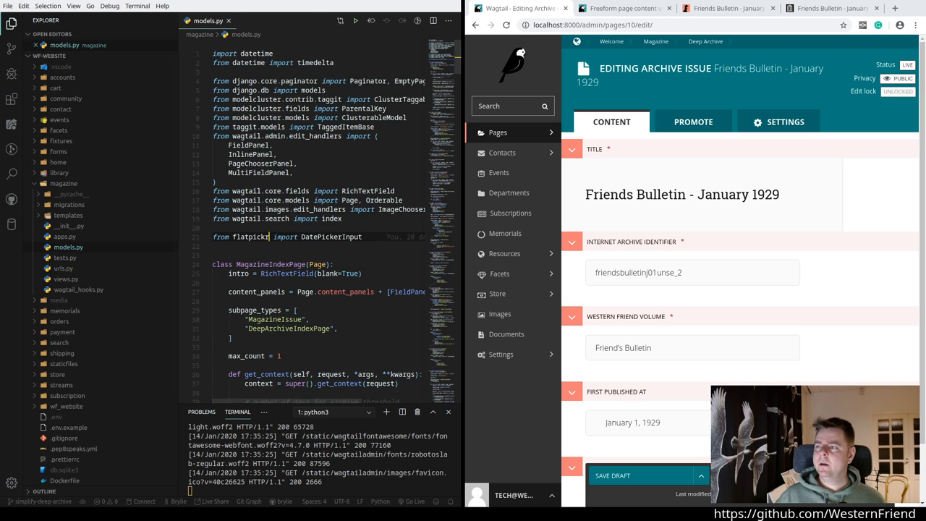
{"action": "mouse_move", "coordinate": [735, 139]}
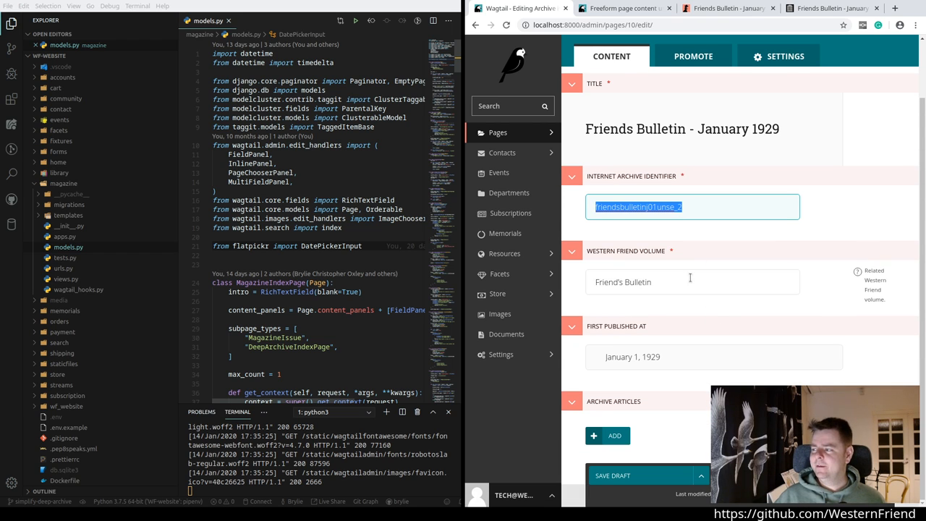
Step: Add a new blank Archive Articles entry to the January 1929 issue and view its fields
{"action": "left_click", "coordinate": [692, 281]}
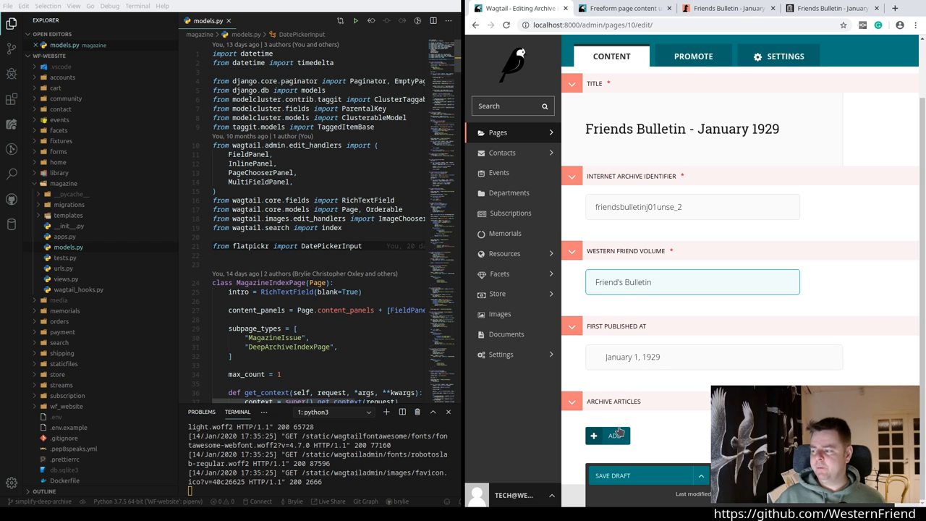
{"action": "left_click", "coordinate": [607, 434]}
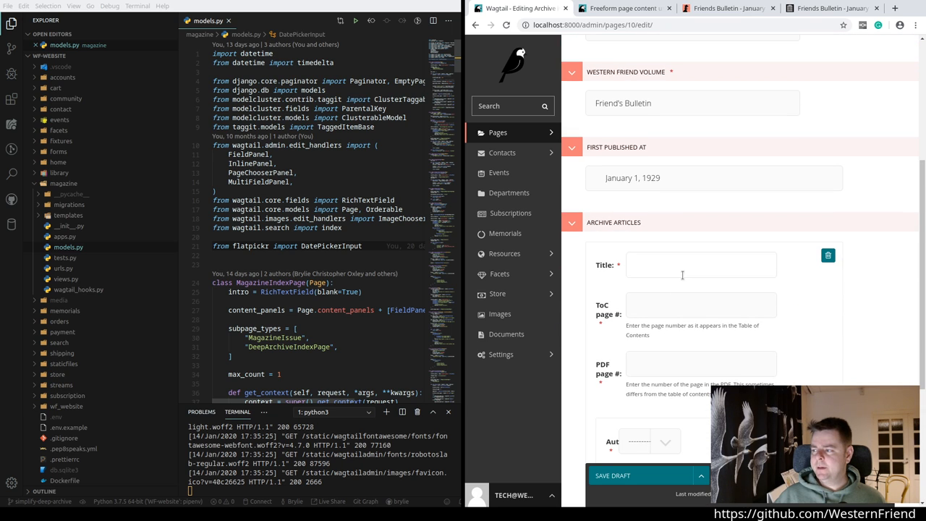
{"action": "scroll", "scroll_direction": "down", "scroll_amount": 3}
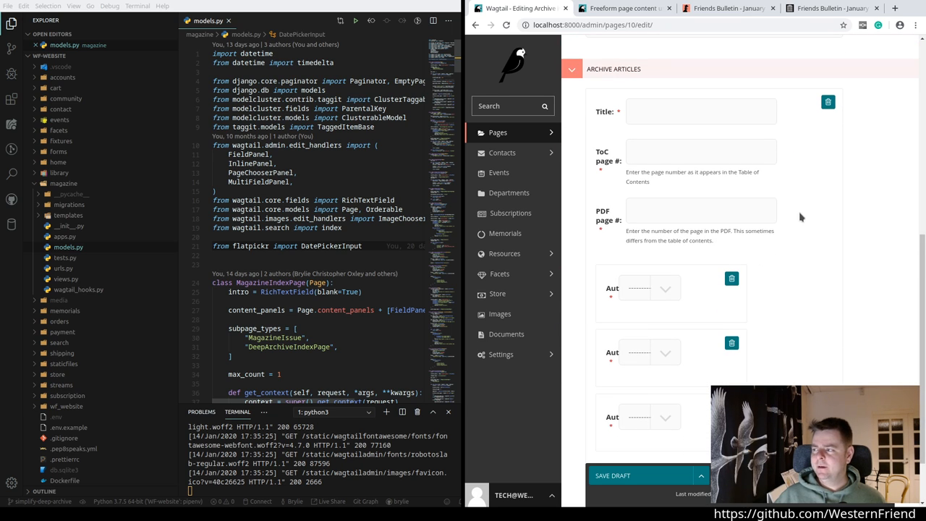
{"action": "mouse_move", "coordinate": [810, 217]}
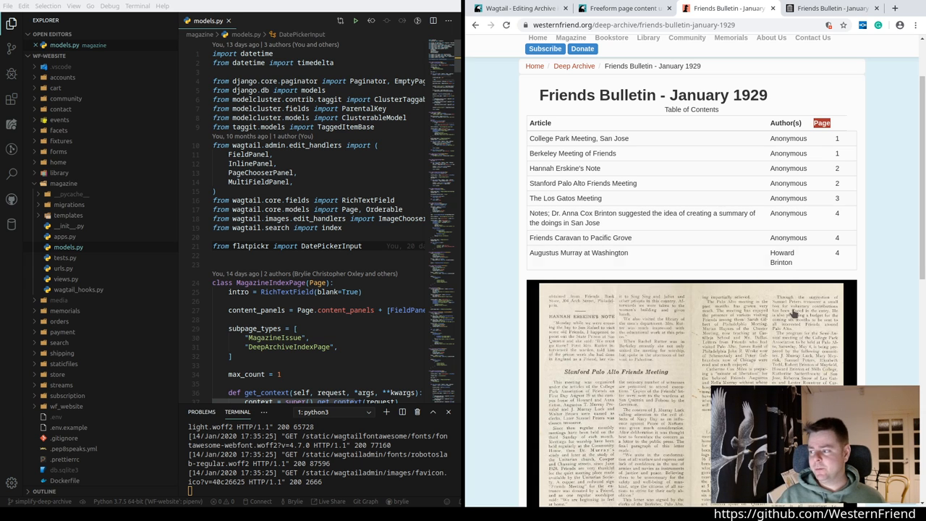
Step: Review the January 1929 bulletin page's contents on the site
{"action": "scroll", "scroll_direction": "down", "scroll_amount": 3}
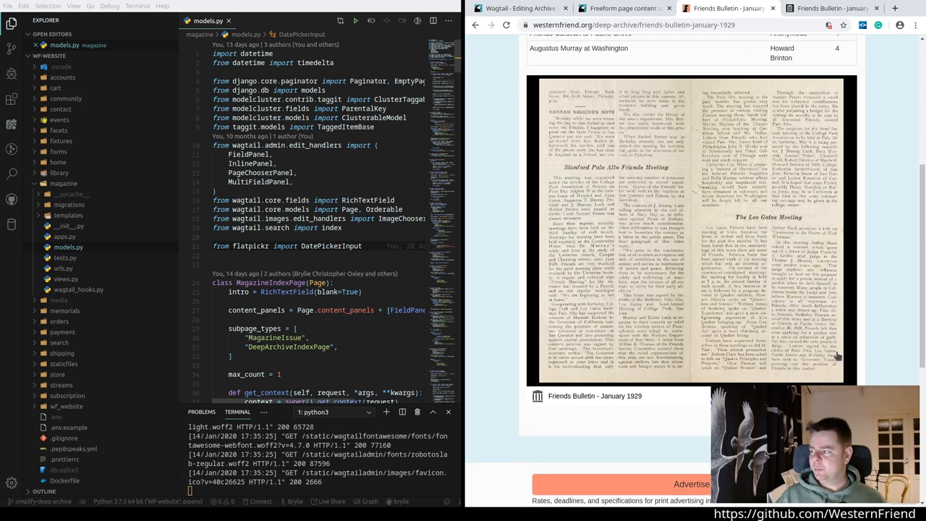
{"action": "scroll", "scroll_direction": "up", "scroll_amount": 3}
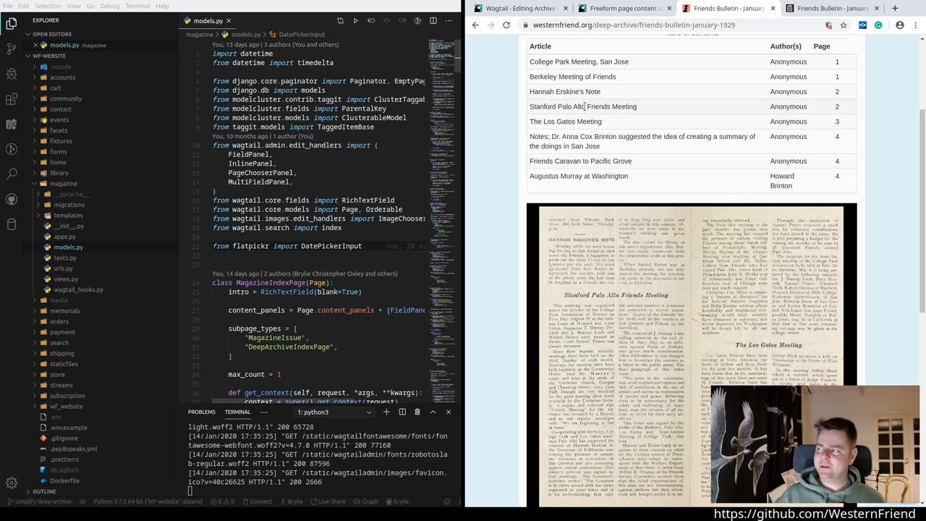
{"action": "scroll", "scroll_direction": "down", "scroll_amount": 3}
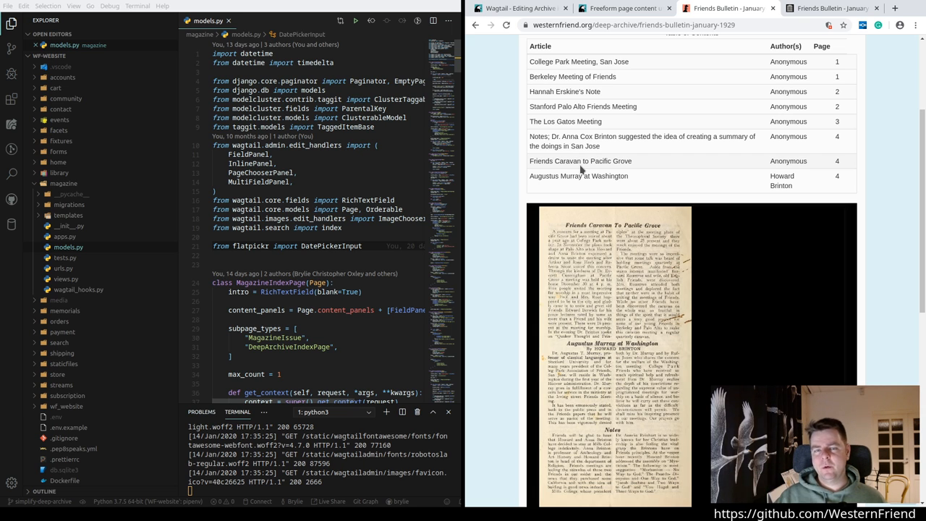
{"action": "scroll", "scroll_direction": "down", "scroll_amount": 3}
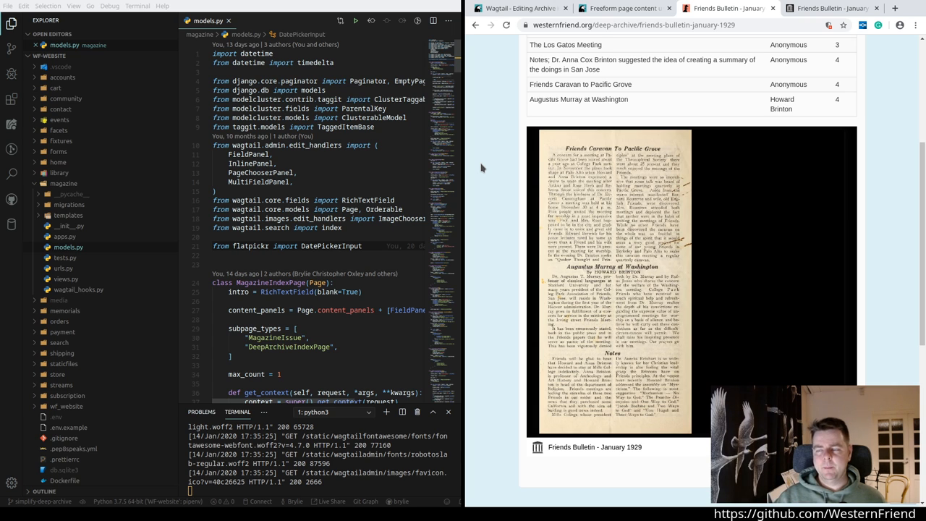
{"action": "scroll", "scroll_direction": "up", "scroll_amount": 3}
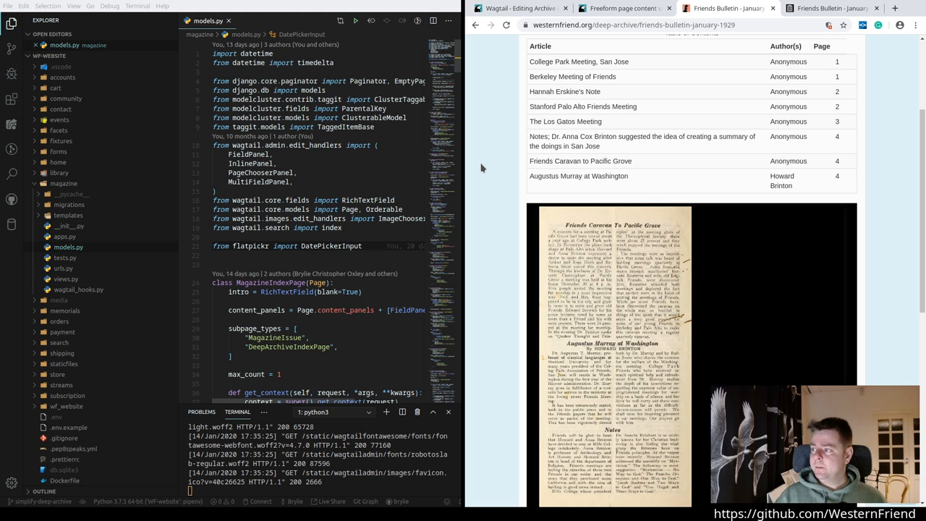
{"action": "scroll", "scroll_direction": "up", "scroll_amount": 3}
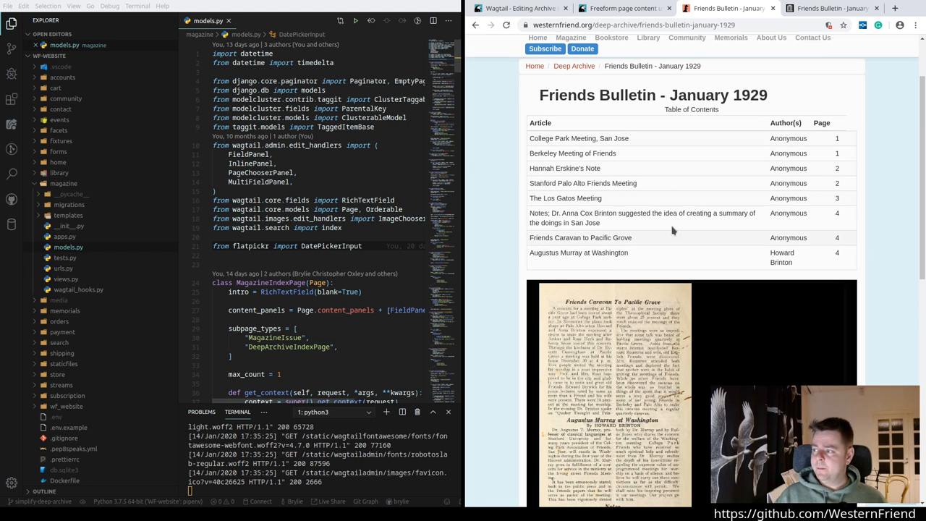
Step: Glance at the StreamField docs tab, then return to the issue editor and its Archive Articles fields
{"action": "left_click", "coordinate": [620, 9]}
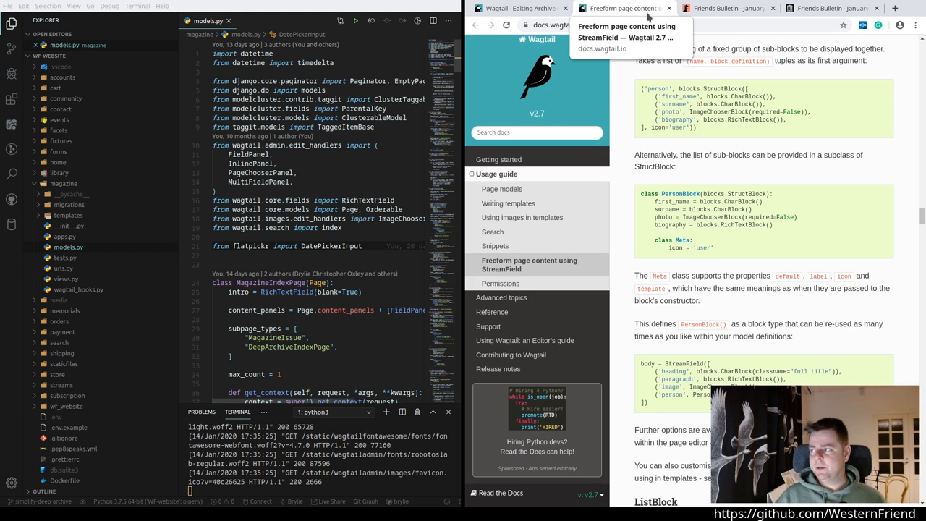
{"action": "left_click", "coordinate": [515, 9]}
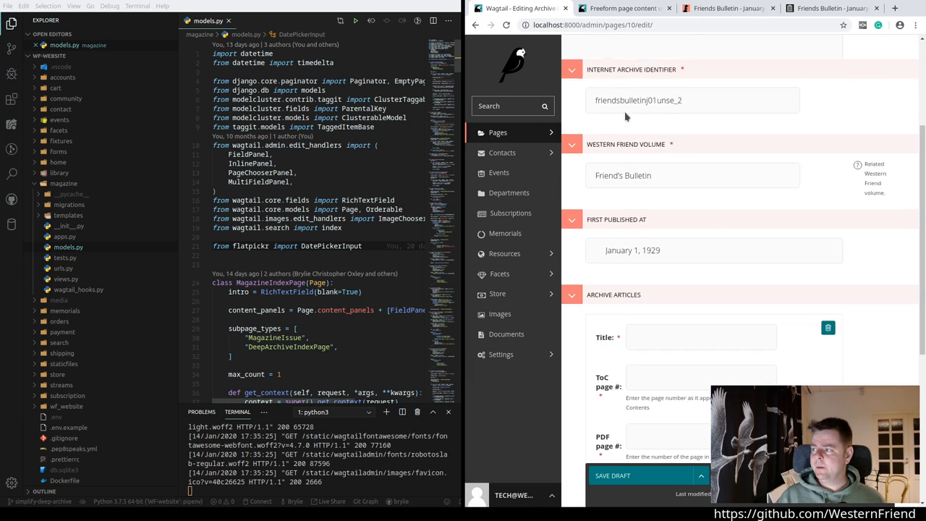
{"action": "scroll", "scroll_direction": "up", "scroll_amount": 3}
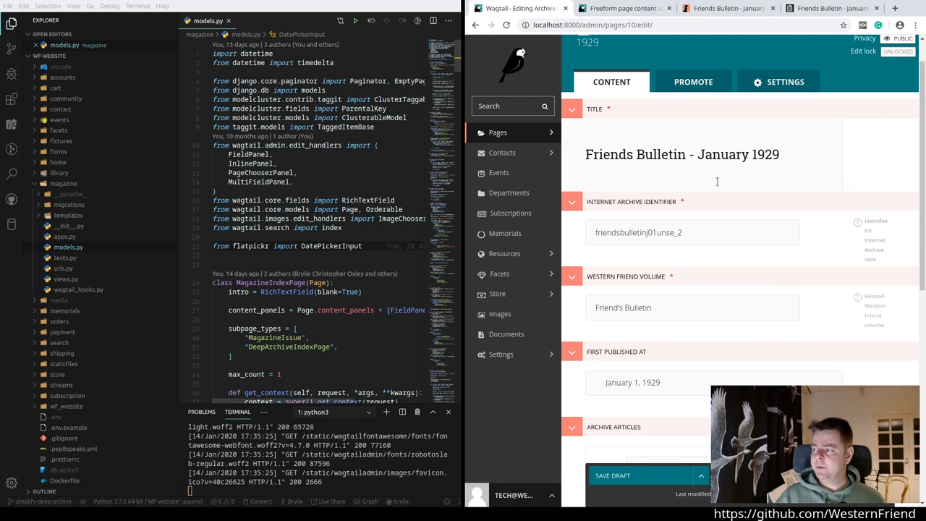
{"action": "scroll", "scroll_direction": "down", "scroll_amount": 3}
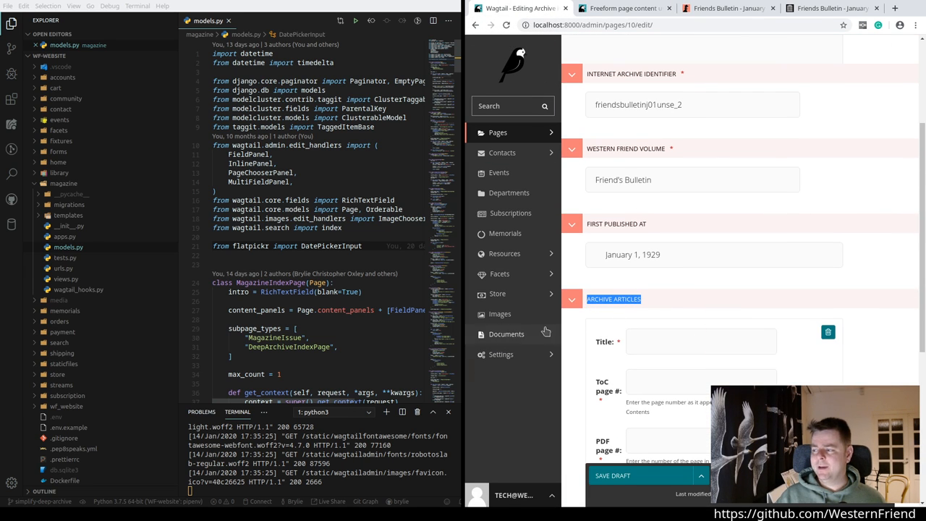
{"action": "scroll", "scroll_direction": "down", "scroll_amount": 3}
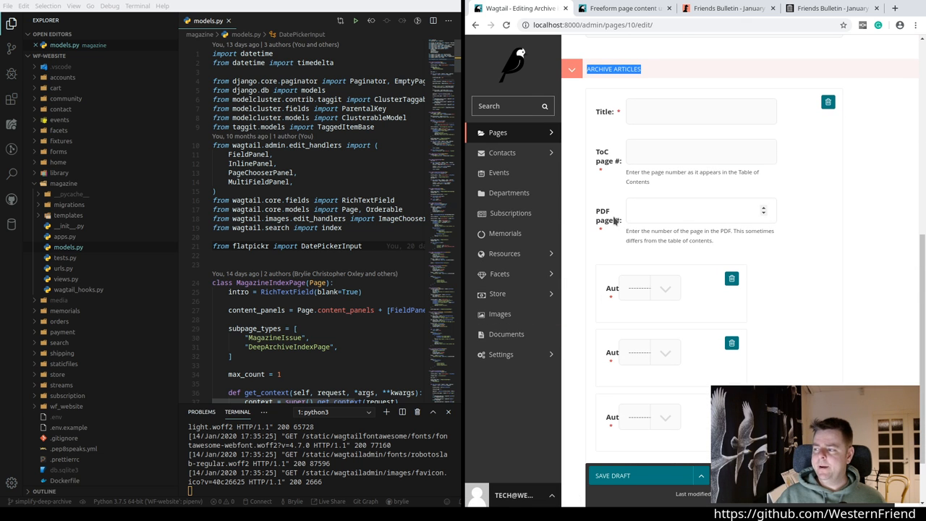
{"action": "scroll", "scroll_direction": "down", "scroll_amount": 3}
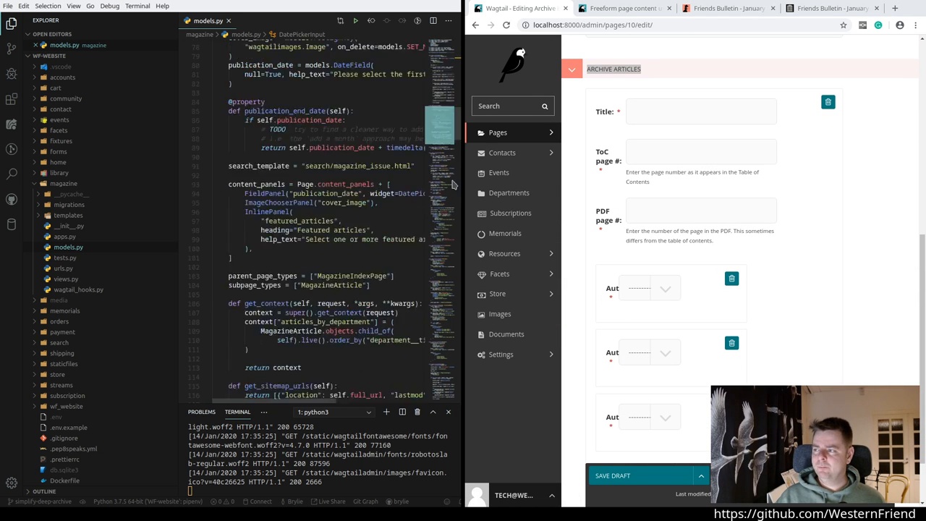
{"action": "scroll", "scroll_direction": "down", "scroll_amount": 3}
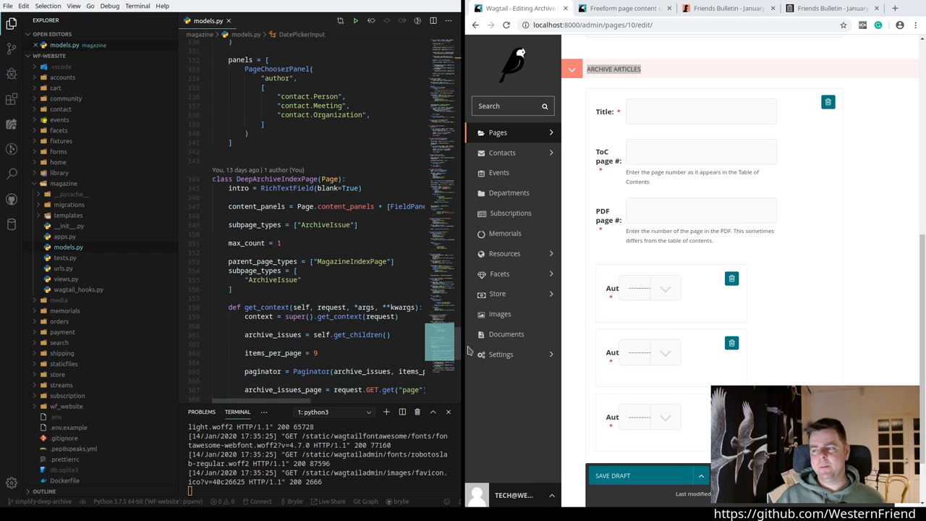
{"action": "scroll", "scroll_direction": "down", "scroll_amount": 3}
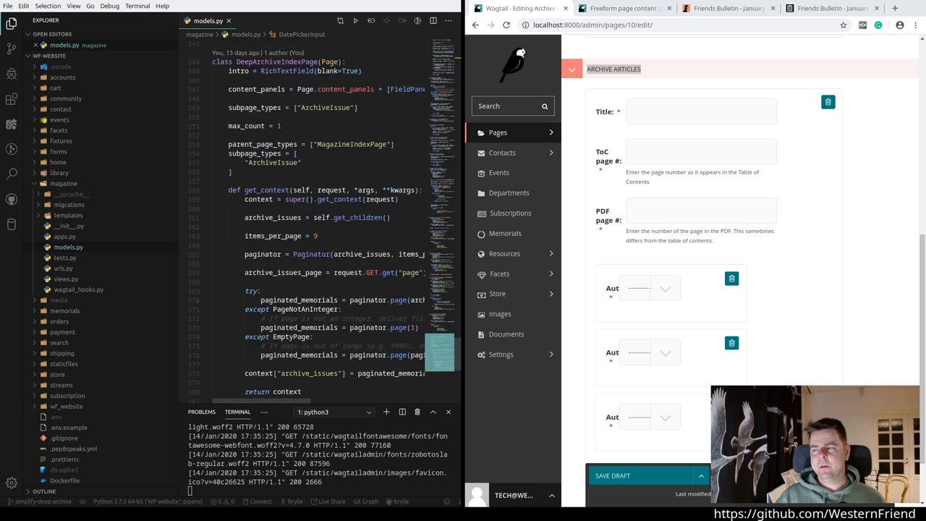
{"action": "scroll", "scroll_direction": "up", "scroll_amount": 3}
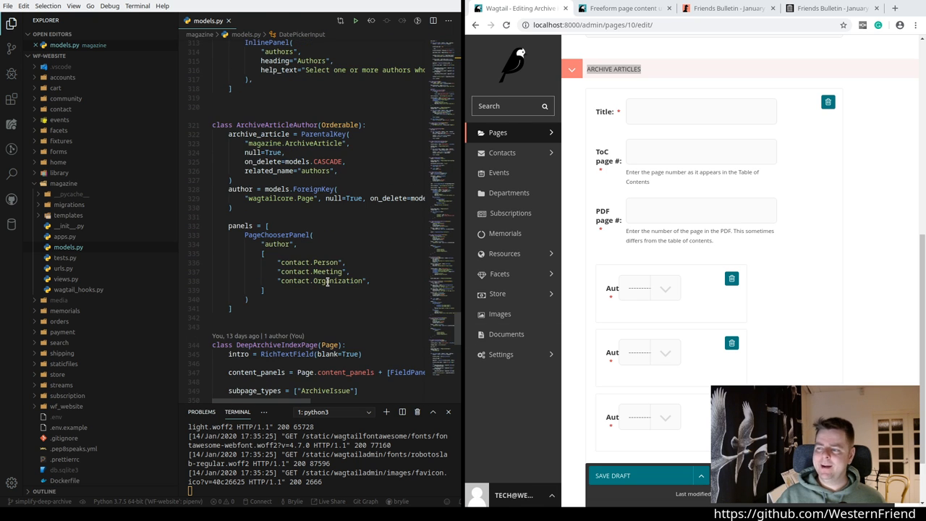
{"action": "scroll", "scroll_direction": "up", "scroll_amount": 3}
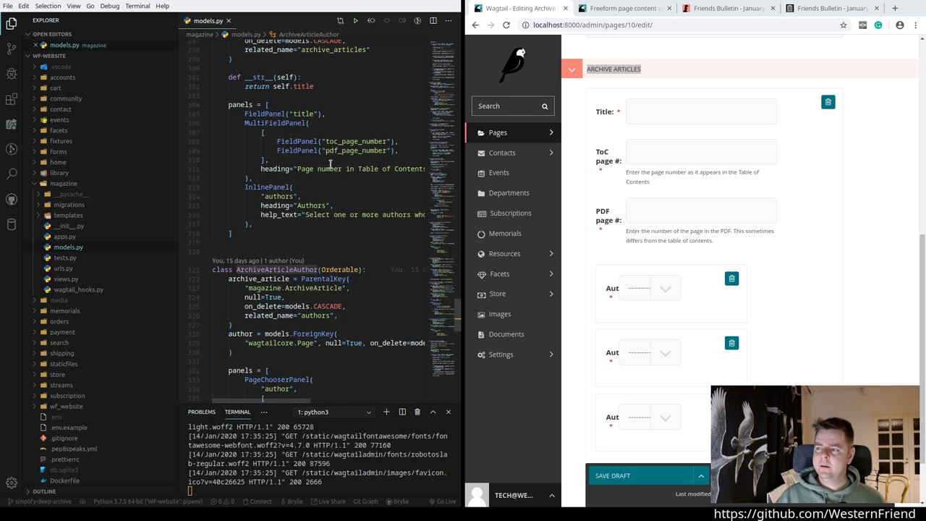
{"action": "scroll", "scroll_direction": "up", "scroll_amount": 3}
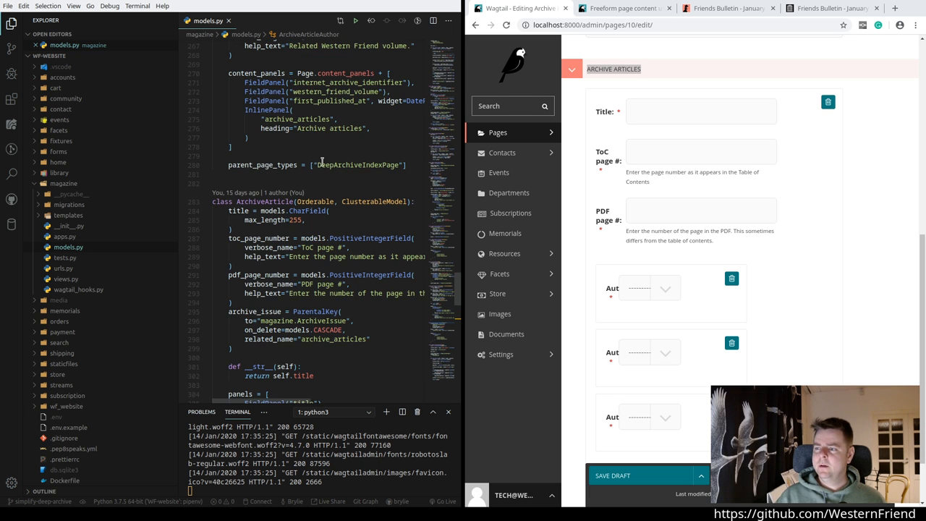
{"action": "scroll", "scroll_direction": "up", "scroll_amount": 3}
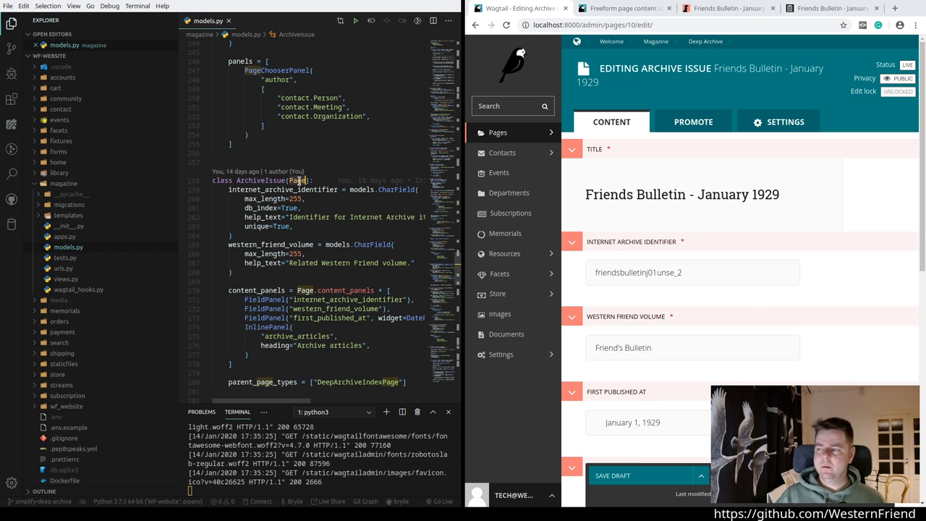
{"action": "mouse_move", "coordinate": [298, 179]}
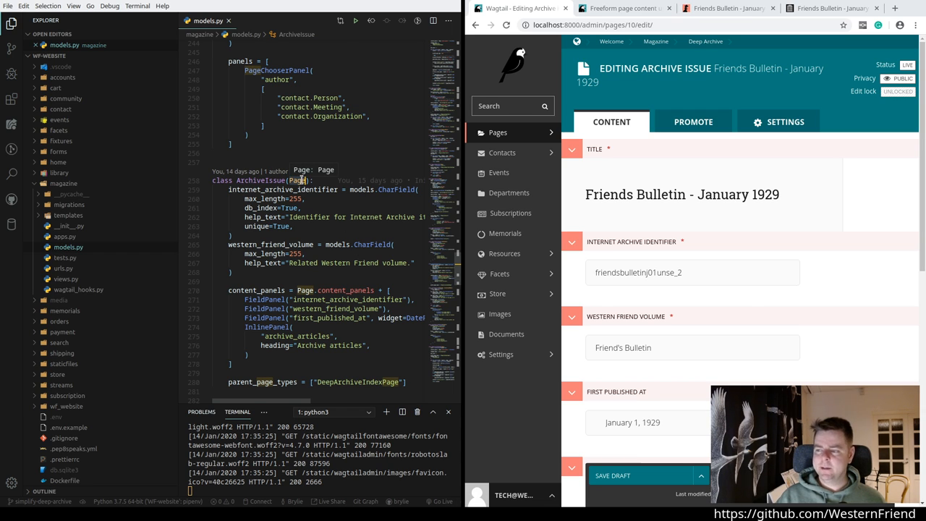
{"action": "scroll", "scroll_direction": "down", "scroll_amount": 3}
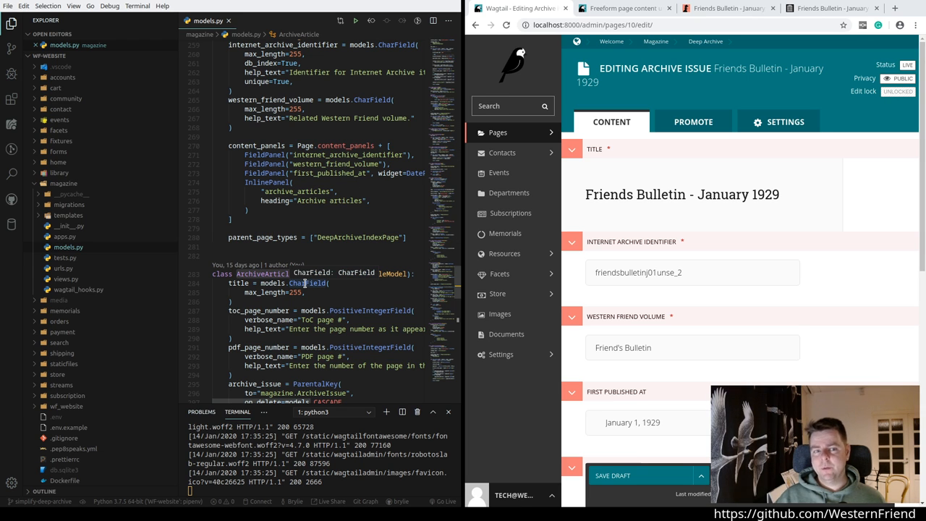
{"action": "scroll", "scroll_direction": "down", "scroll_amount": 3}
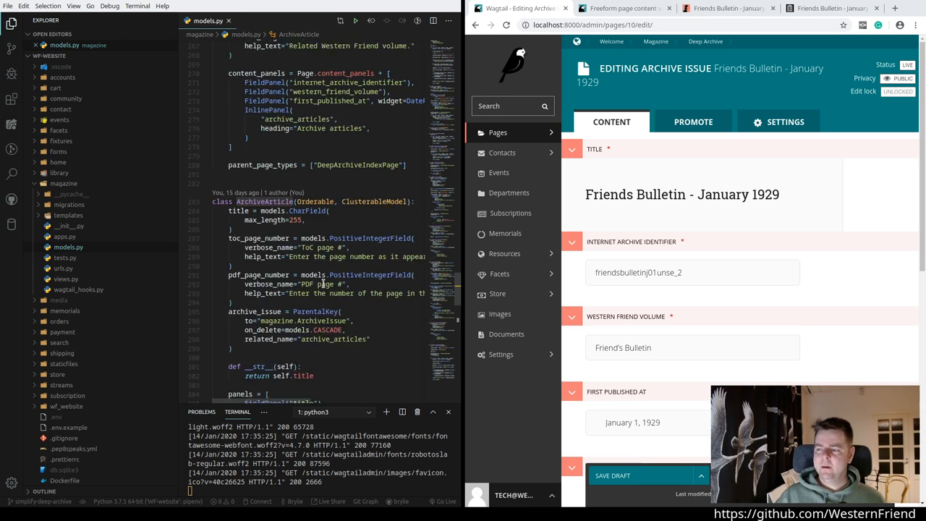
{"action": "scroll", "scroll_direction": "down", "scroll_amount": 3}
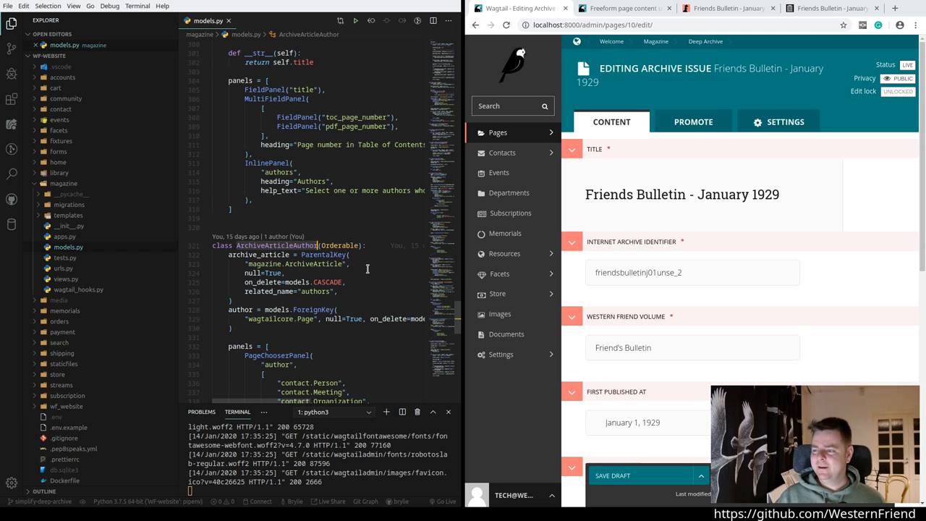
{"action": "scroll", "scroll_direction": "down", "scroll_amount": 3}
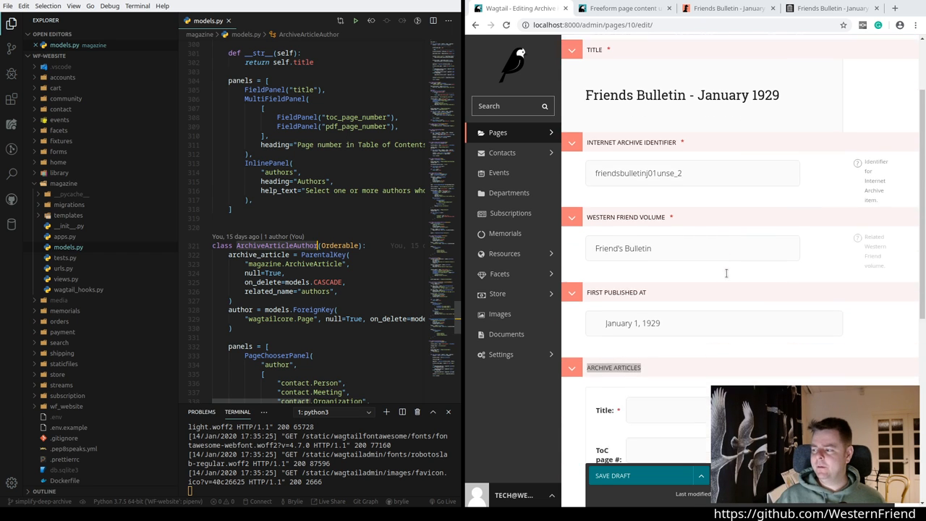
{"action": "scroll", "scroll_direction": "down", "scroll_amount": 3}
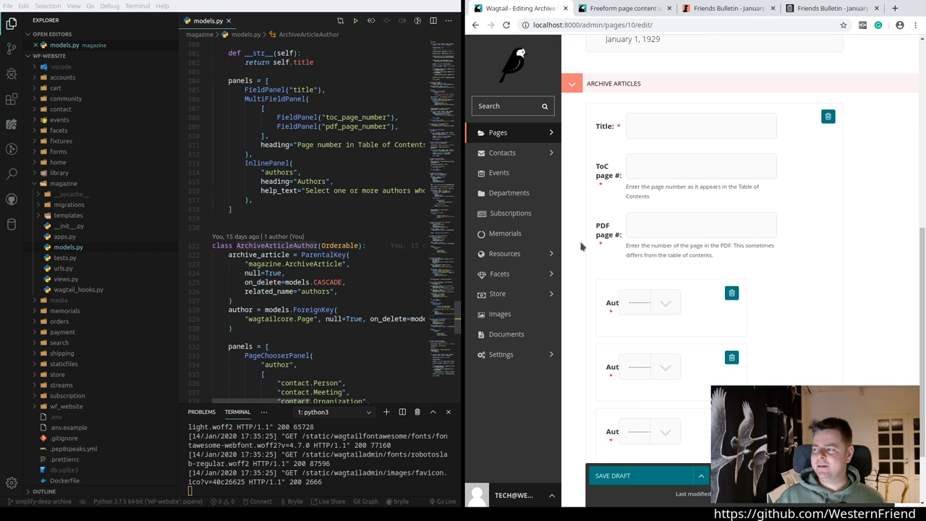
{"action": "scroll", "scroll_direction": "down", "scroll_amount": 3}
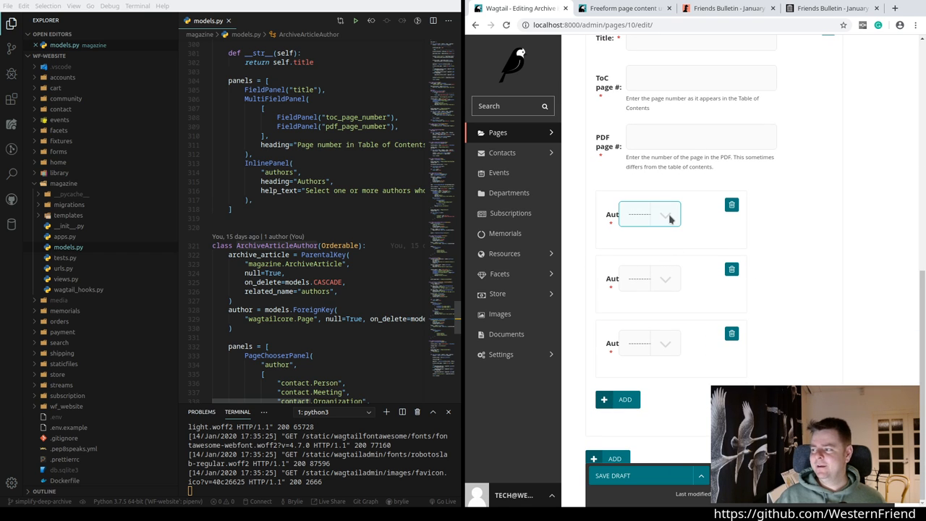
{"action": "mouse_move", "coordinate": [799, 258]}
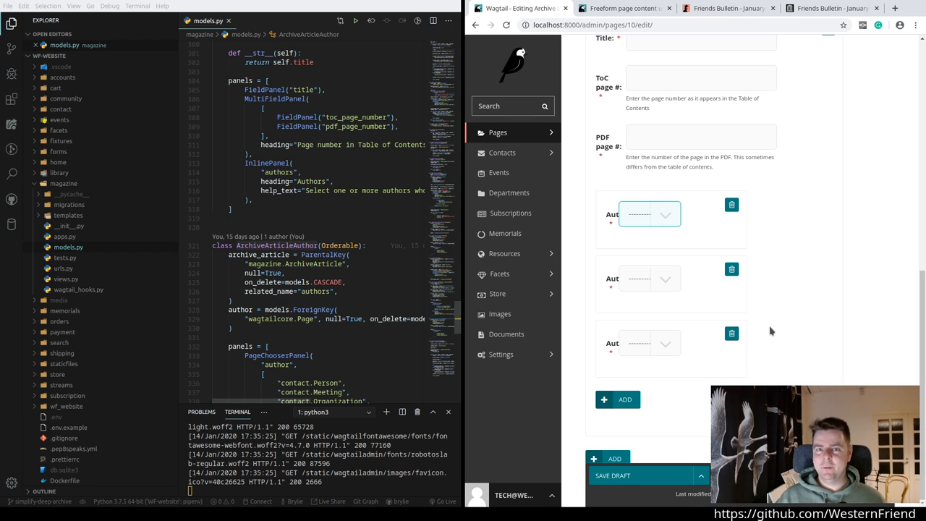
{"action": "mouse_move", "coordinate": [790, 235]}
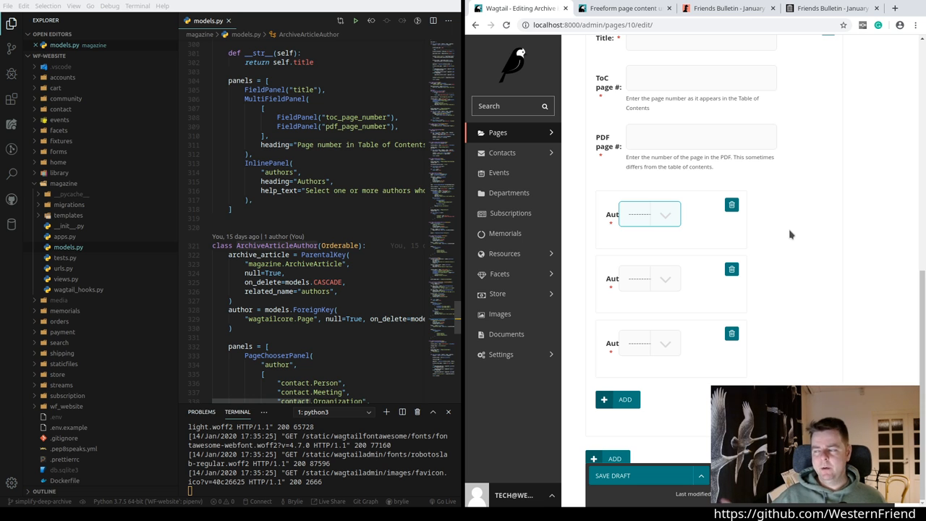
{"action": "mouse_move", "coordinate": [761, 252]}
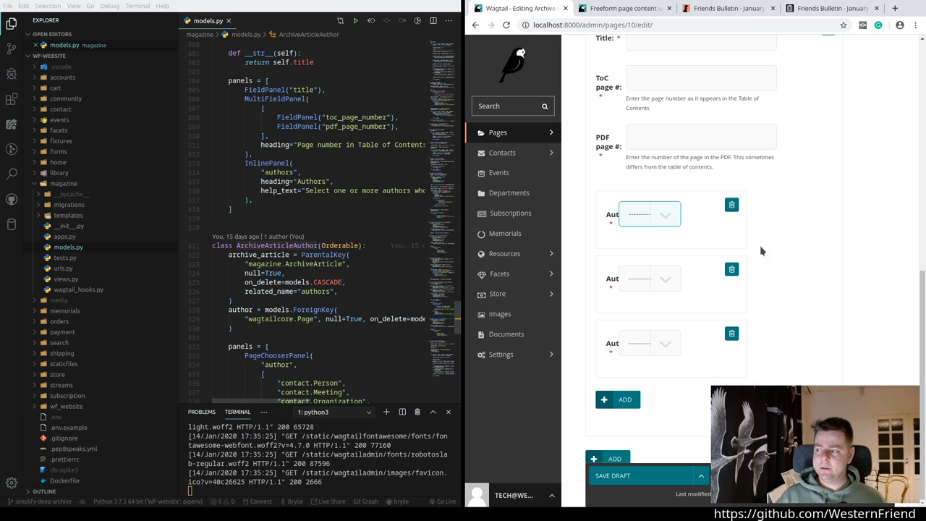
{"action": "mouse_move", "coordinate": [668, 243]}
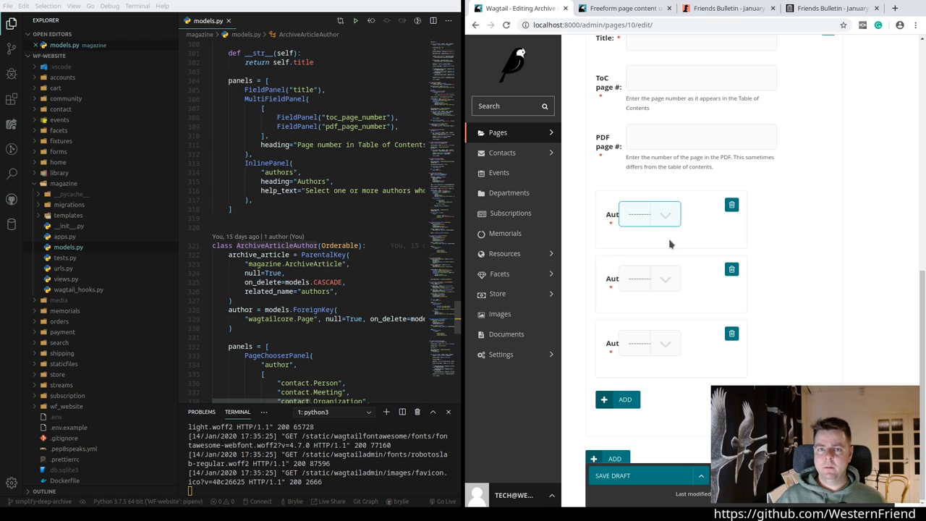
{"action": "mouse_move", "coordinate": [601, 243]}
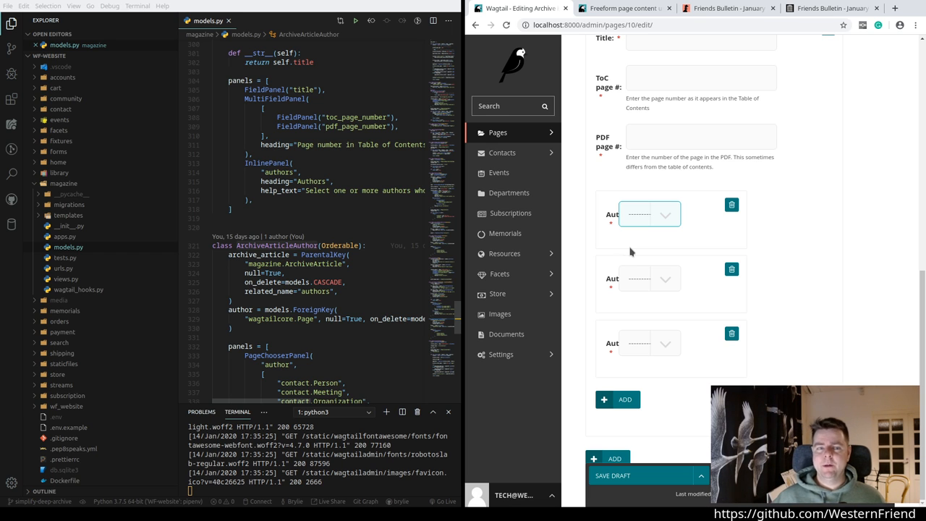
{"action": "mouse_move", "coordinate": [586, 239]}
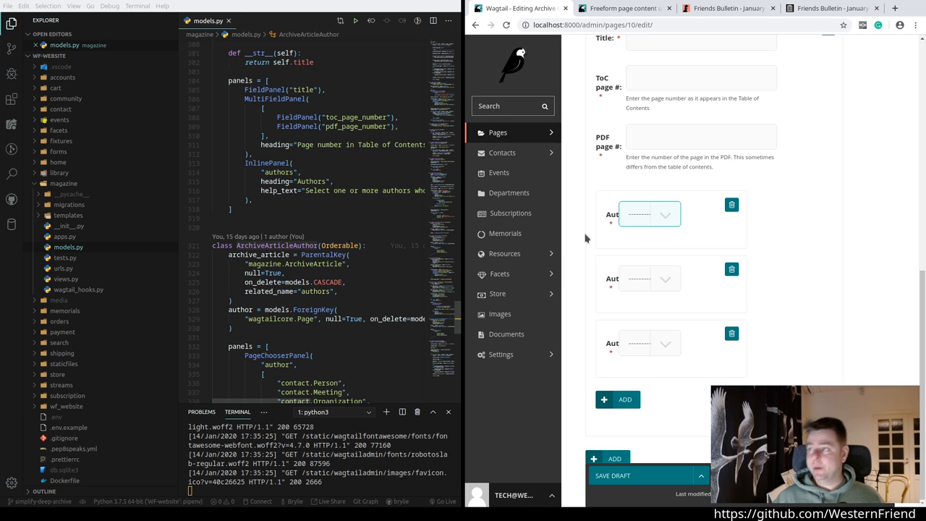
Step: Read the 'Freeform page content using StreamField' docs, then start a blank browser tab
{"action": "left_click", "coordinate": [622, 9]}
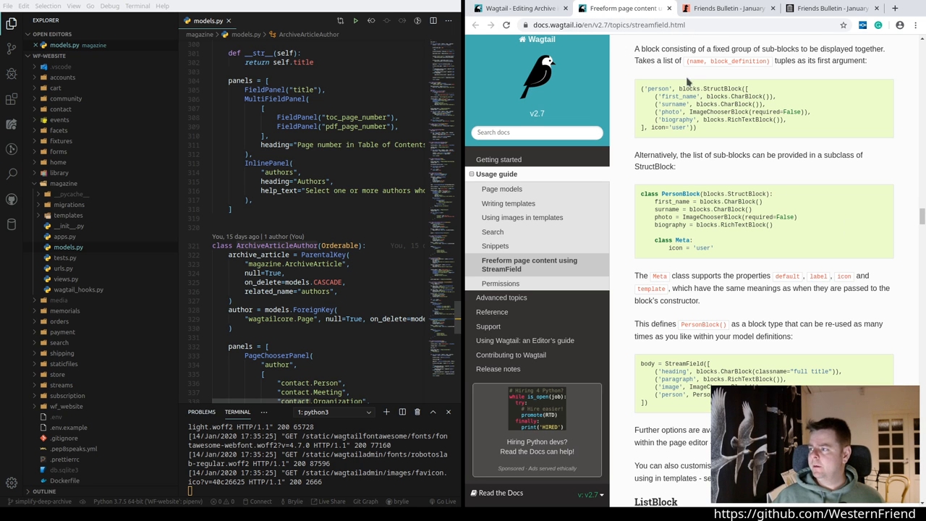
{"action": "scroll", "scroll_direction": "up", "scroll_amount": 3}
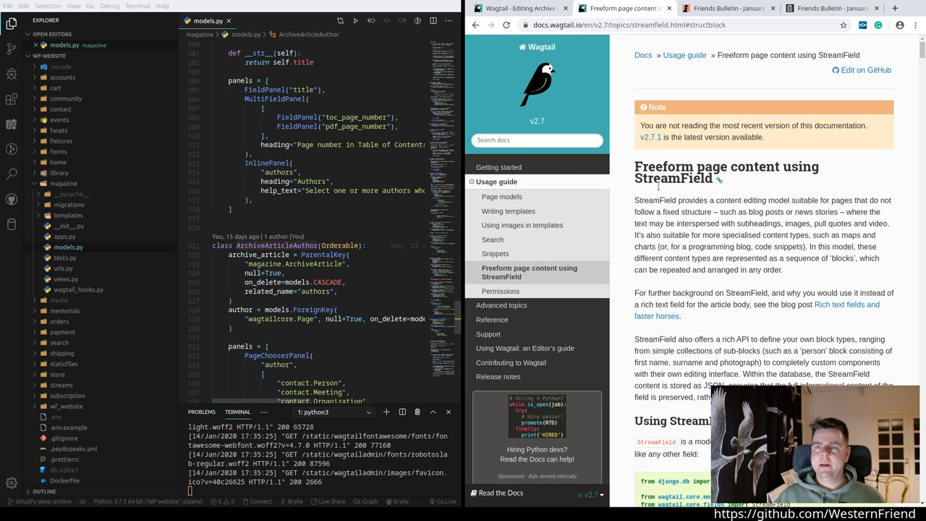
{"action": "scroll", "scroll_direction": "down", "scroll_amount": 3}
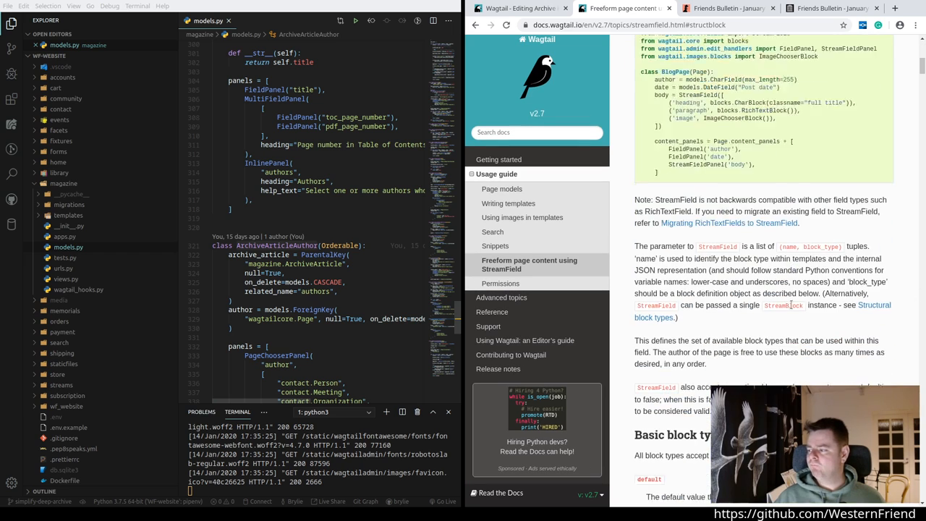
{"action": "left_click", "coordinate": [895, 9]}
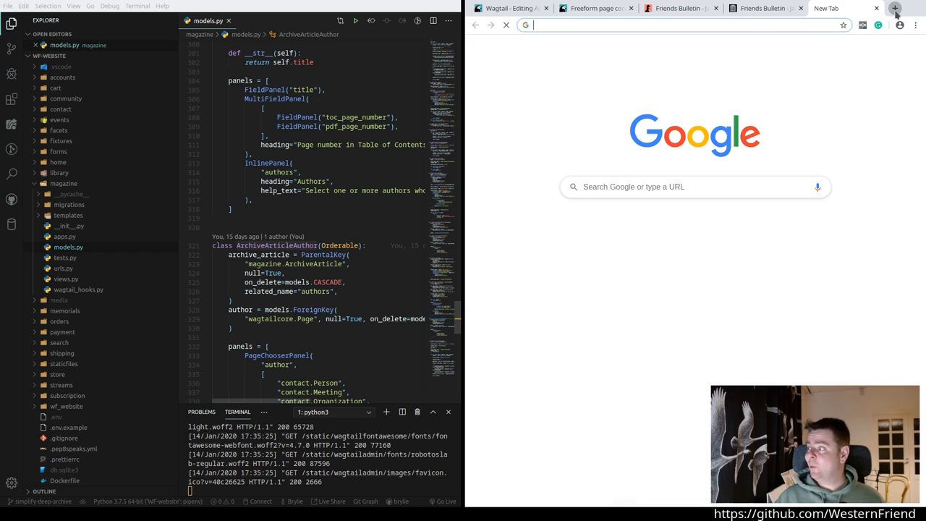
Step: Visit wagtail.io's StreamField feature section, then return to the January 1929 issue editor tab
{"action": "type", "text": "wagtail.io"}
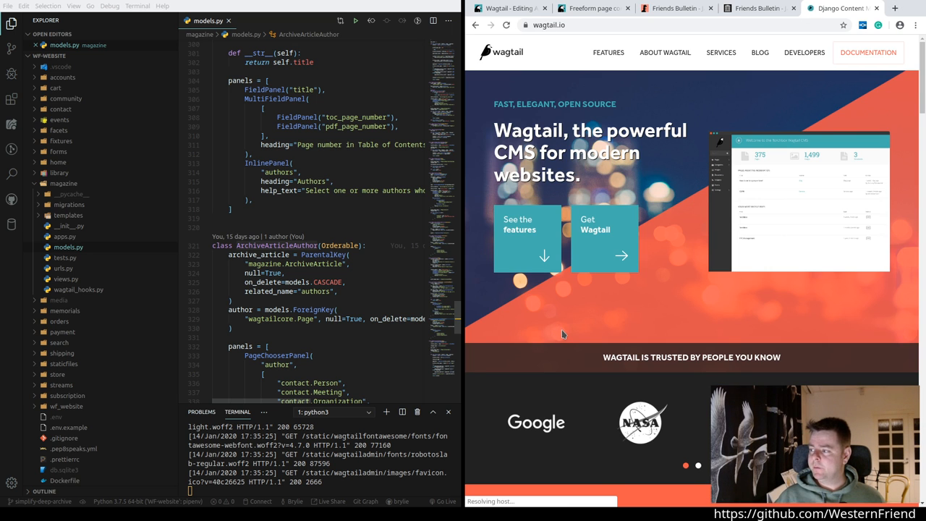
{"action": "scroll", "scroll_direction": "down", "scroll_amount": 3}
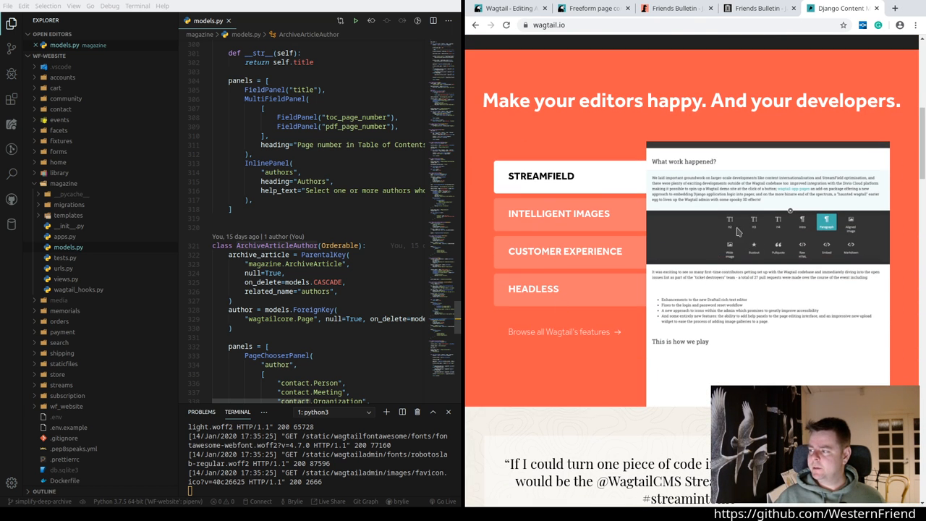
{"action": "mouse_move", "coordinate": [688, 379]}
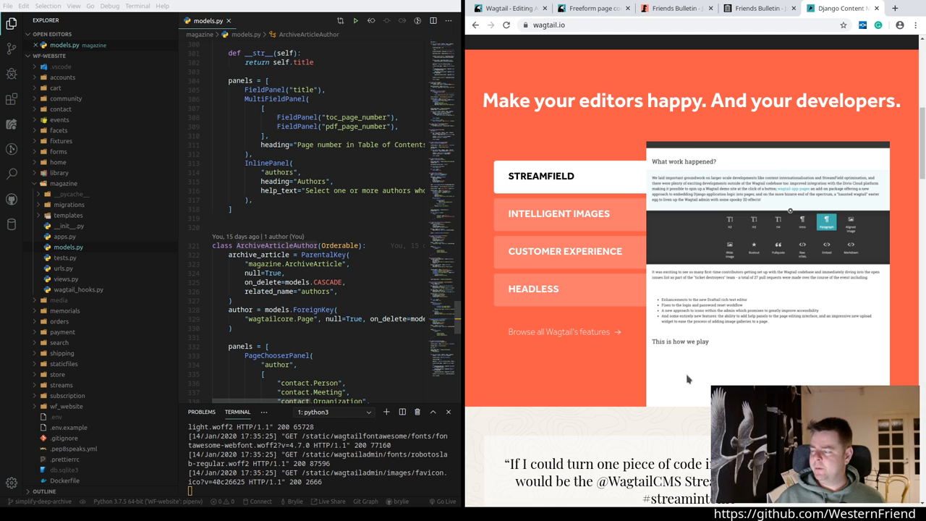
{"action": "mouse_move", "coordinate": [735, 228]}
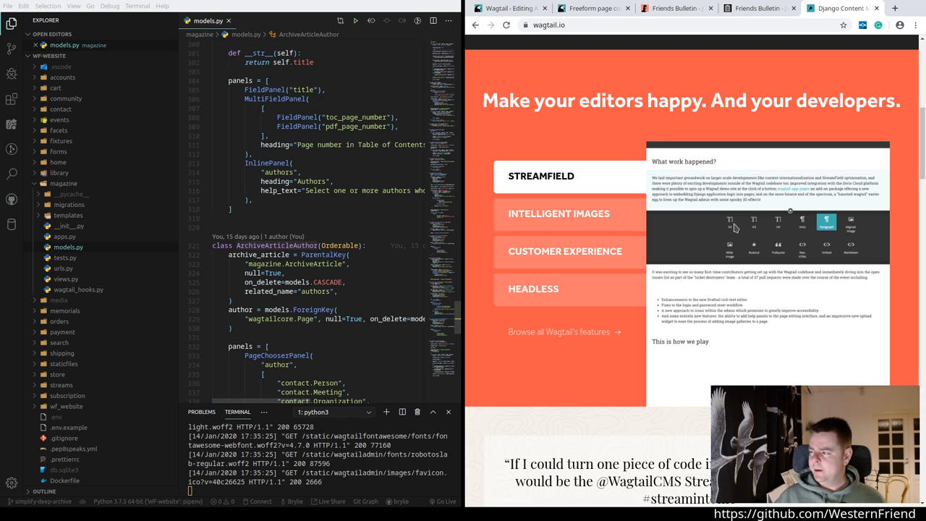
{"action": "mouse_move", "coordinate": [769, 233]}
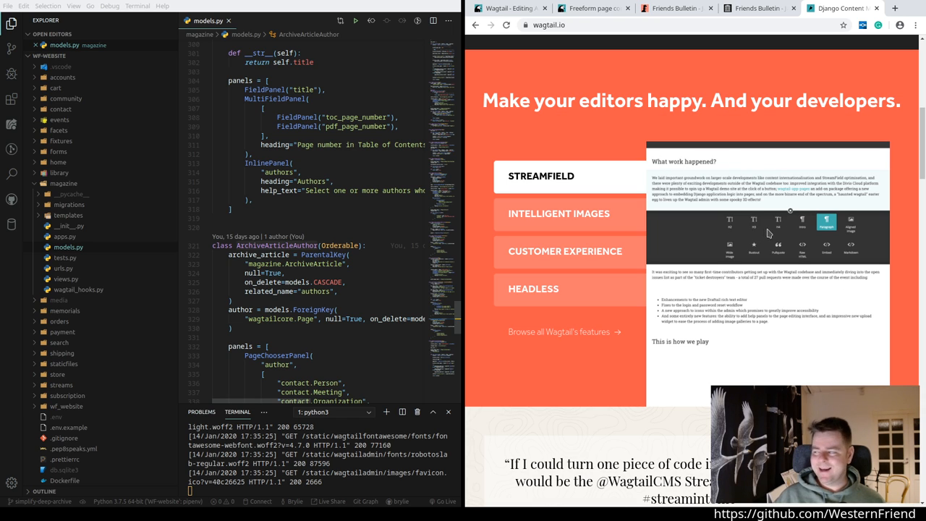
{"action": "mouse_move", "coordinate": [832, 229]}
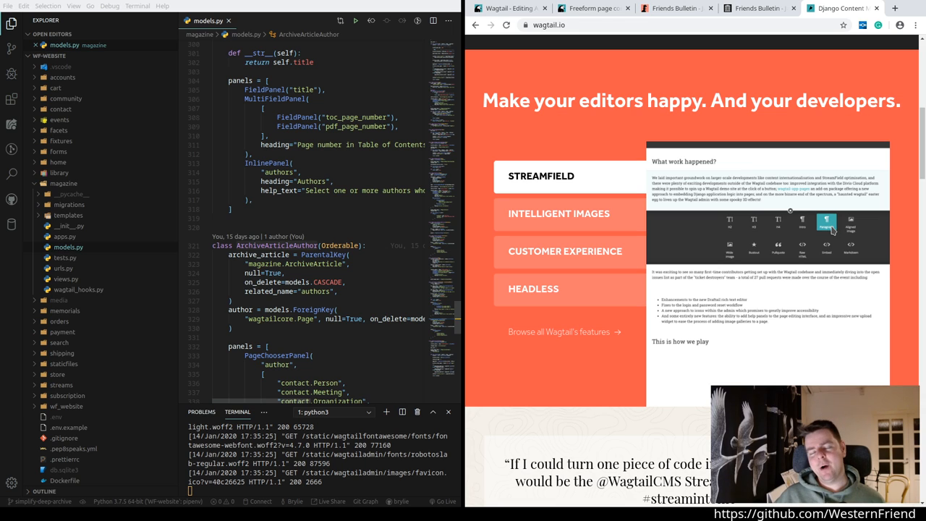
{"action": "mouse_move", "coordinate": [861, 230]}
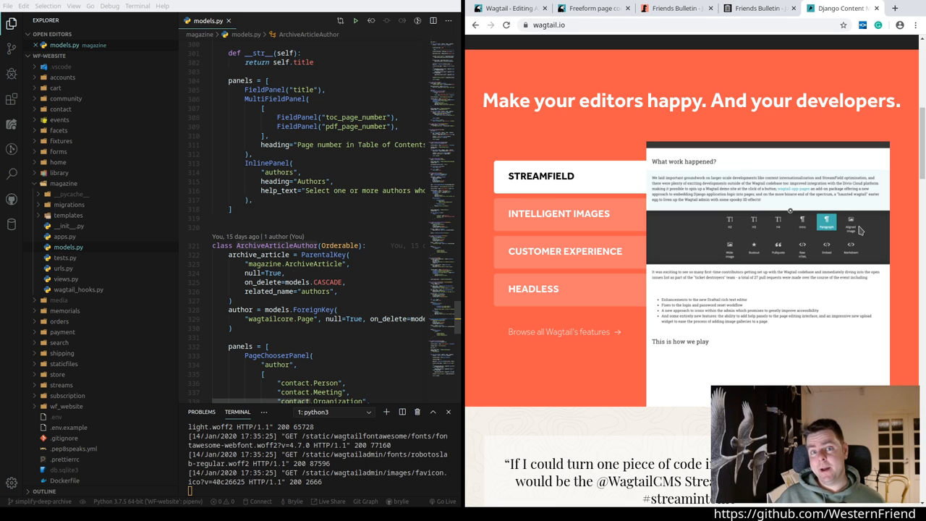
{"action": "mouse_move", "coordinate": [736, 259]}
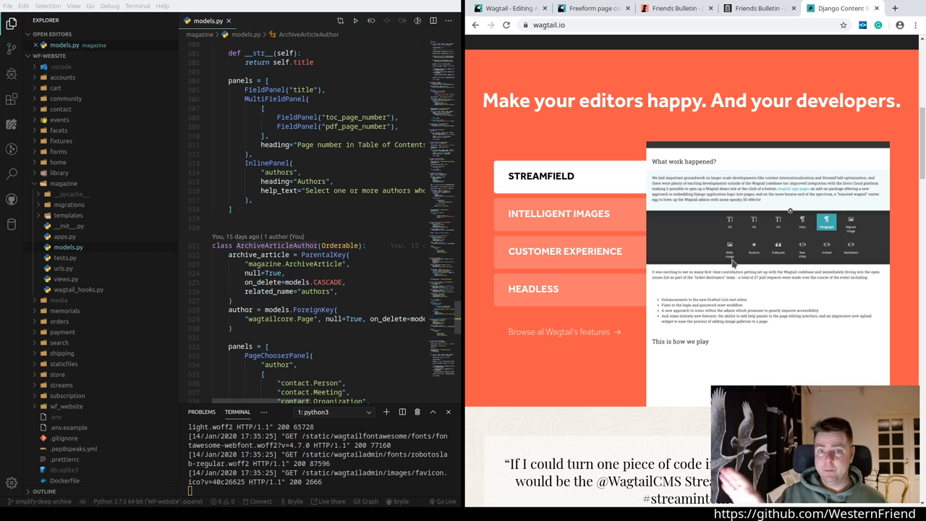
{"action": "mouse_move", "coordinate": [740, 286]}
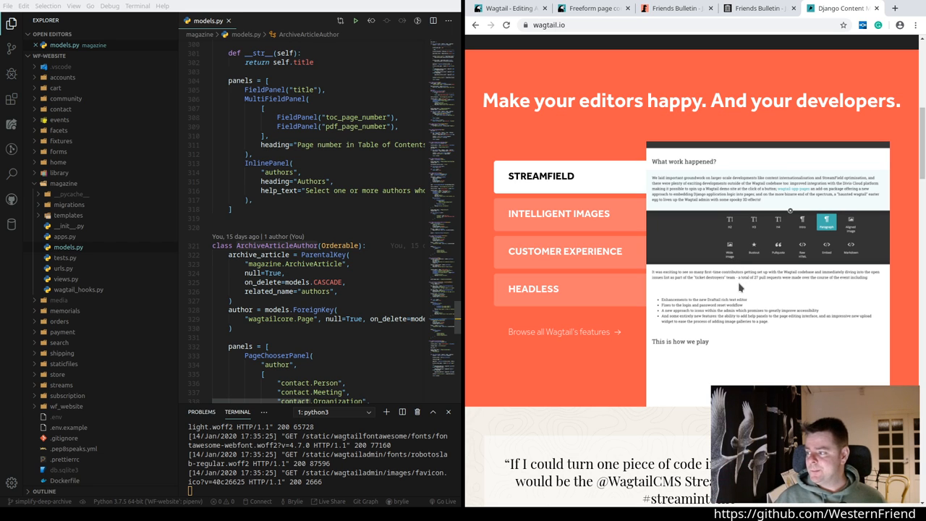
{"action": "mouse_move", "coordinate": [772, 266]}
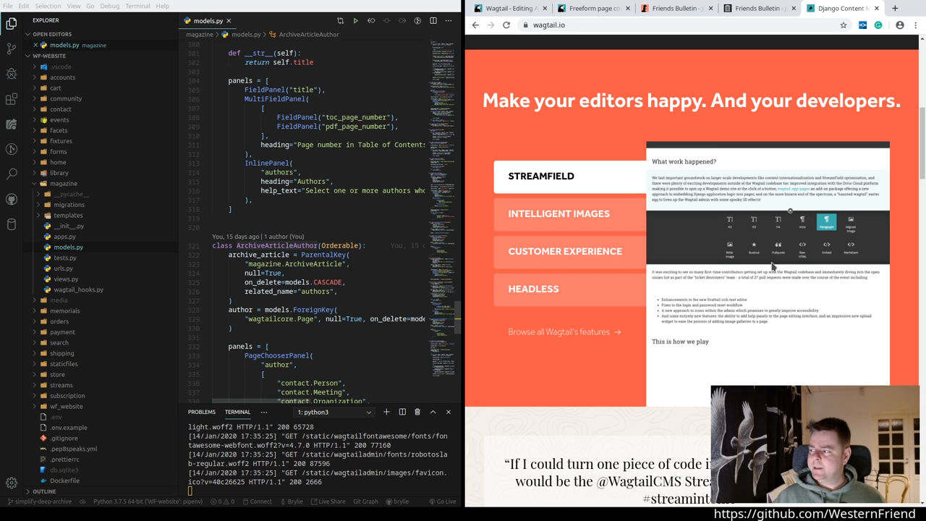
{"action": "left_click", "coordinate": [591, 9]}
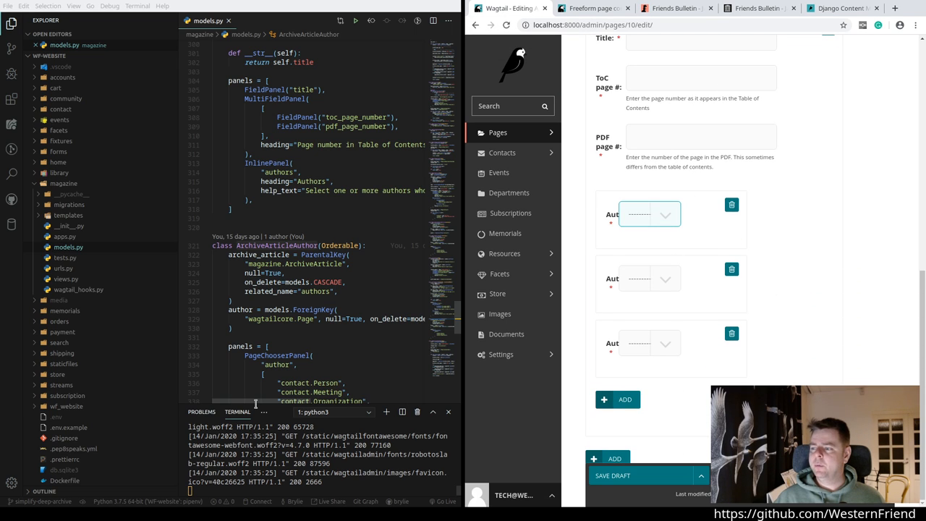
Step: Bring the ArchiveArticle class into view in models.py and return to the Friends Bulletin January 1929 tab
{"action": "scroll", "scroll_direction": "up", "scroll_amount": 3}
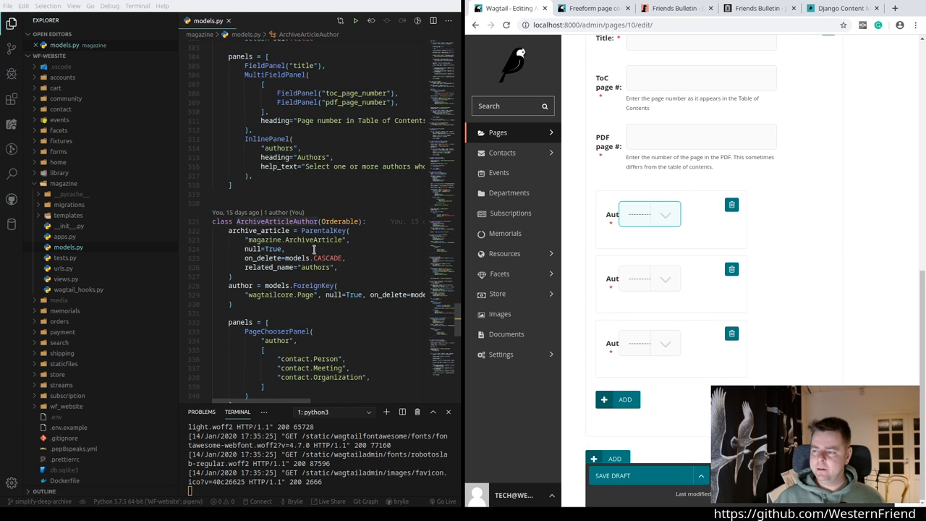
{"action": "mouse_move", "coordinate": [651, 234]}
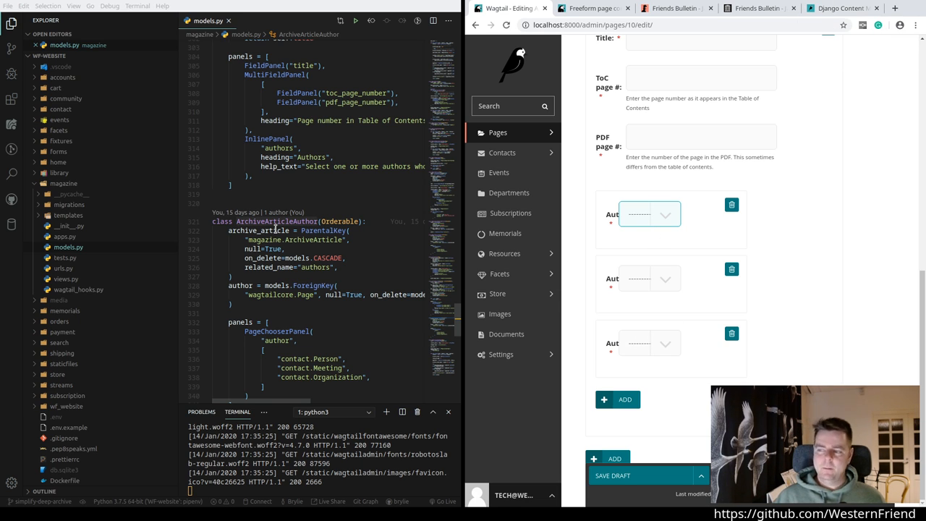
{"action": "scroll", "scroll_direction": "up", "scroll_amount": 3}
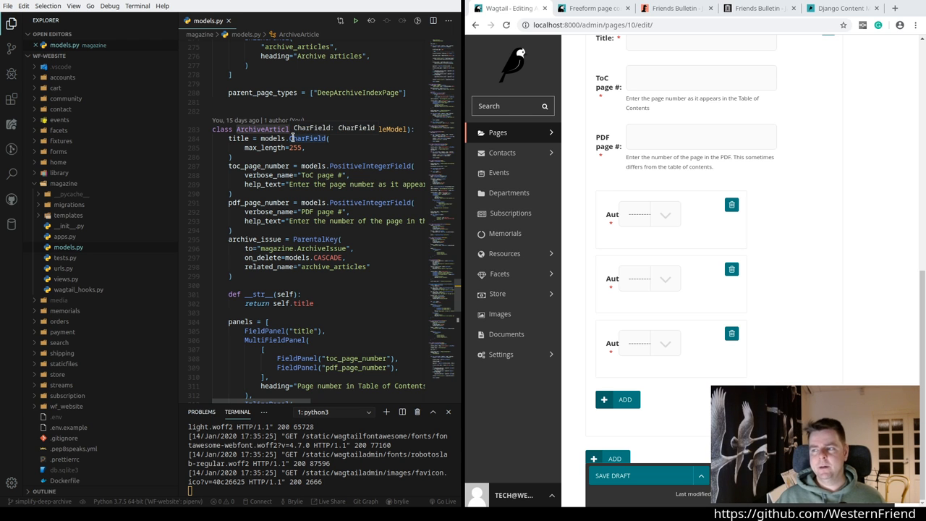
{"action": "left_click", "coordinate": [673, 8]}
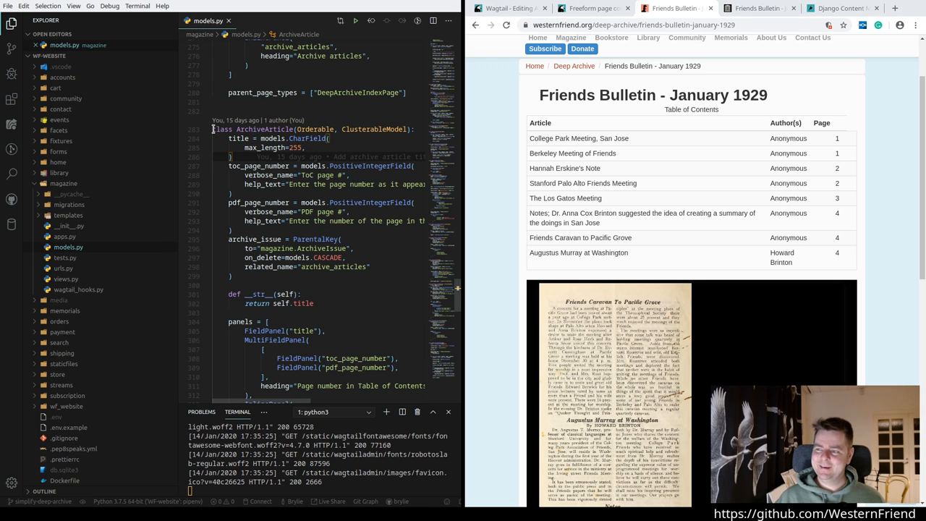
{"action": "scroll", "scroll_direction": "down", "scroll_amount": 3}
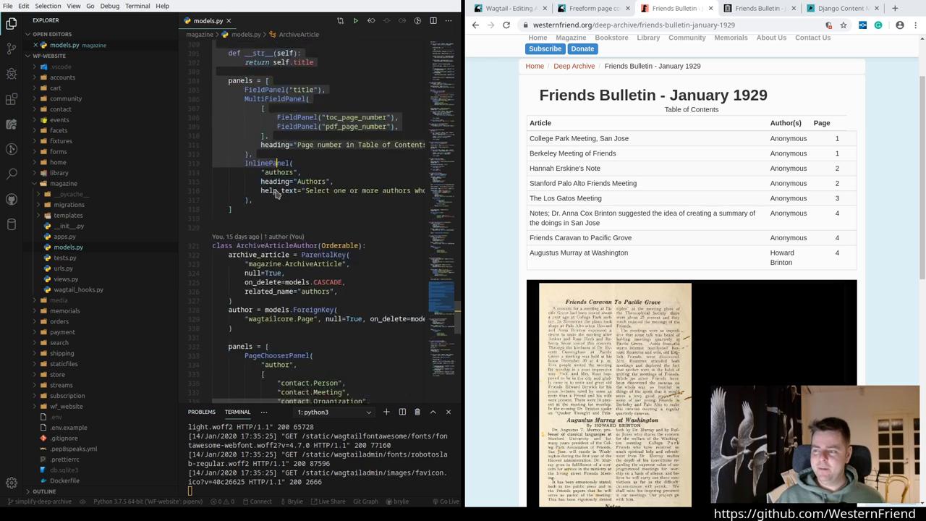
{"action": "scroll", "scroll_direction": "down", "scroll_amount": 3}
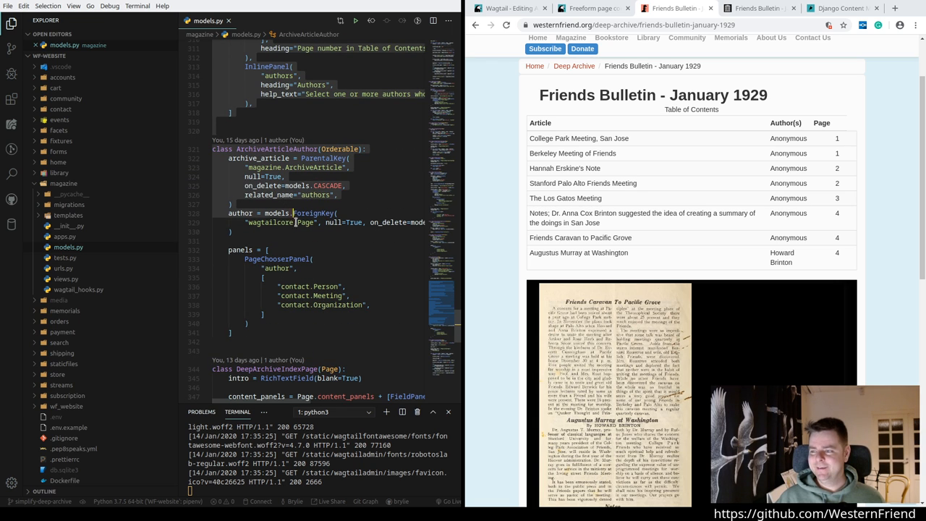
{"action": "scroll", "scroll_direction": "down", "scroll_amount": 3}
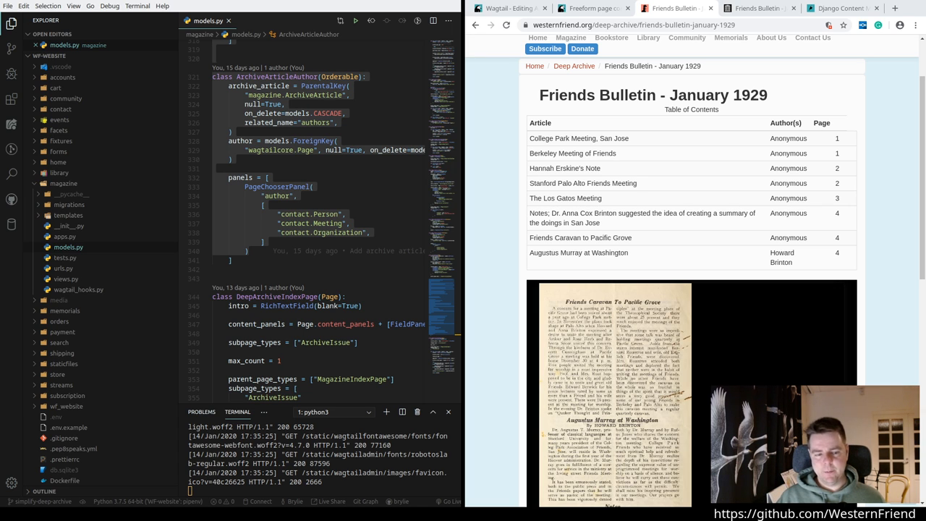
{"action": "scroll", "scroll_direction": "down", "scroll_amount": 3}
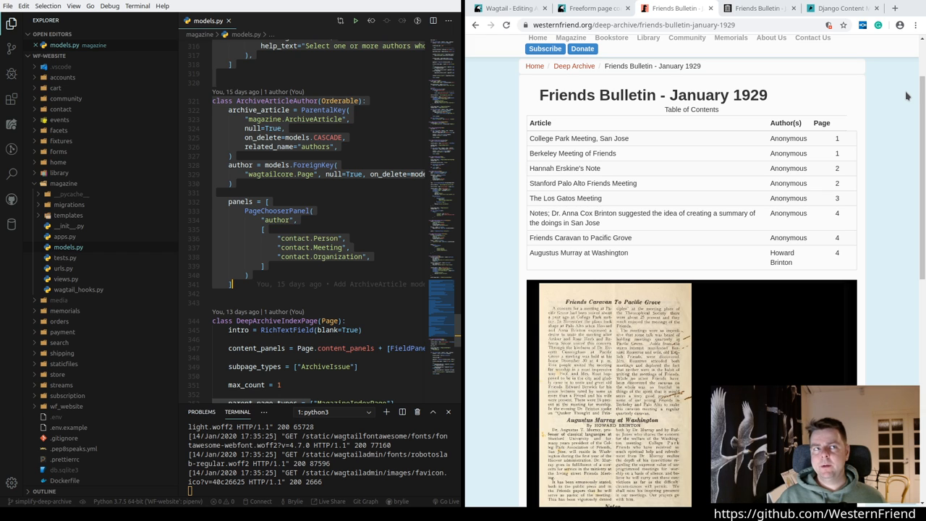
{"action": "mouse_move", "coordinate": [889, 95]}
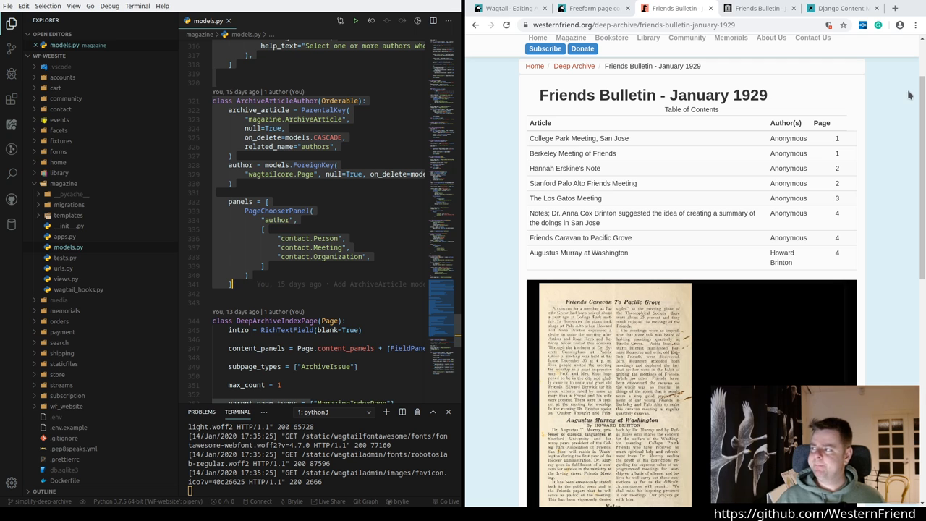
{"action": "left_click", "coordinate": [895, 8]}
{"action": "type", "text": "django user data pr"}
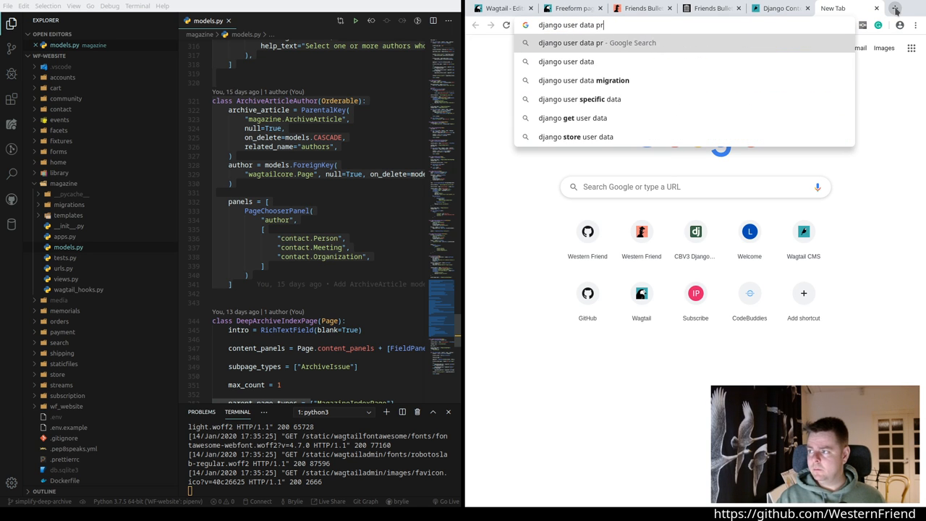
{"action": "key", "text": "Return"}
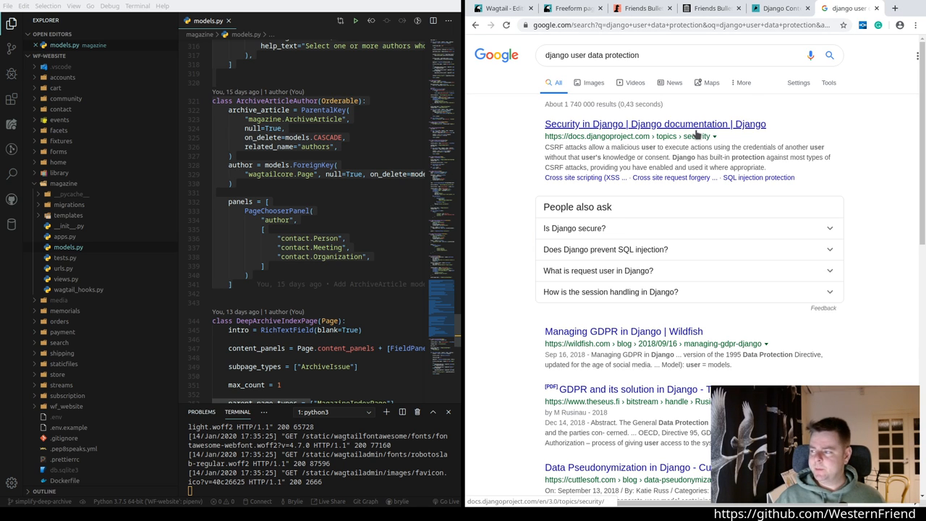
{"action": "left_click", "coordinate": [654, 124]}
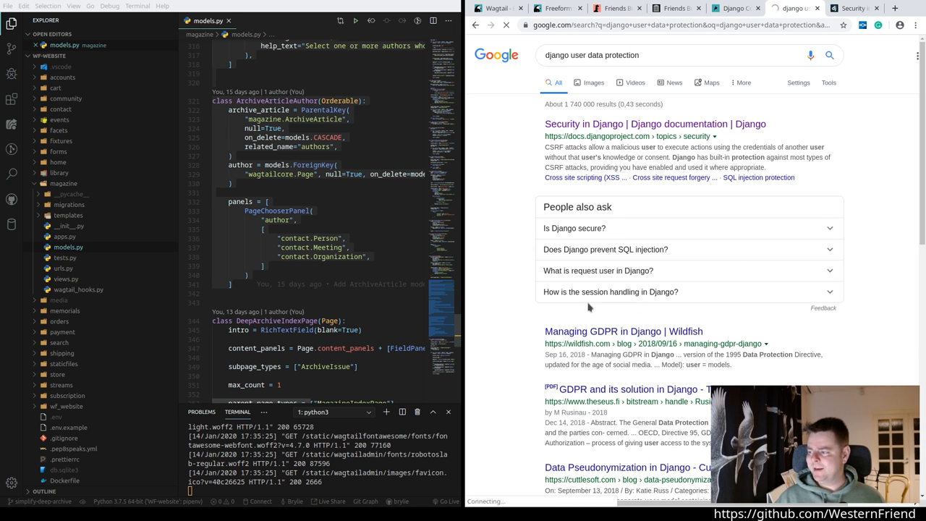
{"action": "left_click", "coordinate": [622, 330]}
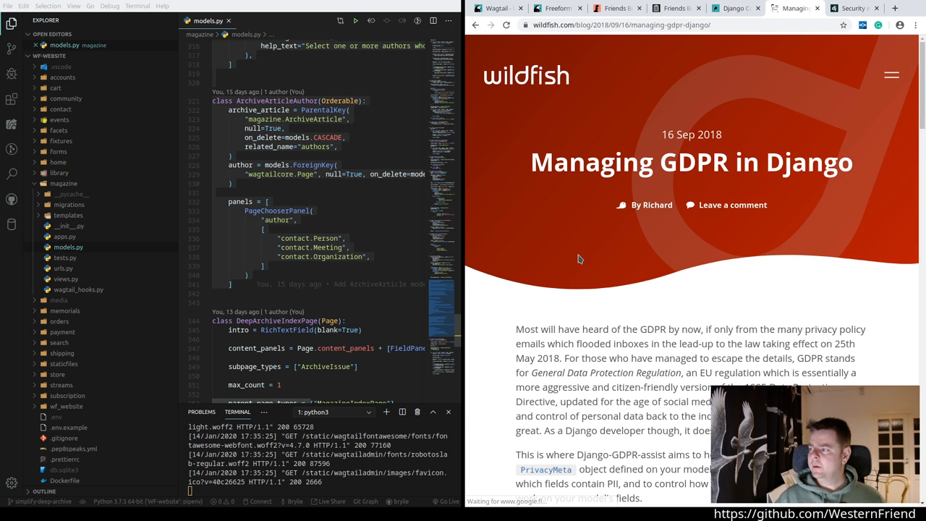
{"action": "scroll", "scroll_direction": "down", "scroll_amount": 3}
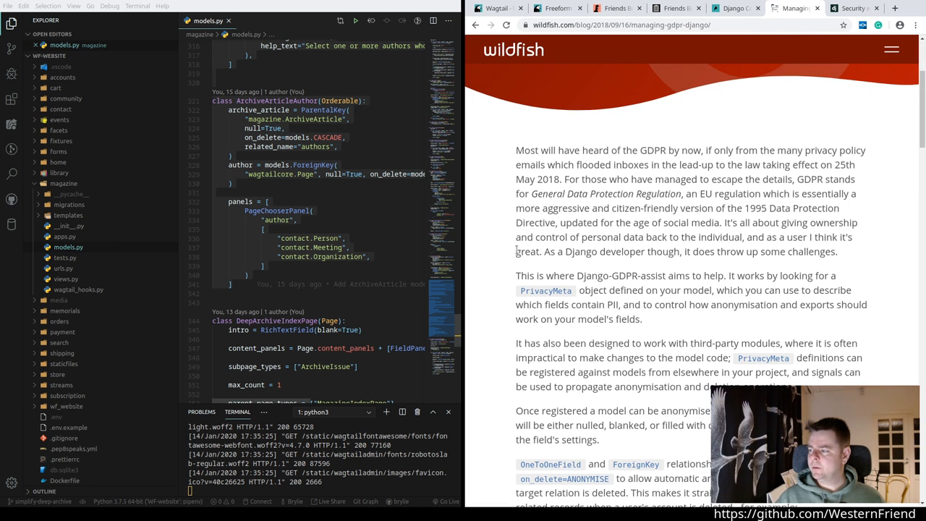
{"action": "mouse_move", "coordinate": [822, 287]}
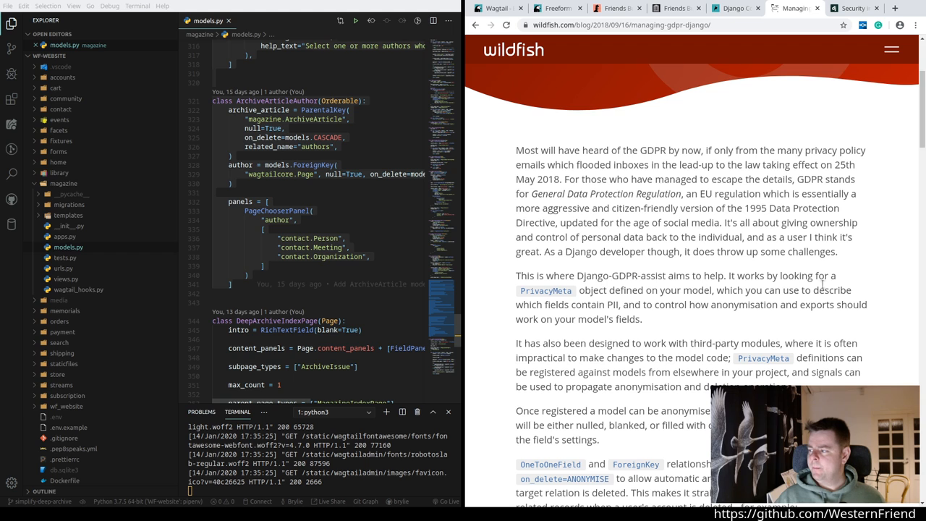
{"action": "scroll", "scroll_direction": "down", "scroll_amount": 3}
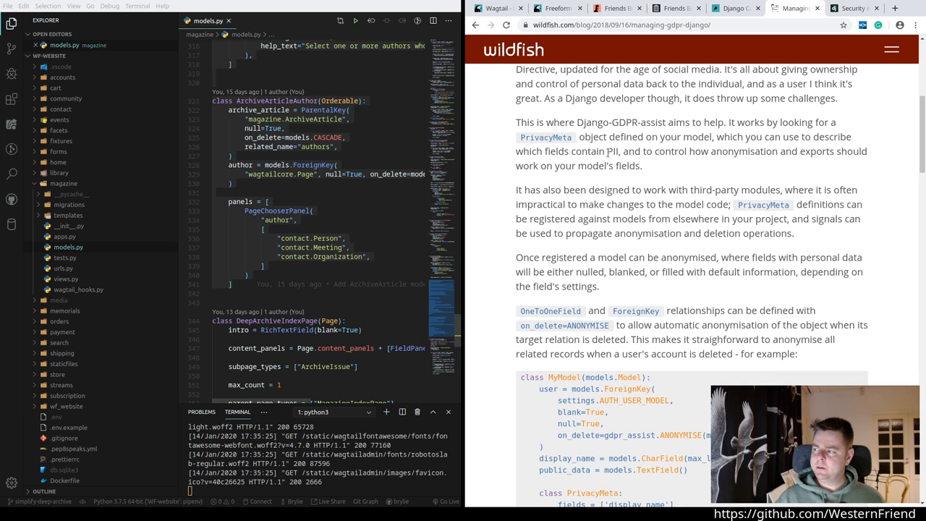
{"action": "double_click", "coordinate": [614, 152]}
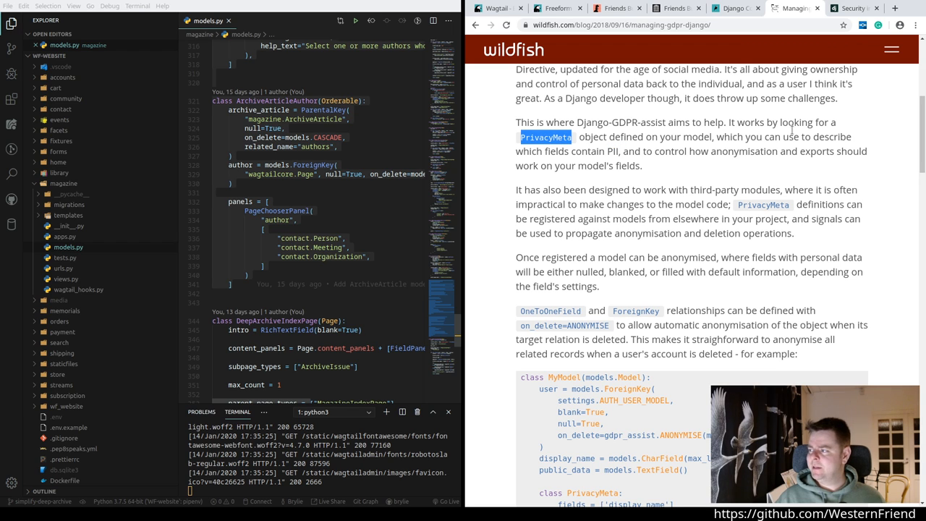
{"action": "mouse_move", "coordinate": [580, 119]}
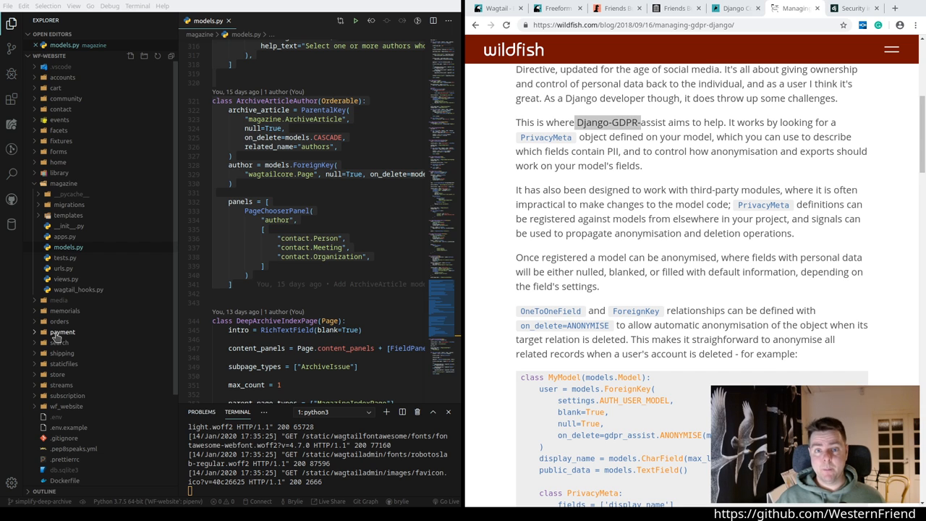
{"action": "scroll", "scroll_direction": "down", "scroll_amount": 3}
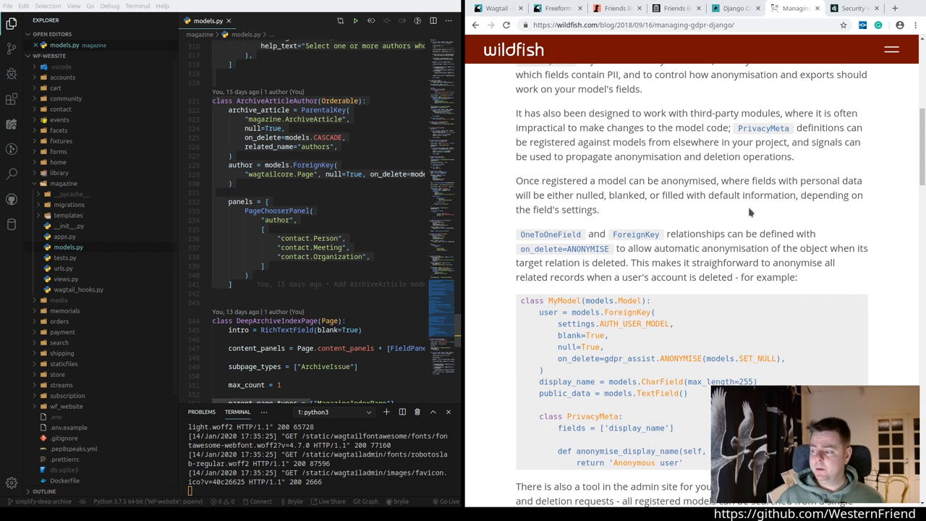
{"action": "scroll", "scroll_direction": "down", "scroll_amount": 3}
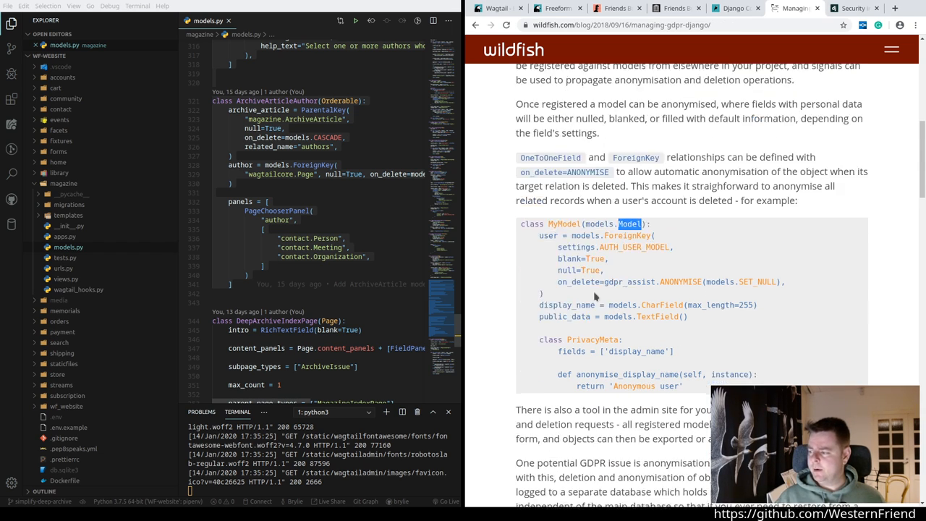
{"action": "double_click", "coordinate": [547, 236]}
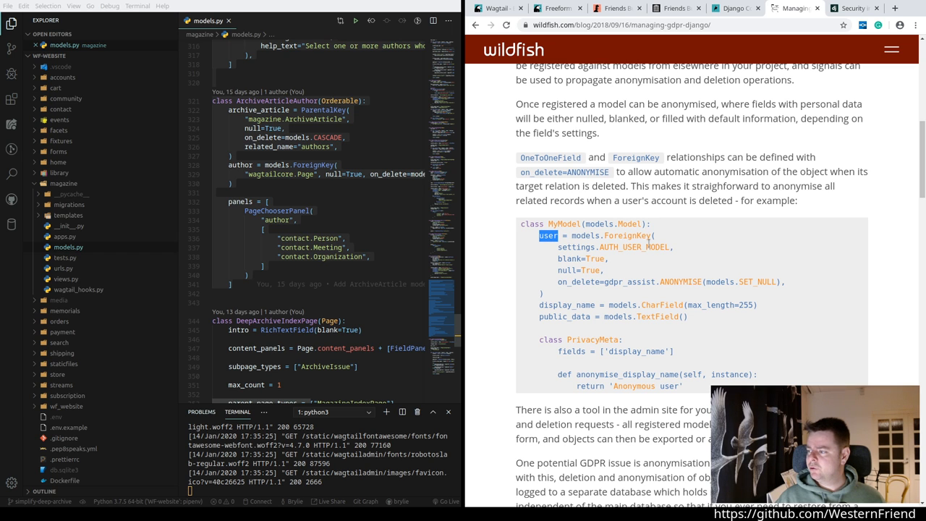
{"action": "scroll", "scroll_direction": "down", "scroll_amount": 3}
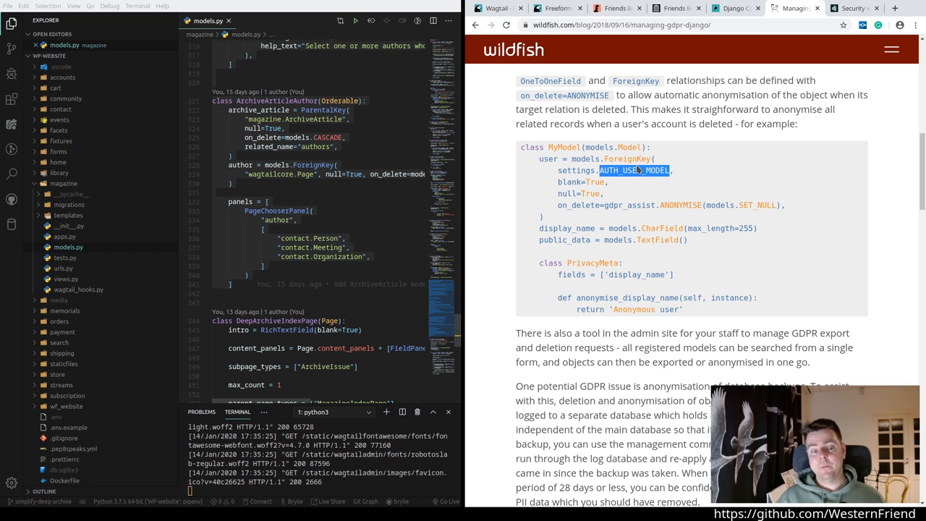
{"action": "mouse_move", "coordinate": [486, 234]}
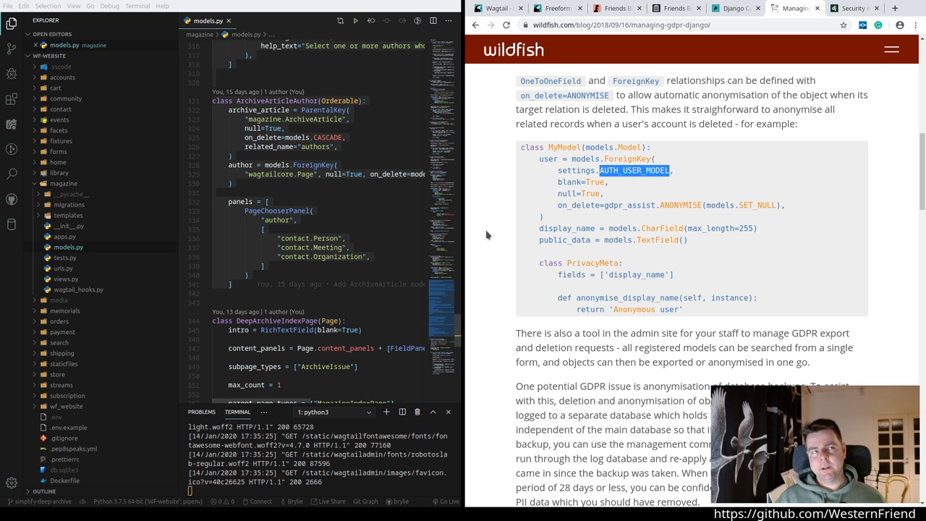
{"action": "mouse_move", "coordinate": [478, 235]}
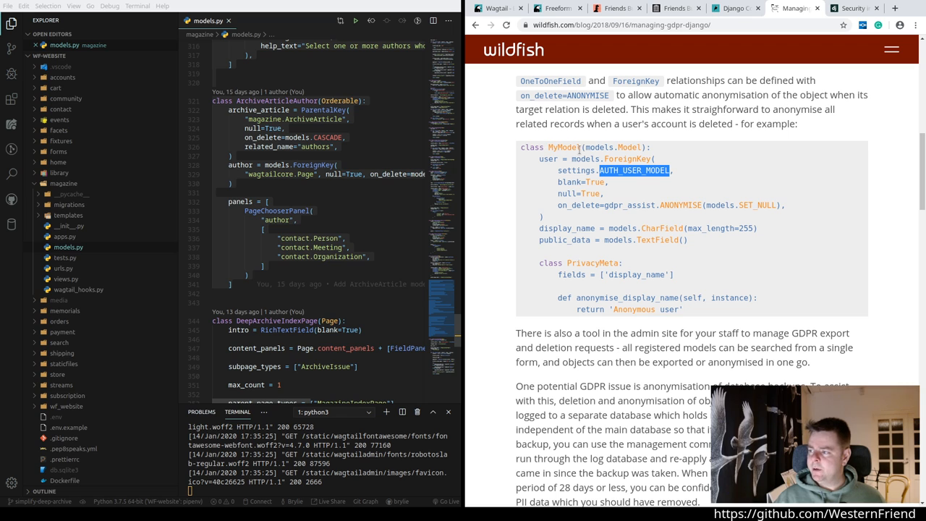
{"action": "double_click", "coordinate": [591, 264]}
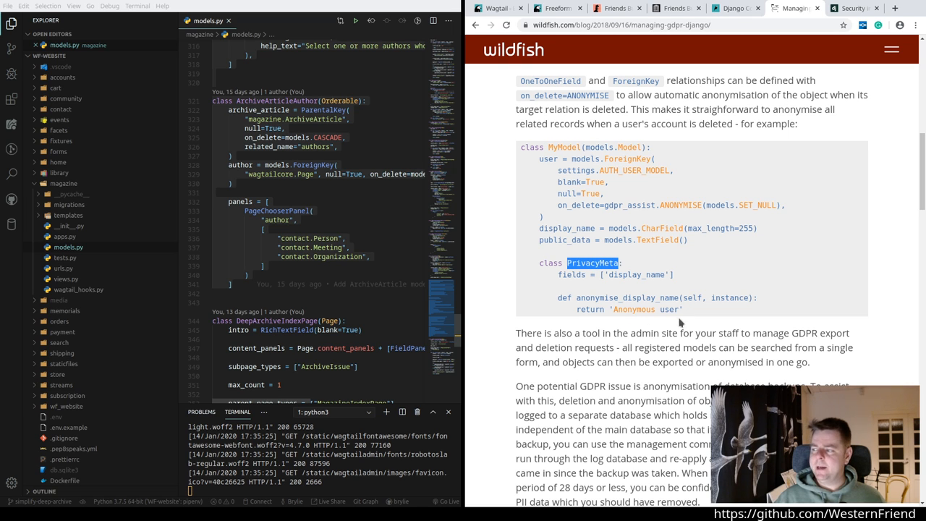
{"action": "double_click", "coordinate": [571, 275]}
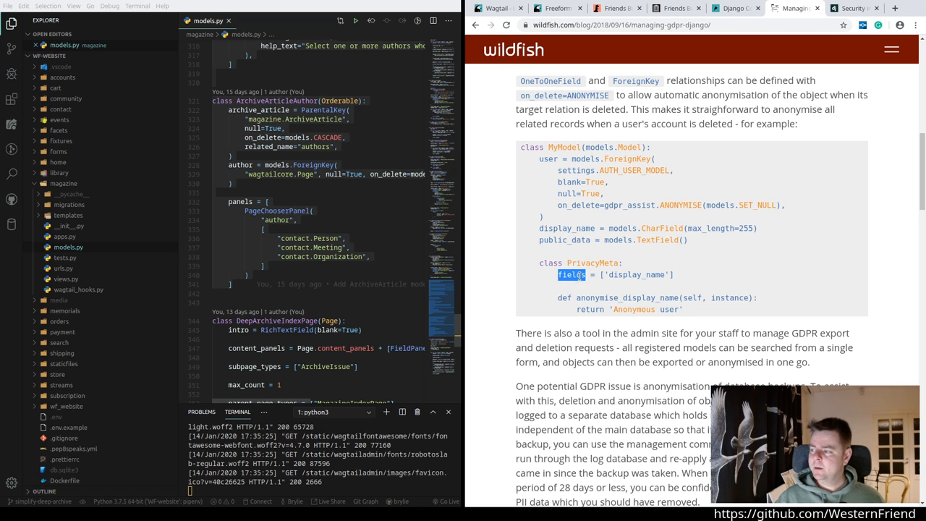
{"action": "double_click", "coordinate": [635, 275]}
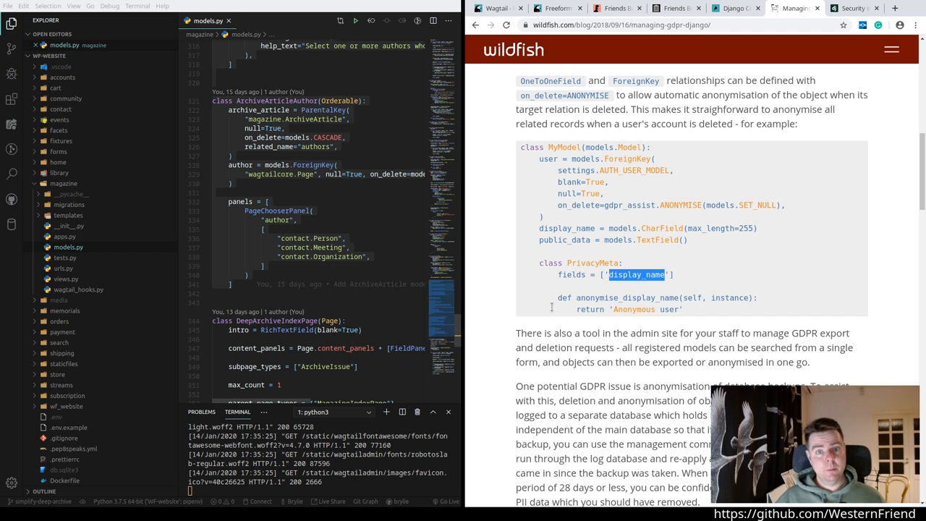
{"action": "scroll", "scroll_direction": "down", "scroll_amount": 3}
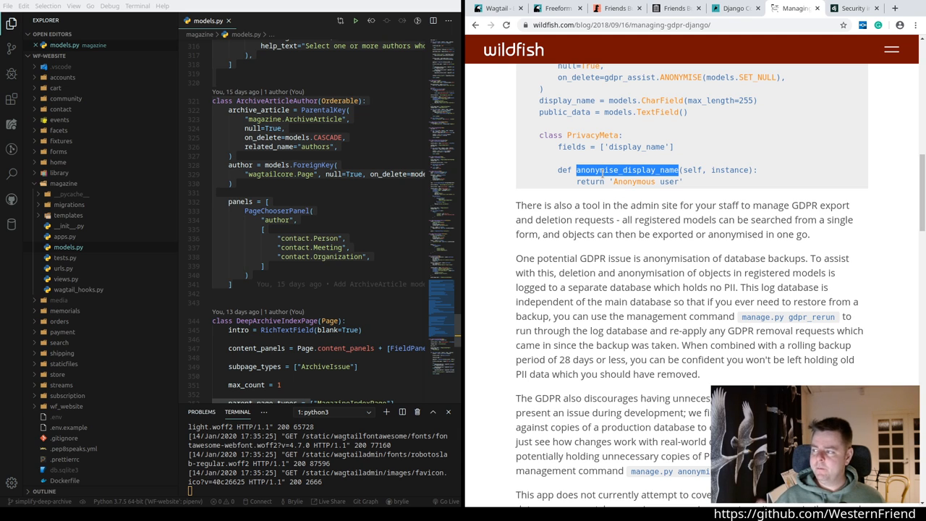
{"action": "mouse_move", "coordinate": [584, 233]}
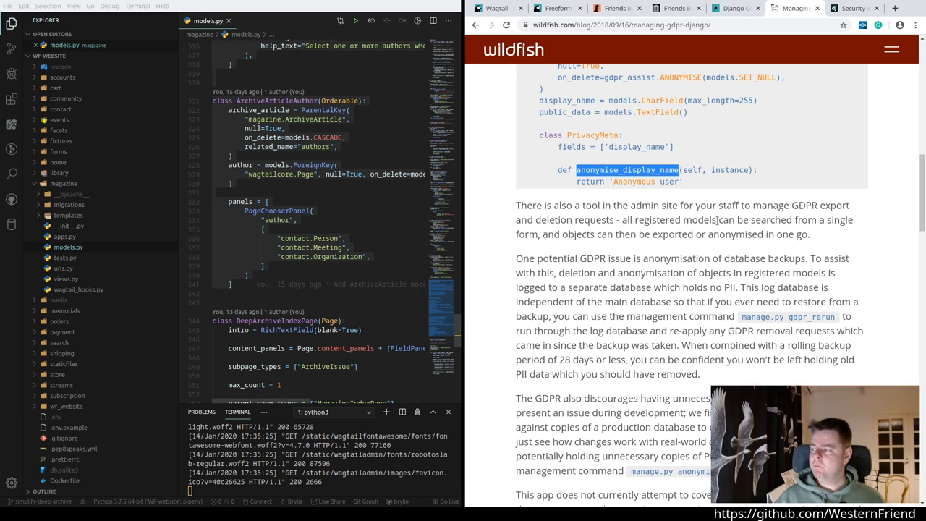
{"action": "mouse_move", "coordinate": [668, 230]}
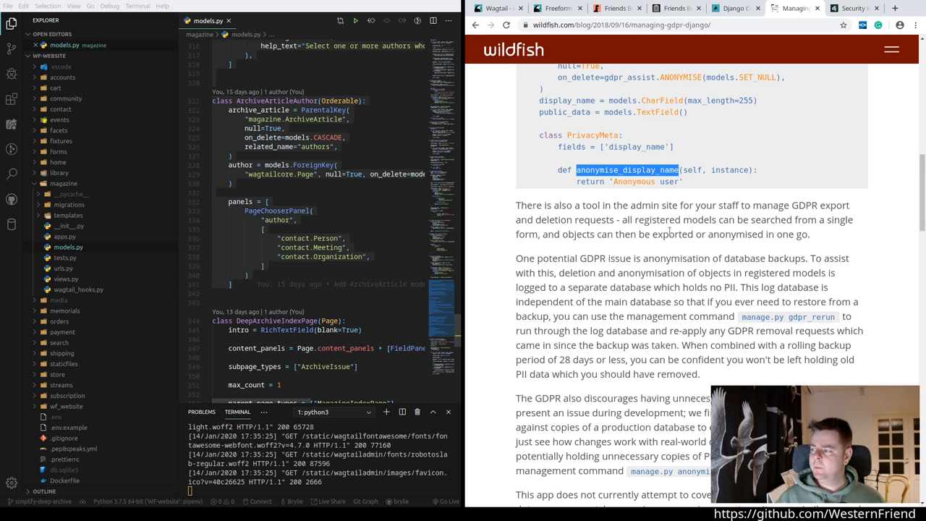
{"action": "scroll", "scroll_direction": "down", "scroll_amount": 3}
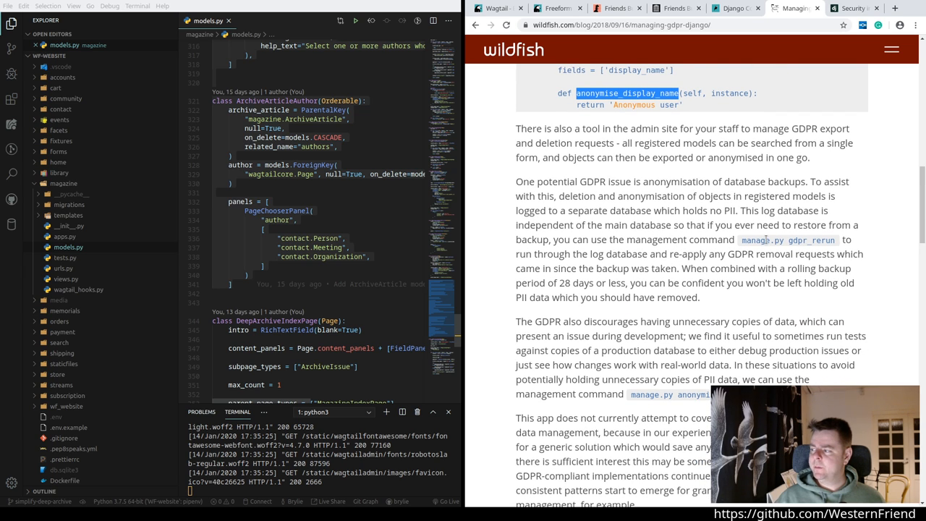
{"action": "mouse_move", "coordinate": [770, 315]}
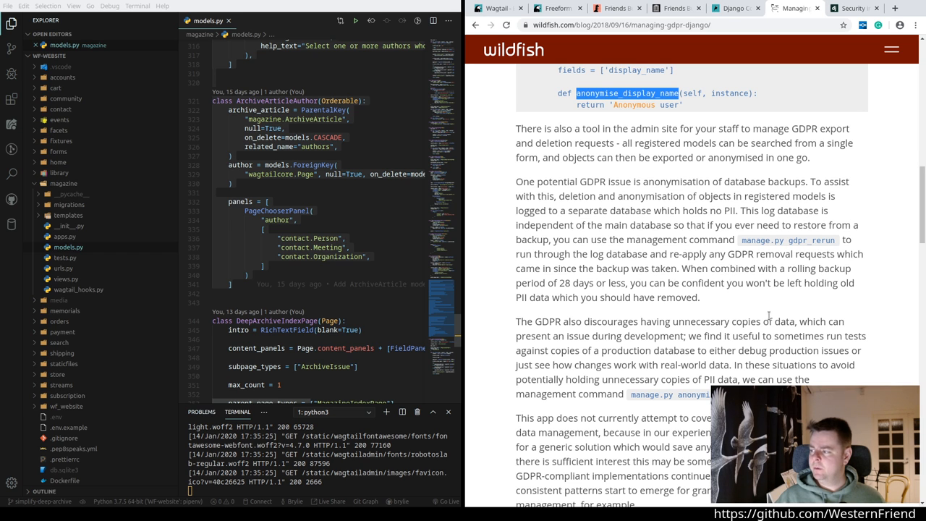
{"action": "scroll", "scroll_direction": "down", "scroll_amount": 3}
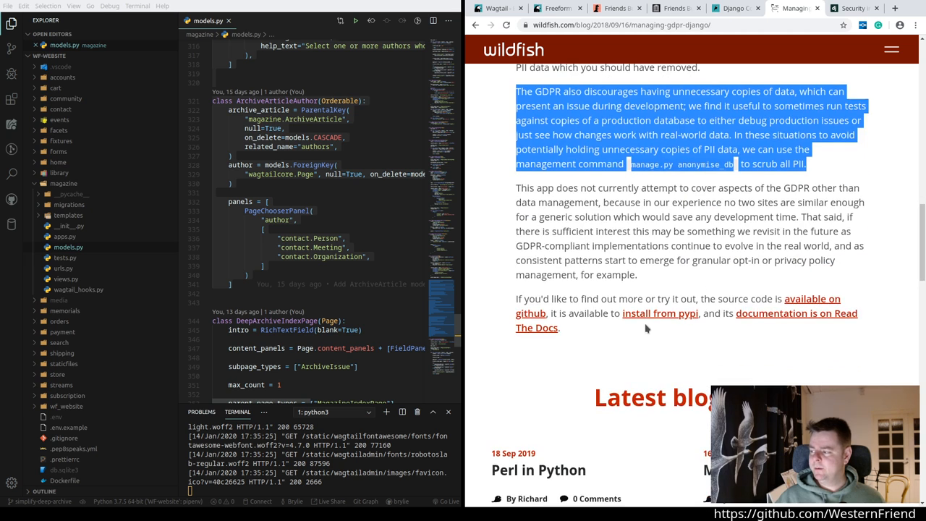
{"action": "scroll", "scroll_direction": "up", "scroll_amount": 3}
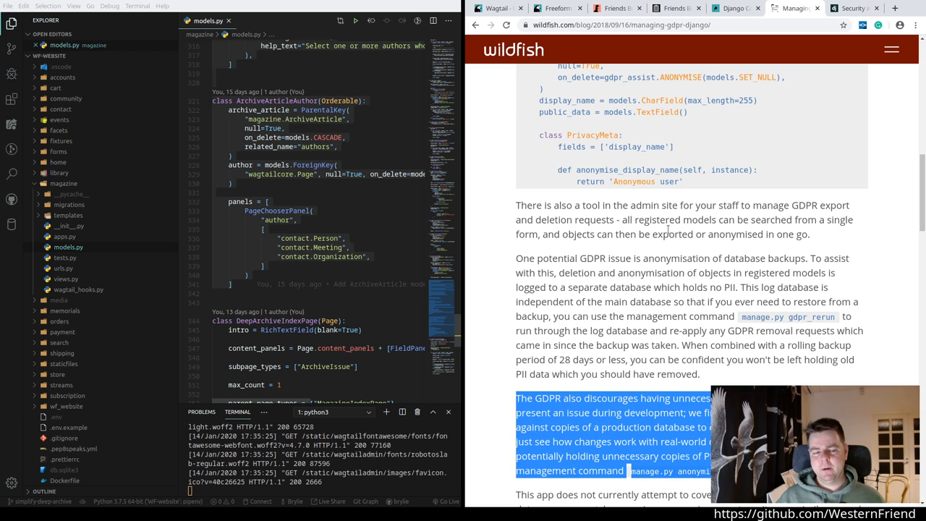
{"action": "mouse_move", "coordinate": [683, 249]}
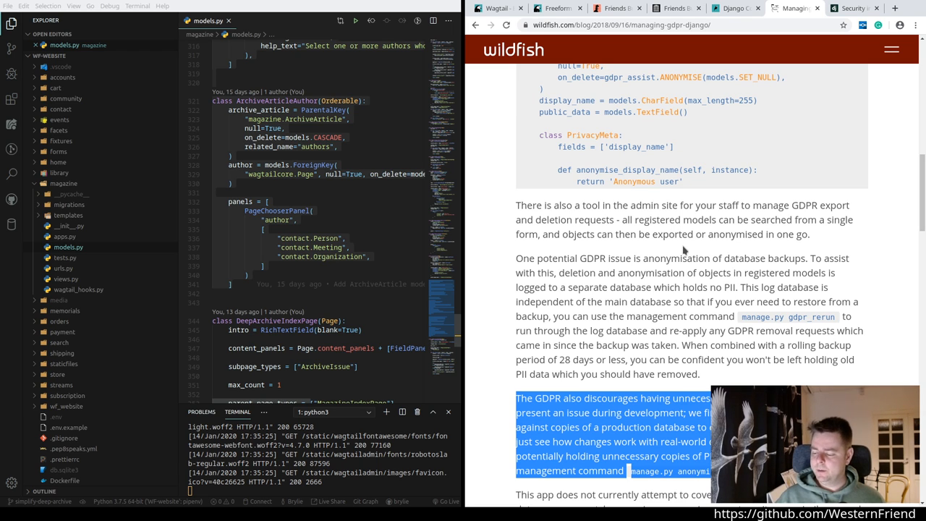
{"action": "mouse_move", "coordinate": [677, 247]}
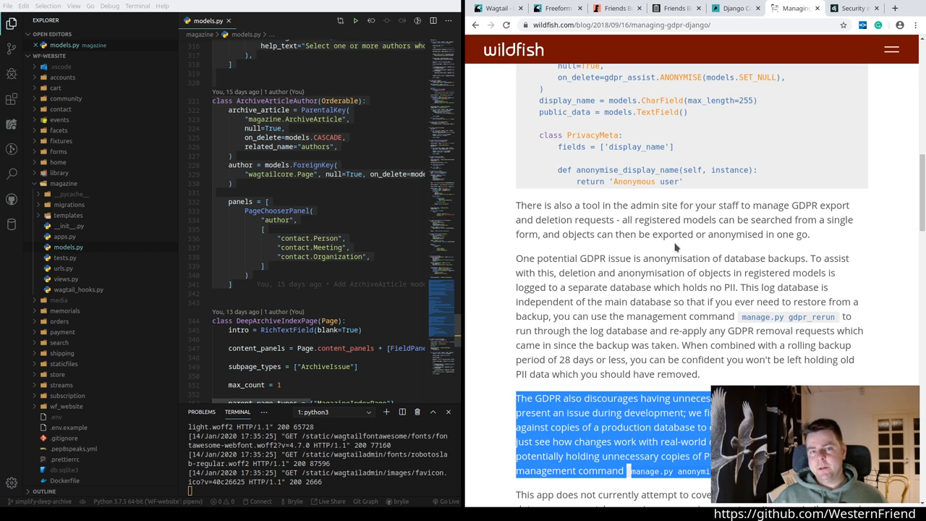
{"action": "mouse_move", "coordinate": [668, 246]}
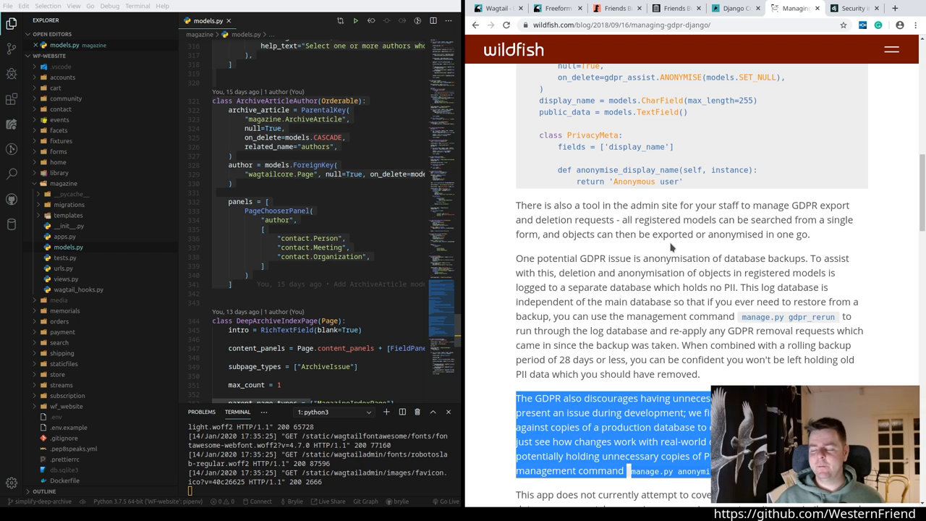
{"action": "mouse_move", "coordinate": [784, 246]}
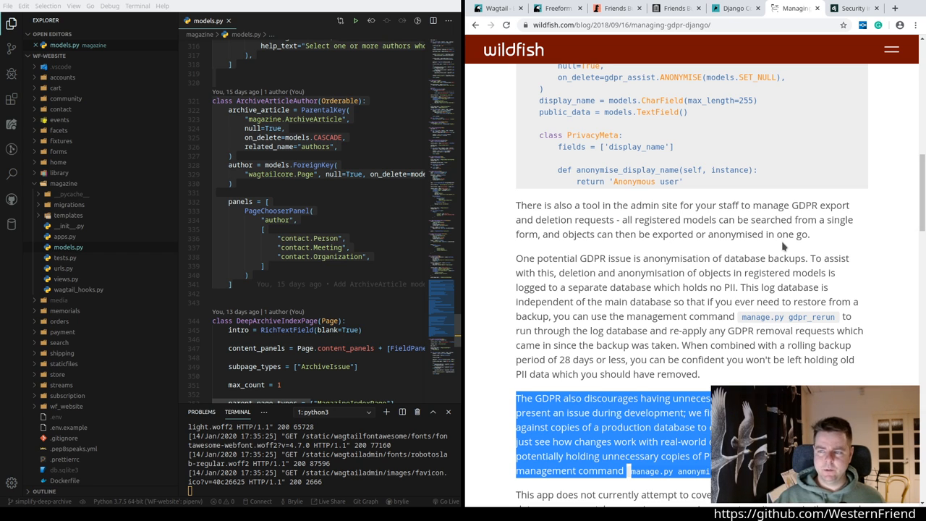
{"action": "mouse_move", "coordinate": [634, 273]}
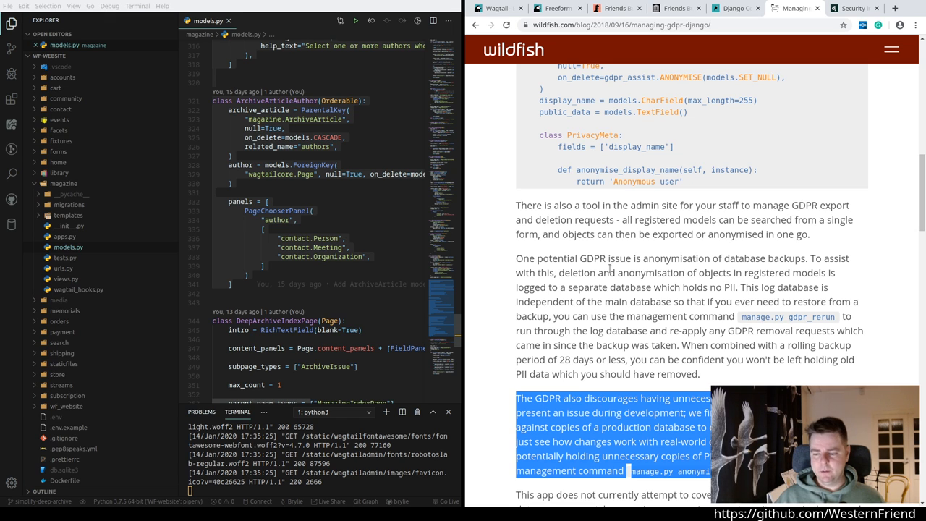
{"action": "scroll", "scroll_direction": "down", "scroll_amount": 3}
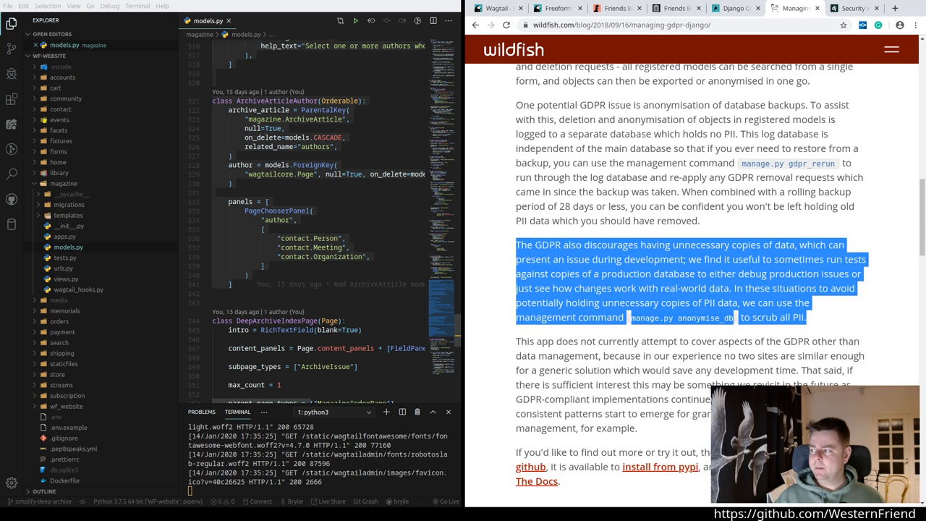
Step: From the GDPR article, search Google for "django PrivacyMeta" and open The PrivacyMeta object docs result
{"action": "scroll", "scroll_direction": "up", "scroll_amount": 3}
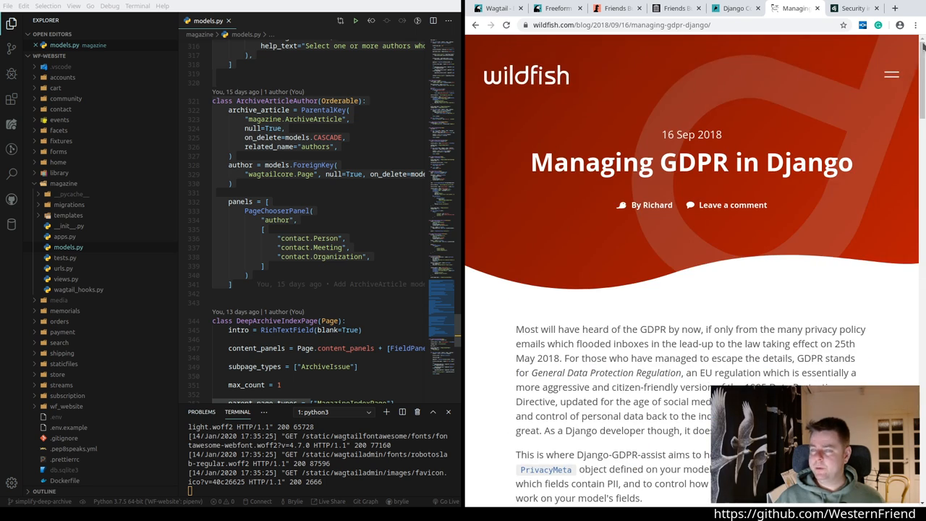
{"action": "mouse_move", "coordinate": [642, 136]}
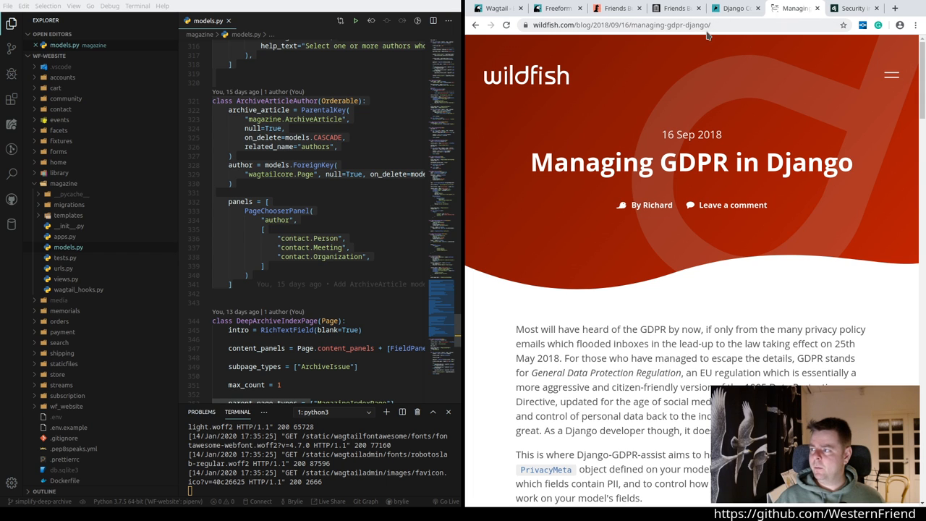
{"action": "double_click", "coordinate": [693, 162]}
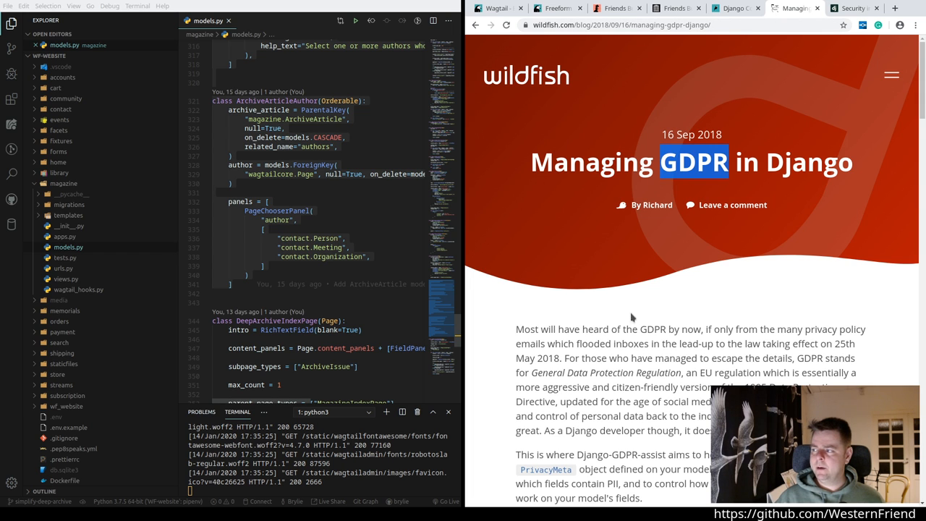
{"action": "scroll", "scroll_direction": "down", "scroll_amount": 3}
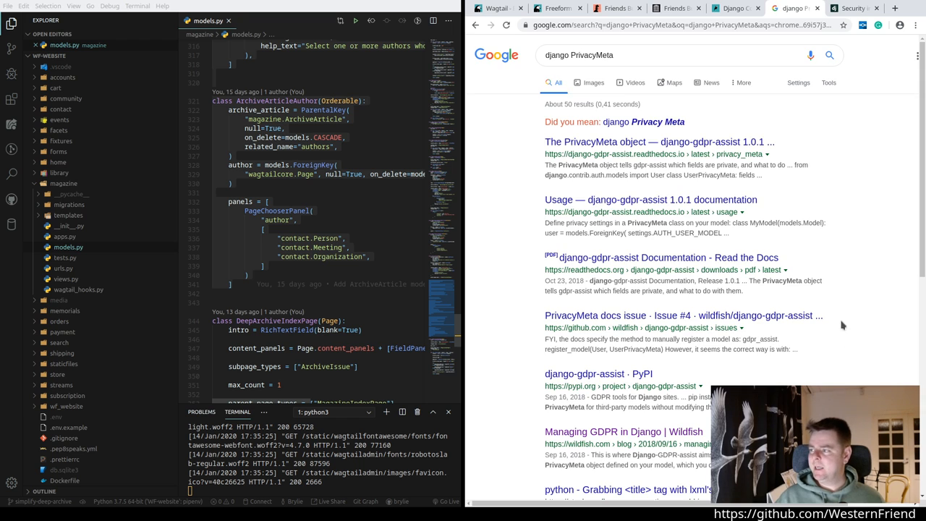
{"action": "left_click", "coordinate": [658, 142]}
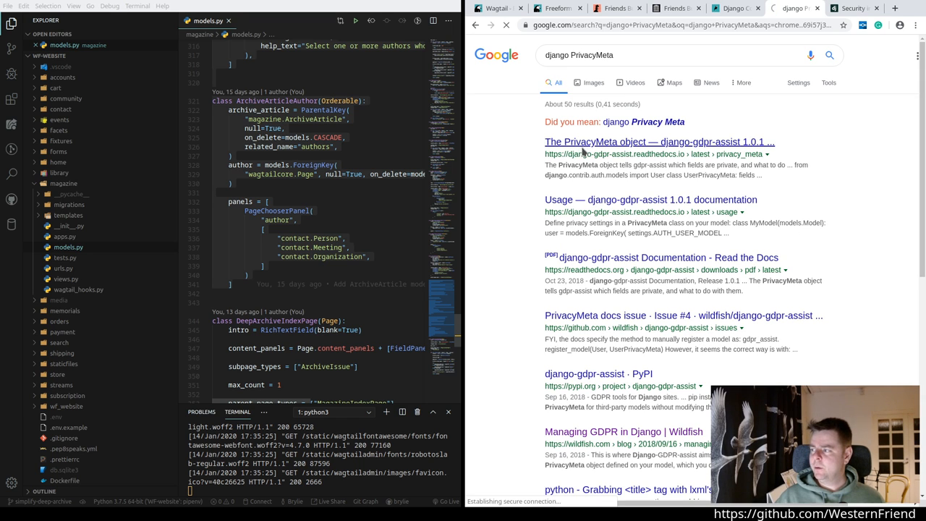
{"action": "left_click", "coordinate": [658, 141]}
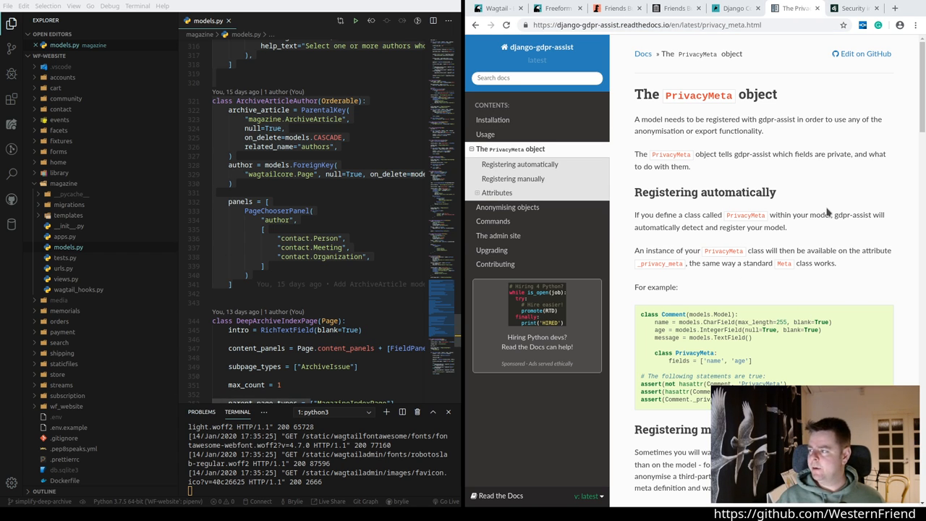
{"action": "mouse_move", "coordinate": [788, 142]}
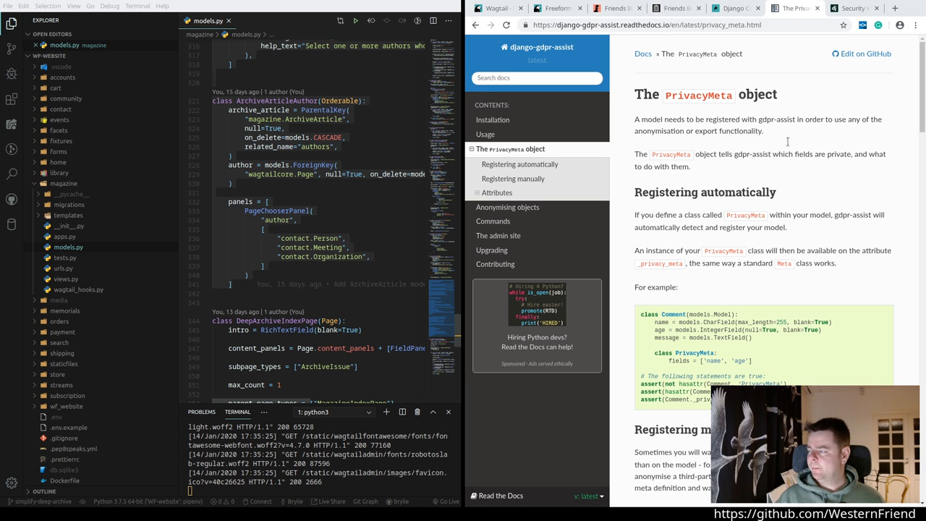
{"action": "scroll", "scroll_direction": "down", "scroll_amount": 3}
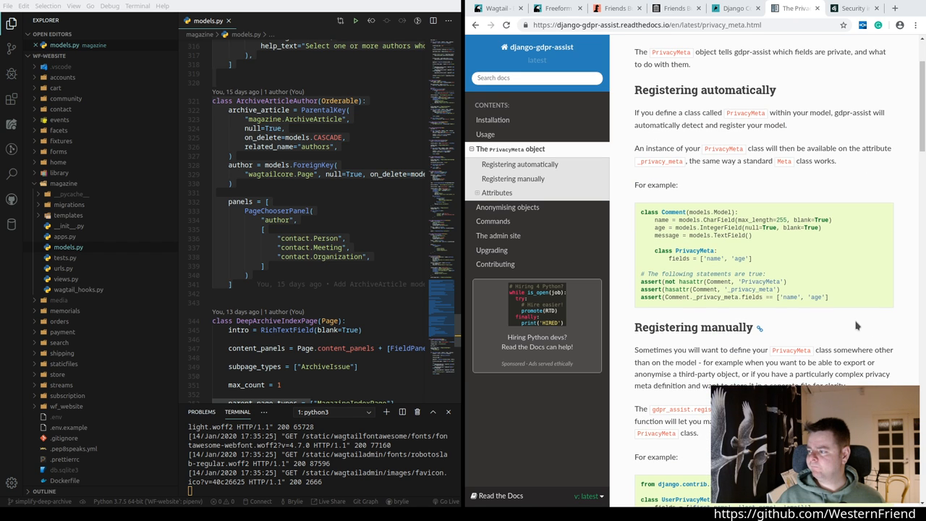
{"action": "scroll", "scroll_direction": "down", "scroll_amount": 3}
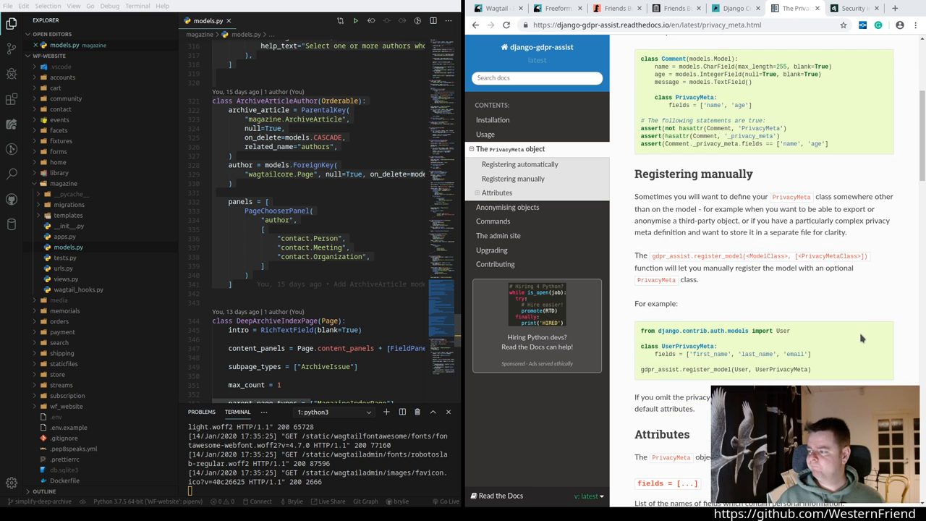
{"action": "scroll", "scroll_direction": "down", "scroll_amount": 3}
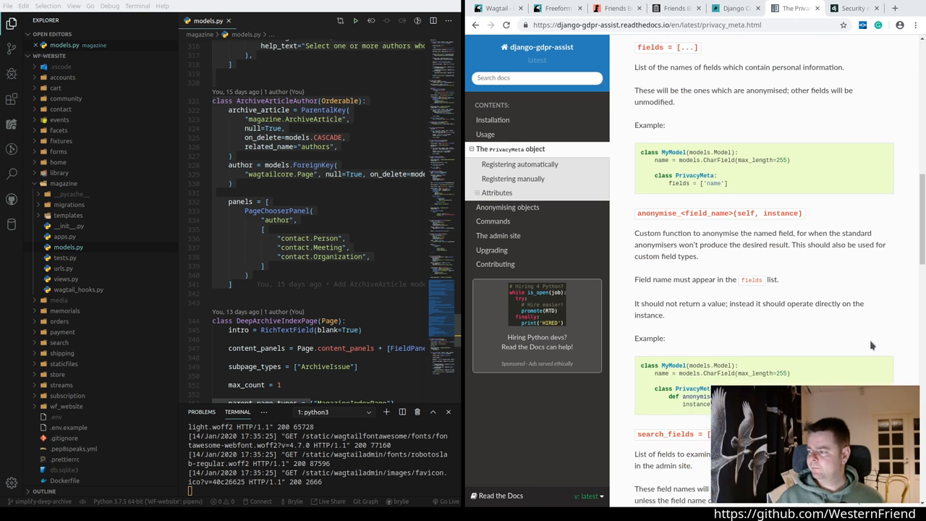
{"action": "scroll", "scroll_direction": "down", "scroll_amount": 3}
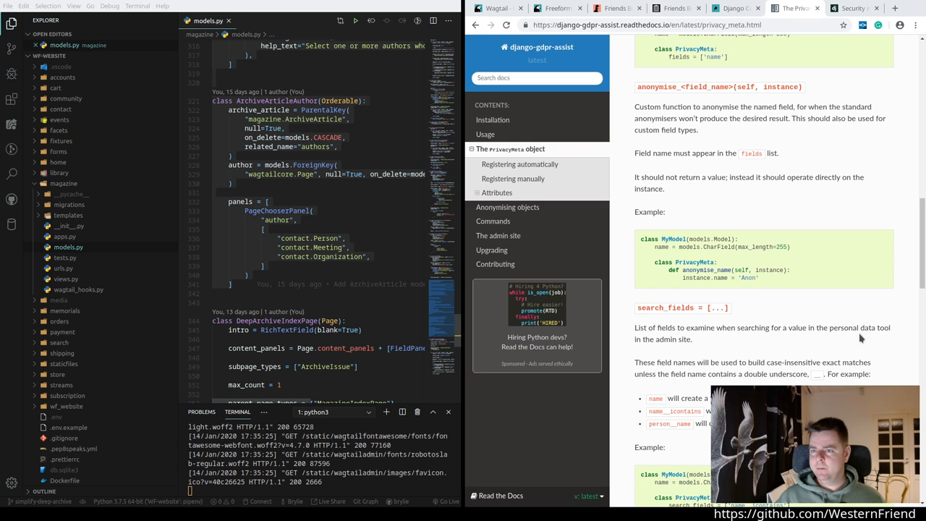
{"action": "mouse_move", "coordinate": [853, 333]}
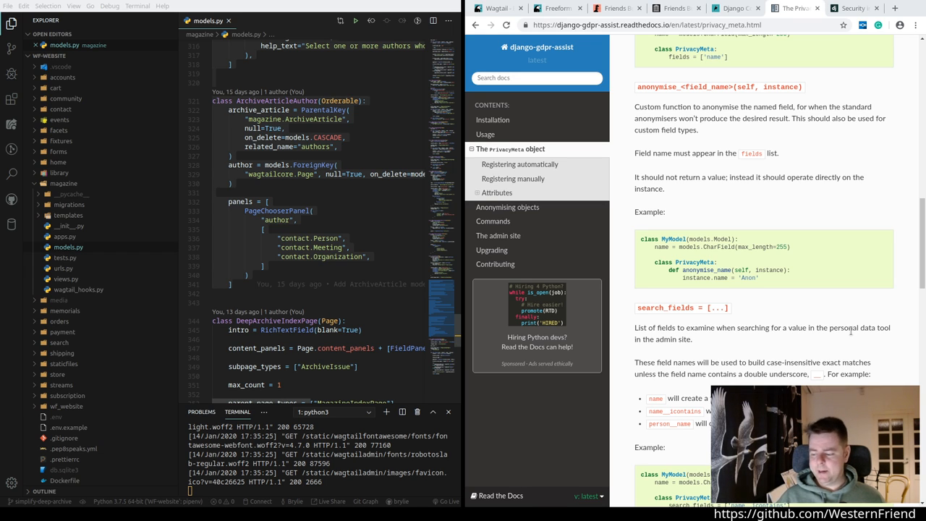
{"action": "mouse_move", "coordinate": [883, 221]}
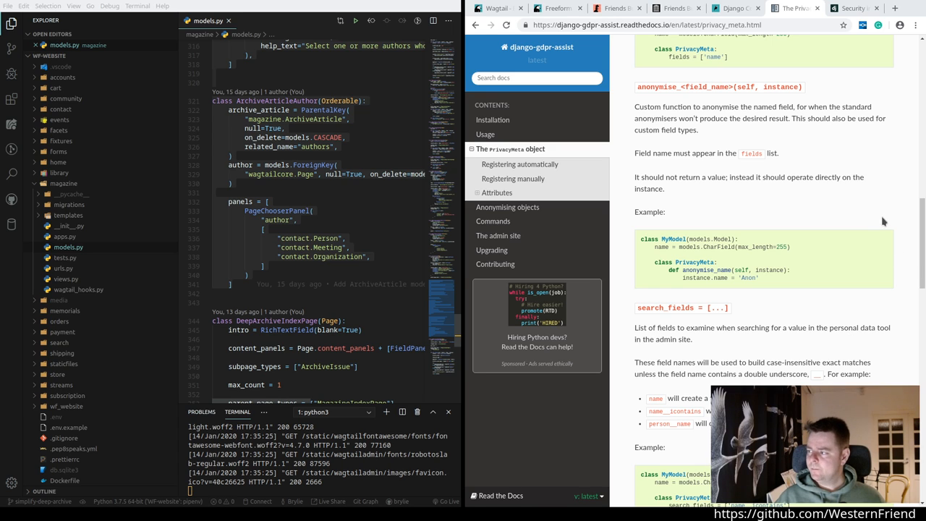
{"action": "mouse_move", "coordinate": [808, 257]}
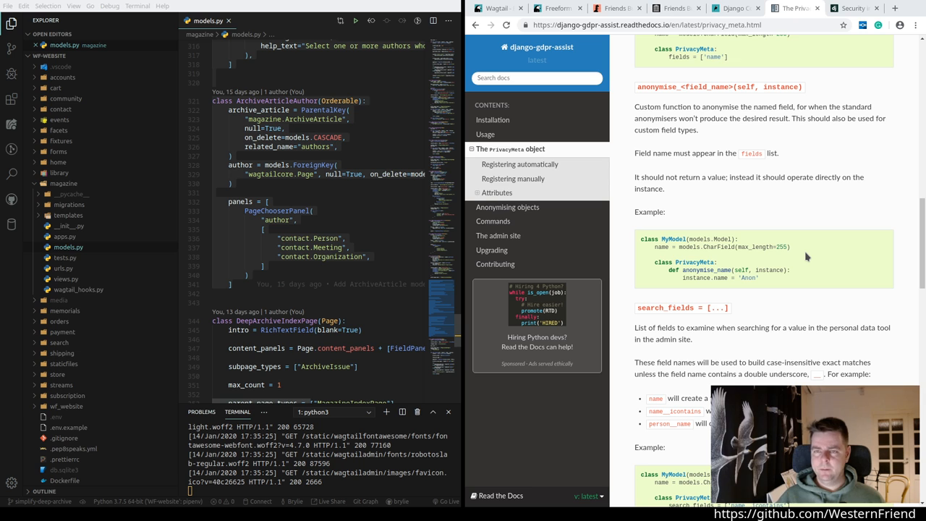
{"action": "scroll", "scroll_direction": "up", "scroll_amount": 3}
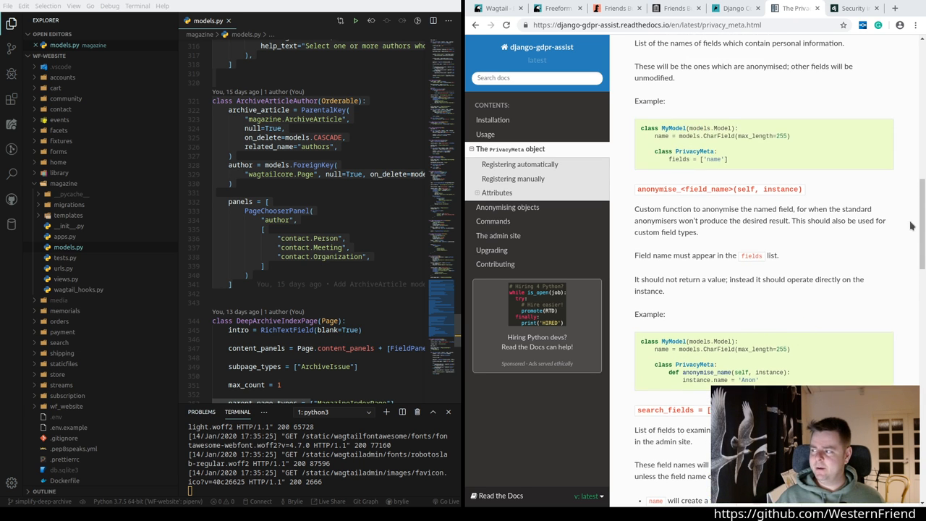
{"action": "scroll", "scroll_direction": "up", "scroll_amount": 3}
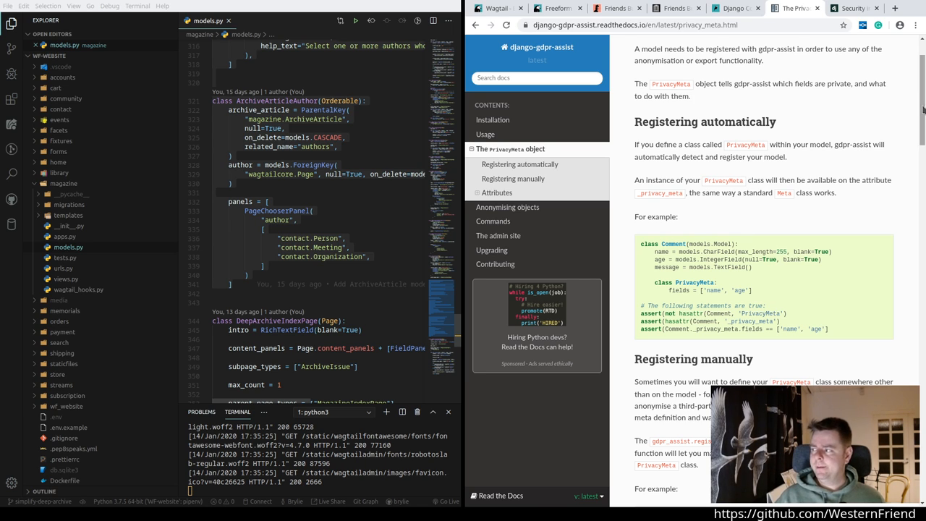
{"action": "scroll", "scroll_direction": "up", "scroll_amount": 3}
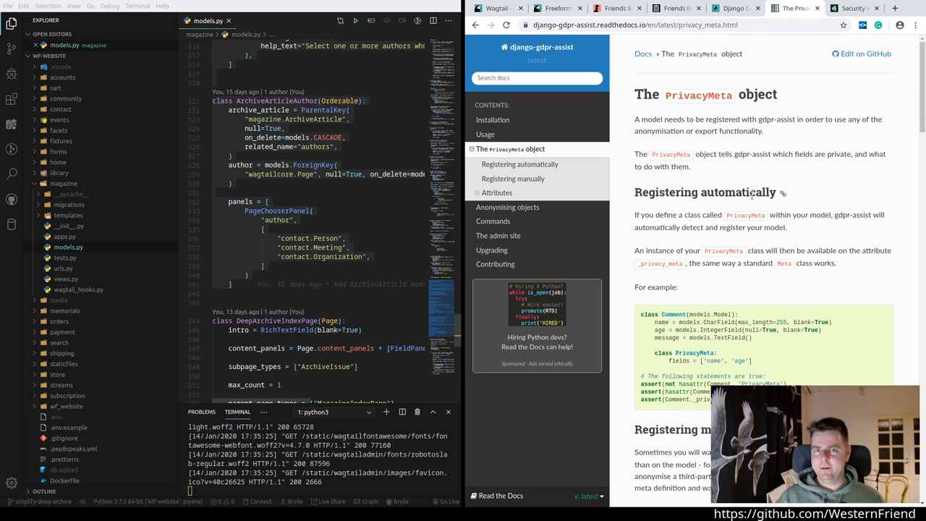
{"action": "double_click", "coordinate": [670, 153]}
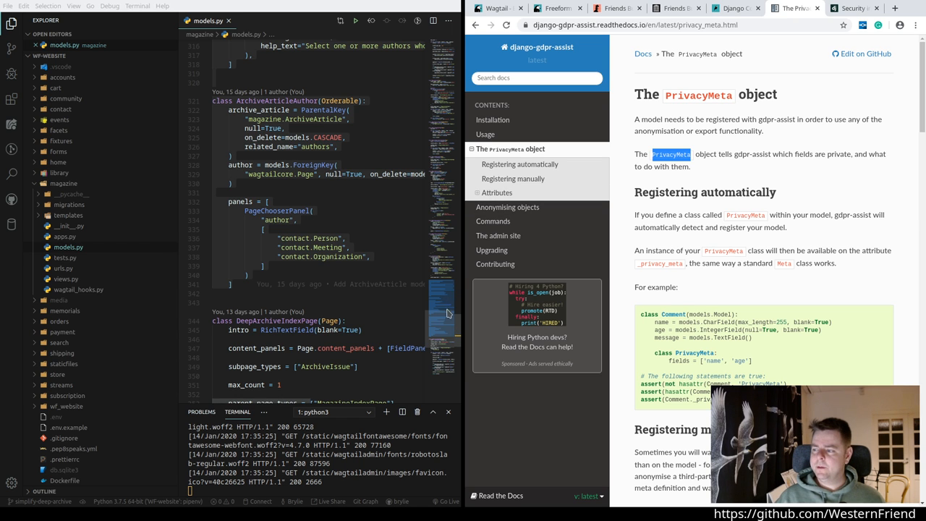
Step: Scroll models.py around the commented-out ArchiveArticle and ArchiveArticleAuthor classes while the terminal reports the archive_articles AttributeError
{"action": "scroll", "scroll_direction": "up", "scroll_amount": 3}
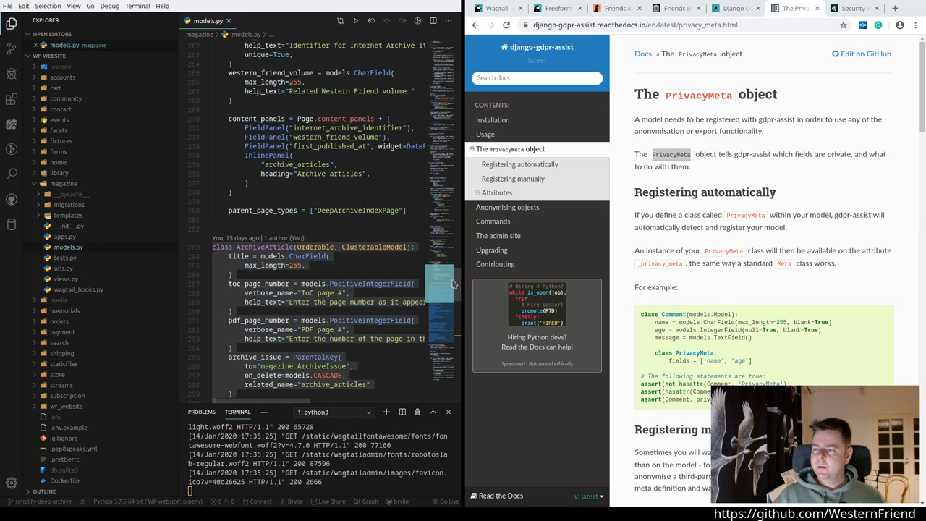
{"action": "scroll", "scroll_direction": "down", "scroll_amount": 3}
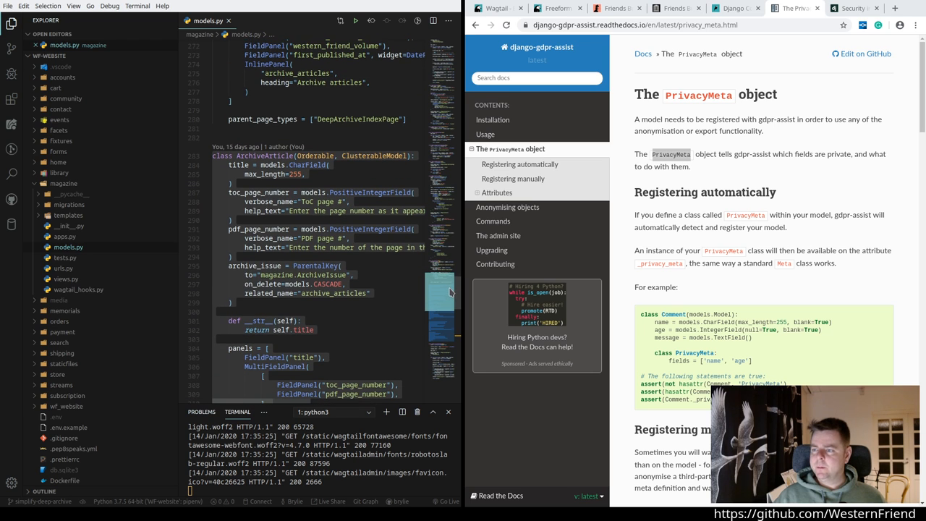
{"action": "scroll", "scroll_direction": "down", "scroll_amount": 3}
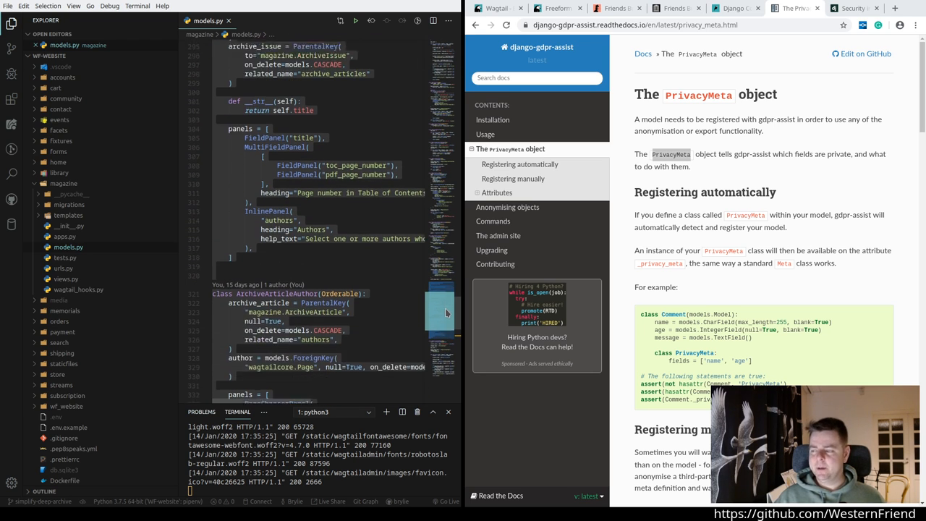
{"action": "scroll", "scroll_direction": "down", "scroll_amount": 3}
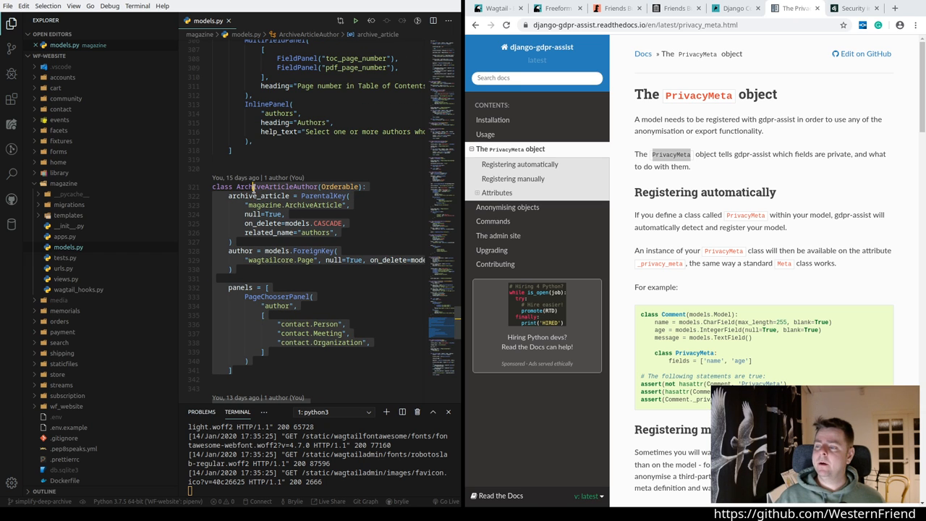
{"action": "scroll", "scroll_direction": "up", "scroll_amount": 3}
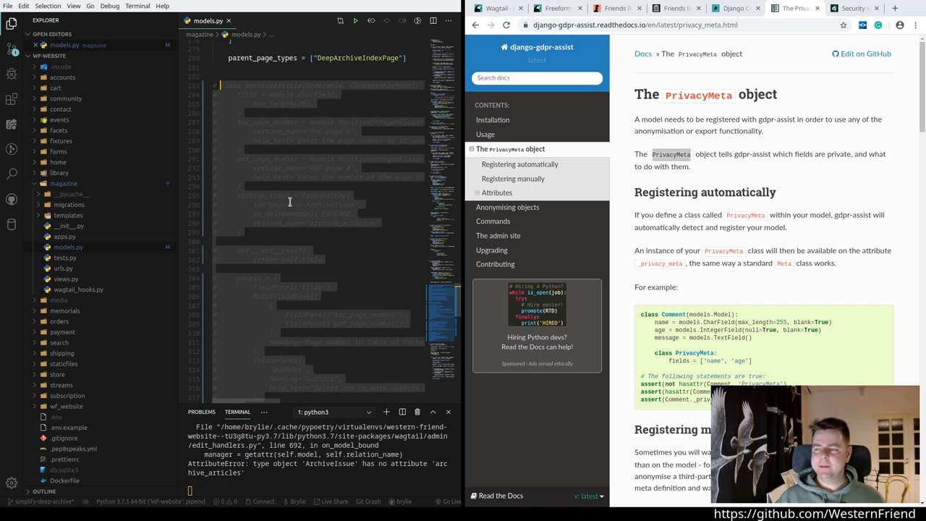
Step: Abandon a half-typed python command and scroll up to review the ArchiveIssue panels without archive_articles
{"action": "scroll", "scroll_direction": "down", "scroll_amount": 3}
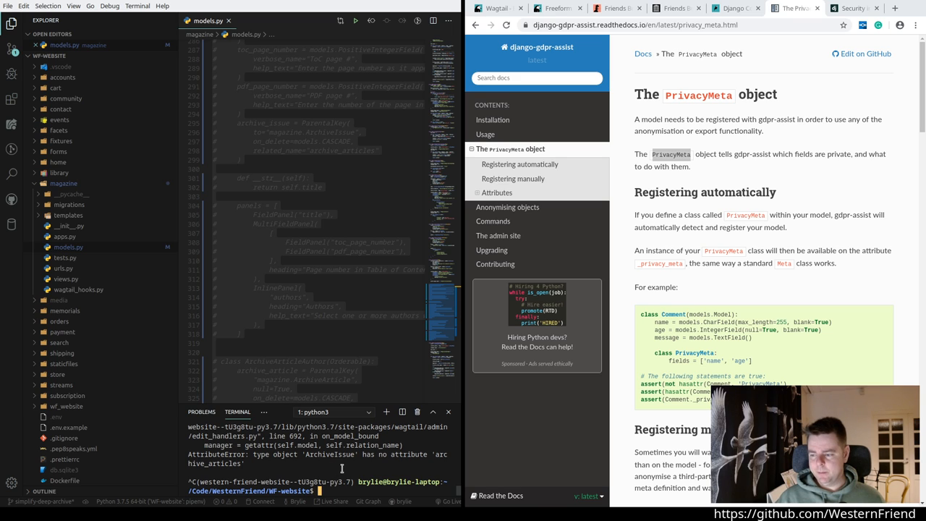
{"action": "type", "text": "python manage.py makemig"}
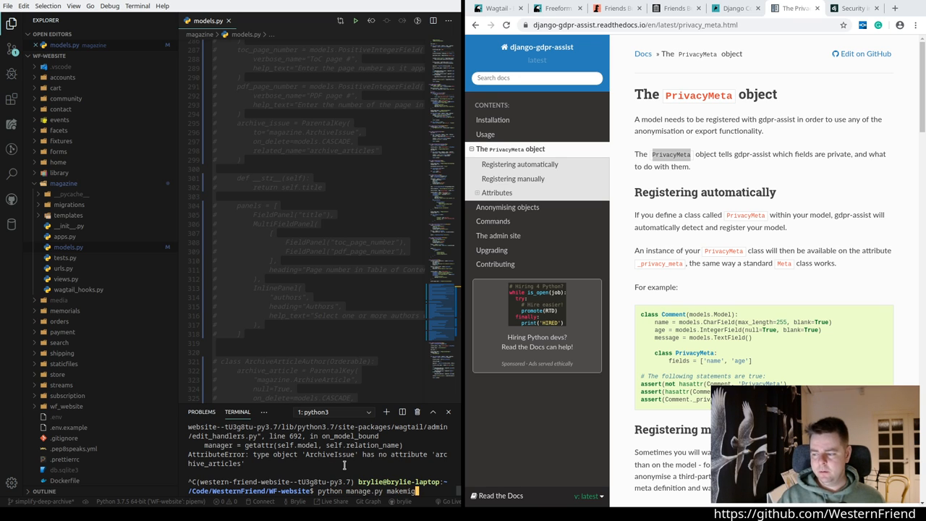
{"action": "key", "text": "Return"}
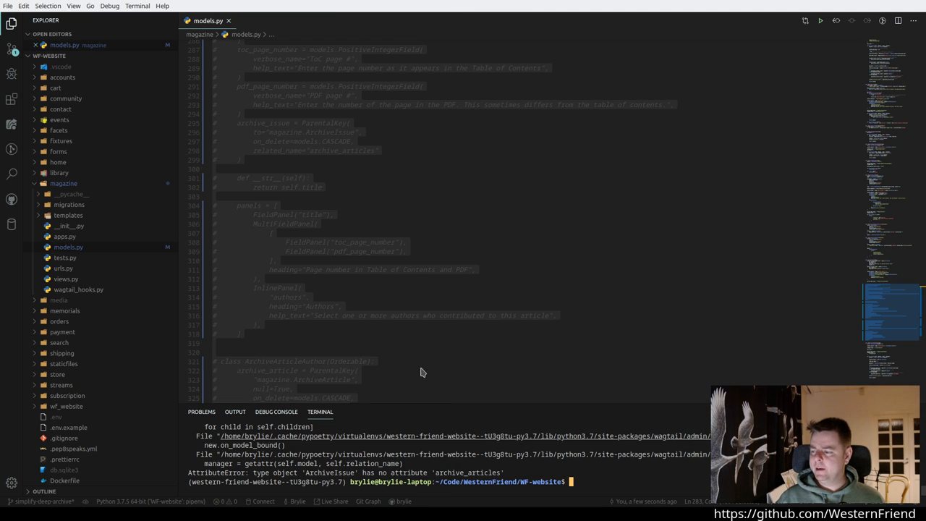
{"action": "scroll", "scroll_direction": "up", "scroll_amount": 3}
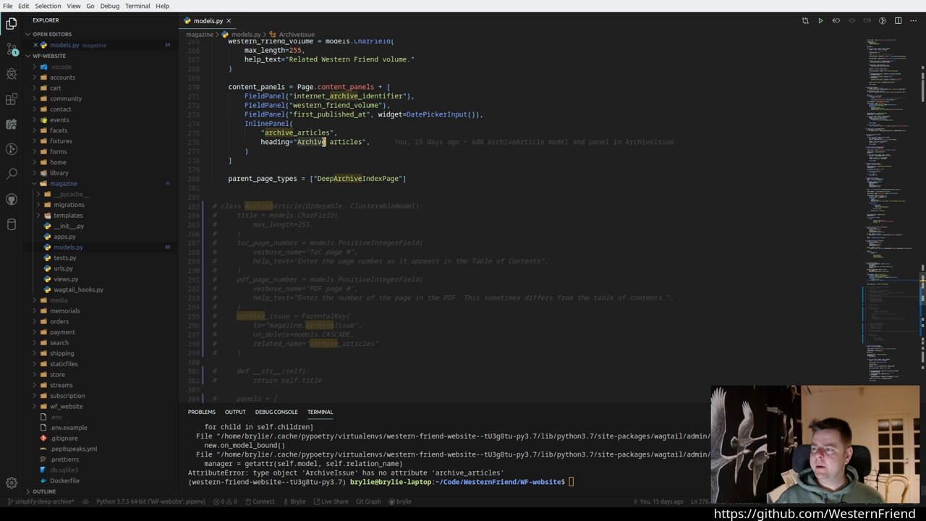
{"action": "scroll", "scroll_direction": "up", "scroll_amount": 3}
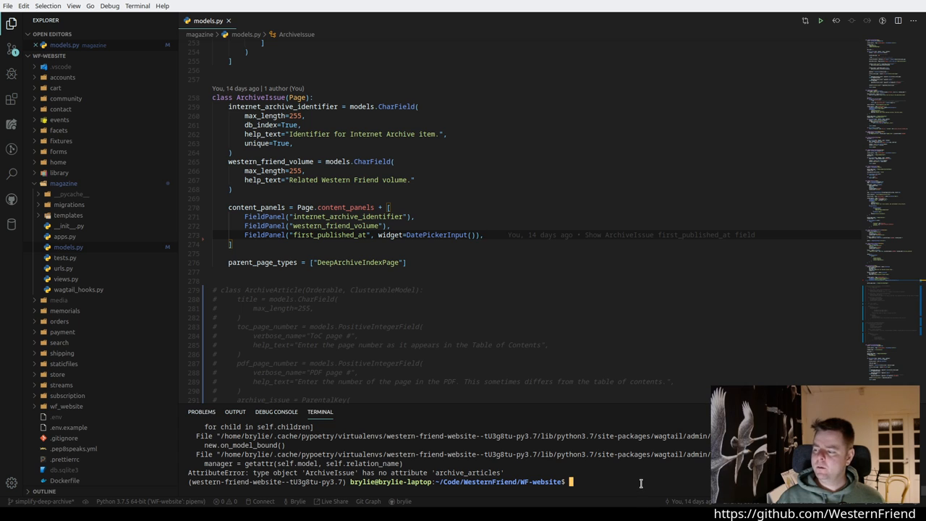
Step: Run python manage.py makemigrations and migrate to delete the ArchiveArticle and ArchiveArticleAuthor models
{"action": "type", "text": "python manage.py"}
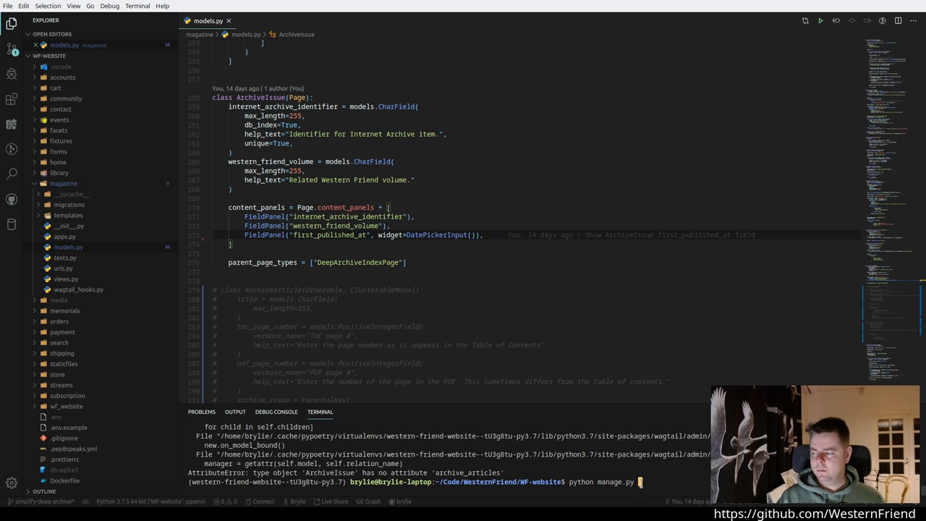
{"action": "type", "text": "fakemig"}
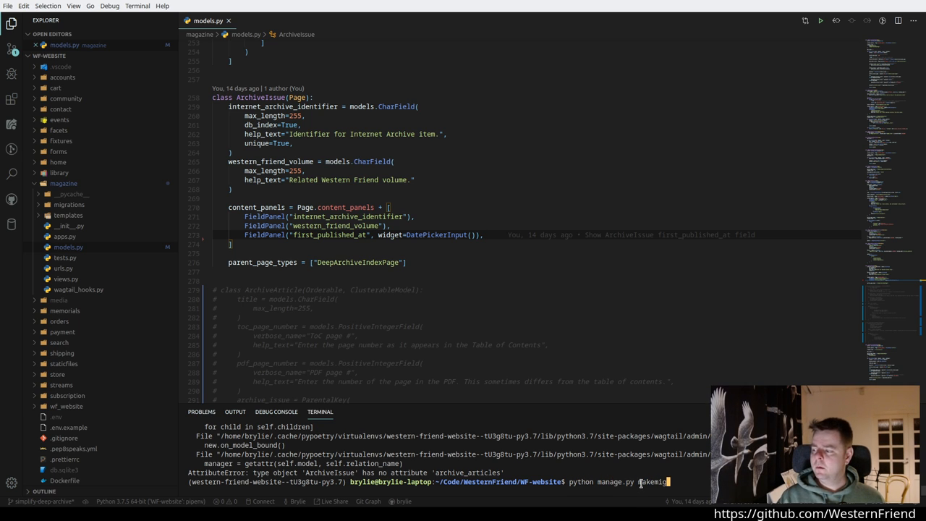
{"action": "key", "text": "Return"}
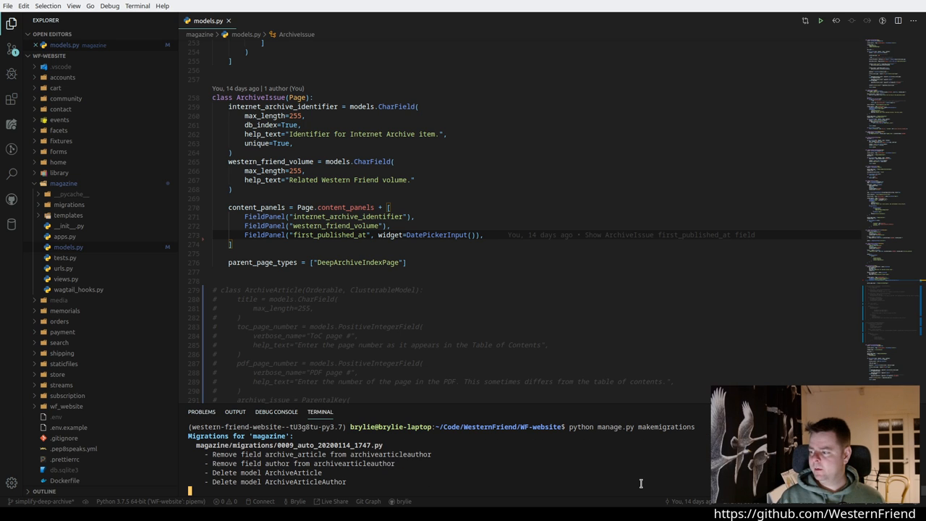
{"action": "type", "text": "python"}
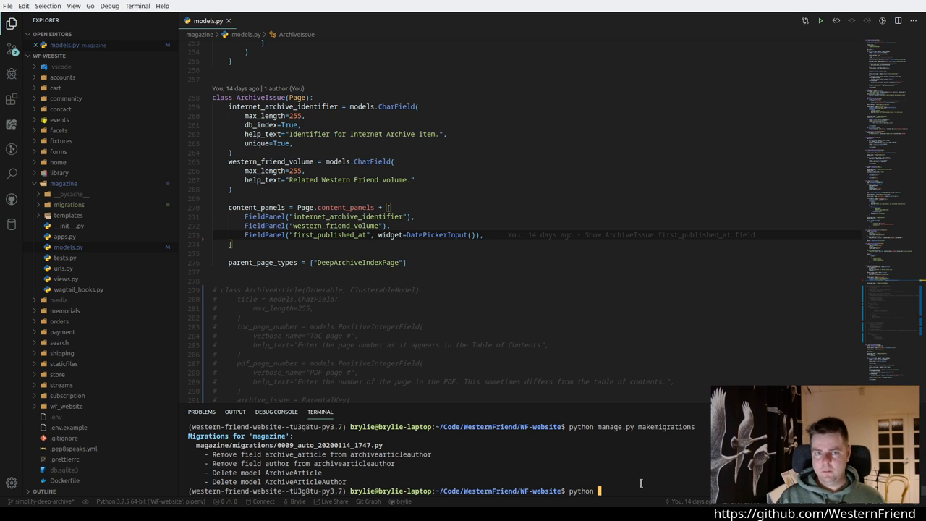
{"action": "type", "text": "manage.py migrate"}
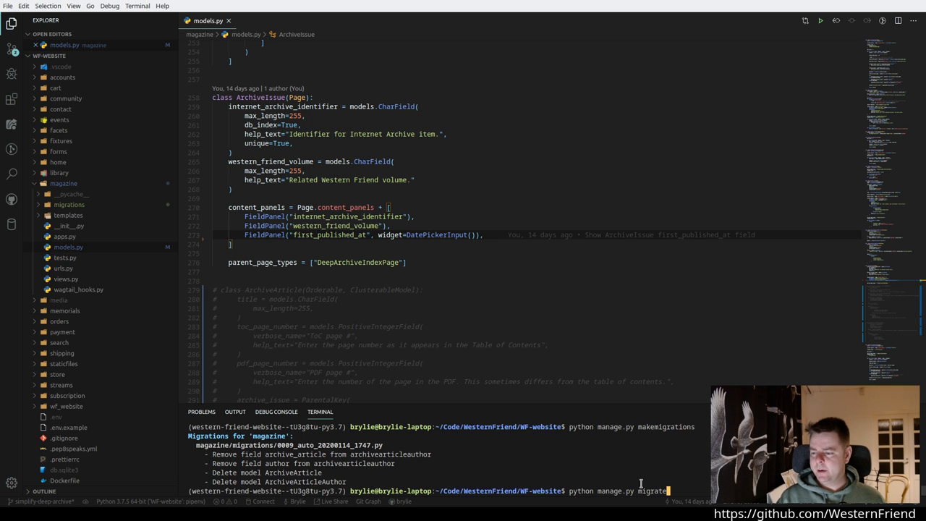
{"action": "key", "text": "Return"}
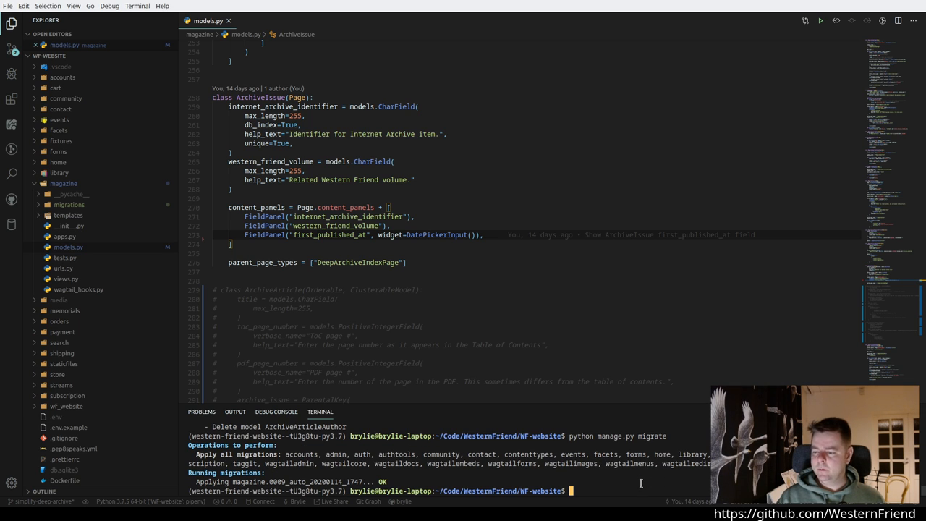
Step: Start the Django development server again with python manage.py runserver
{"action": "type", "text": "python manage.py runservre"}
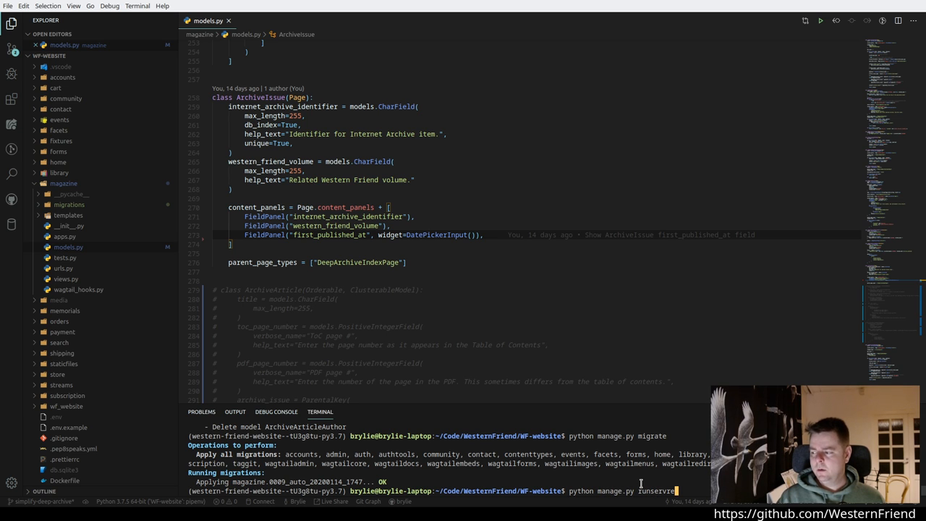
{"action": "key", "text": "Return"}
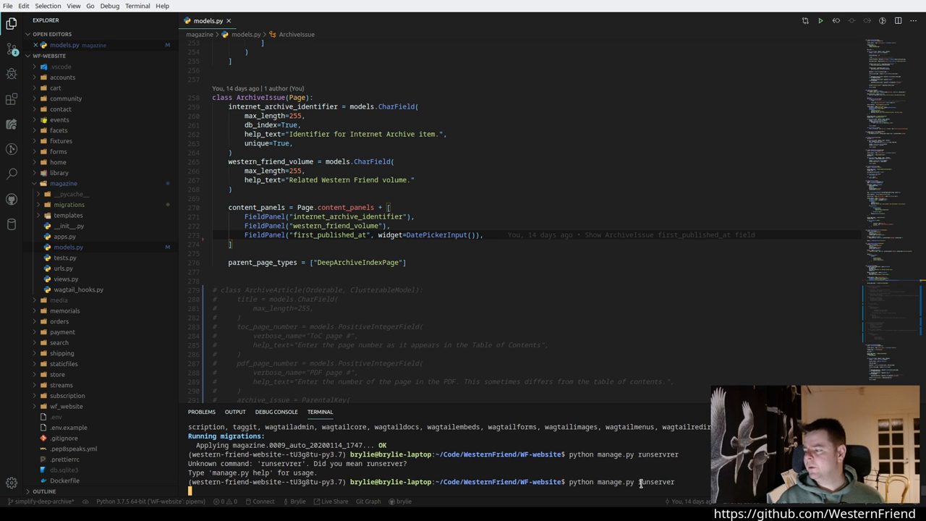
{"action": "key", "text": "Return"}
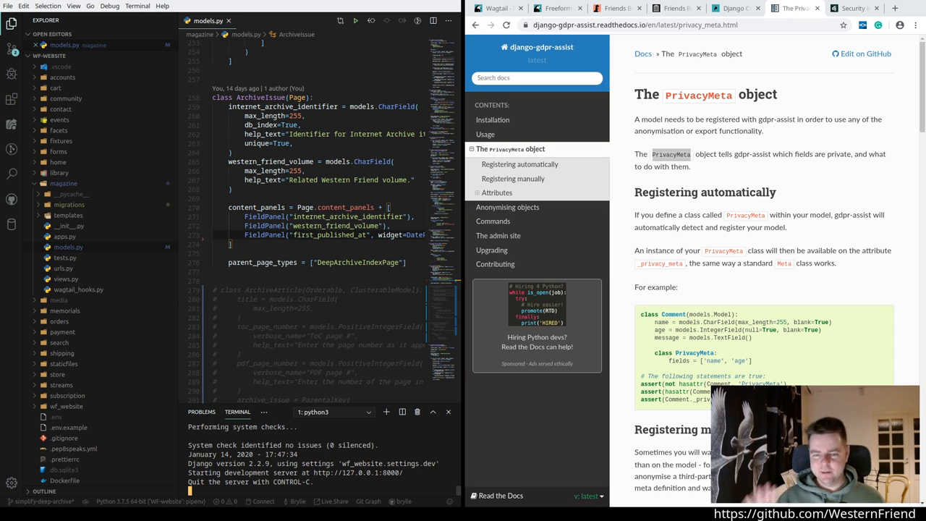
{"action": "mouse_move", "coordinate": [5, 356]}
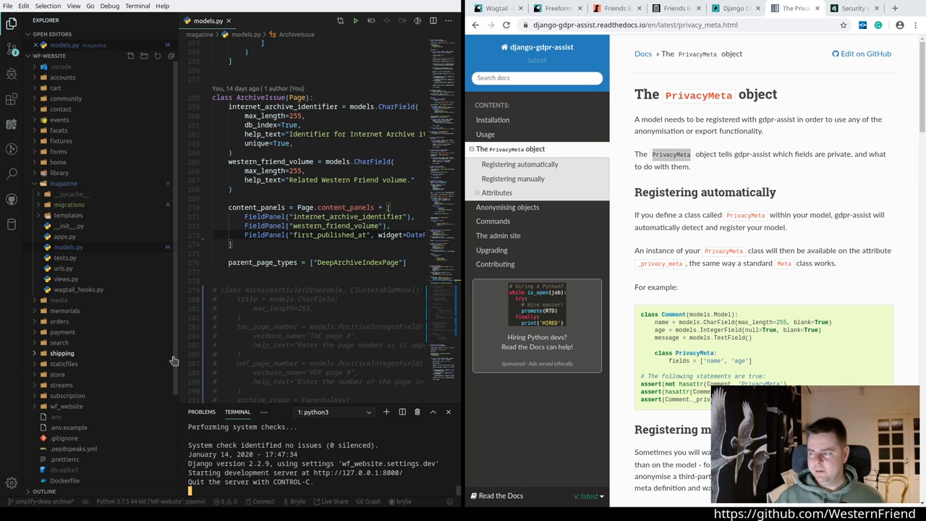
{"action": "mouse_move", "coordinate": [825, 67]}
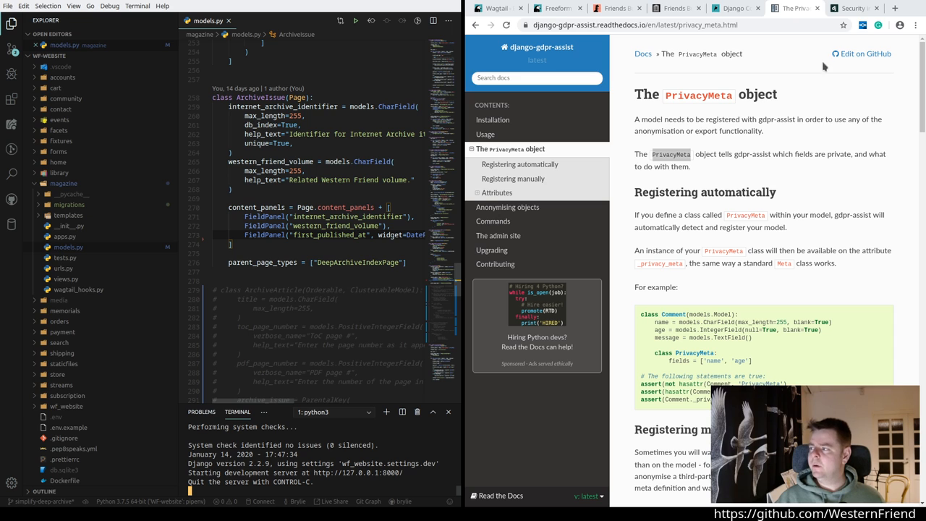
Step: Read the PrivacyMeta page through Registering automatically, Registering manually and Attributes down to search_fields
{"action": "double_click", "coordinate": [698, 94]}
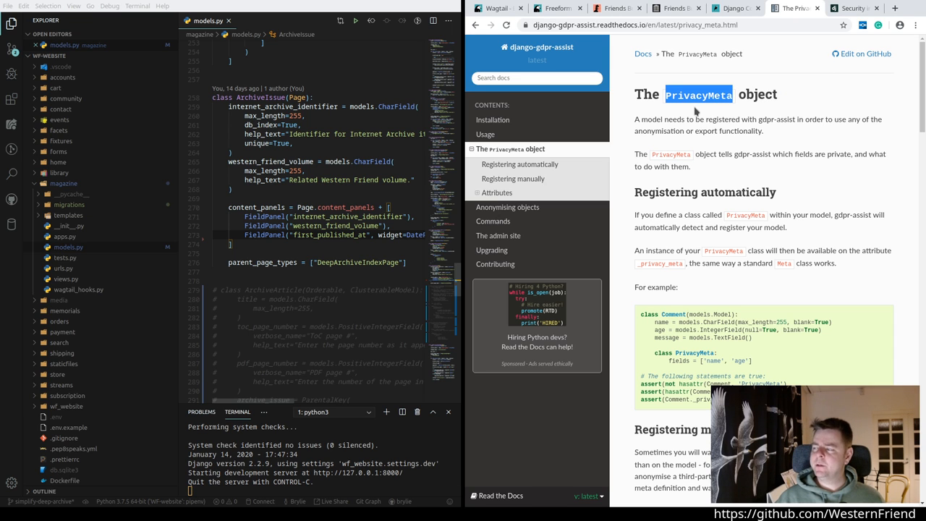
{"action": "scroll", "scroll_direction": "down", "scroll_amount": 3}
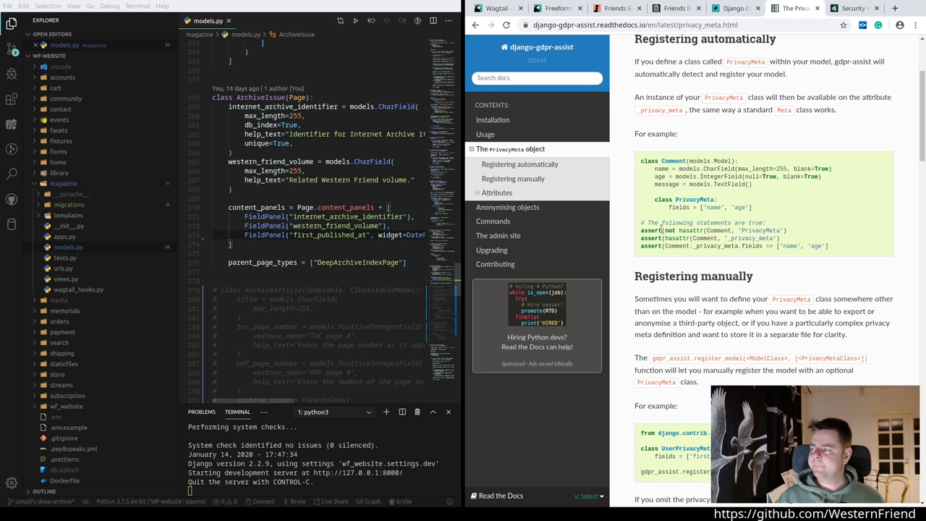
{"action": "scroll", "scroll_direction": "down", "scroll_amount": 3}
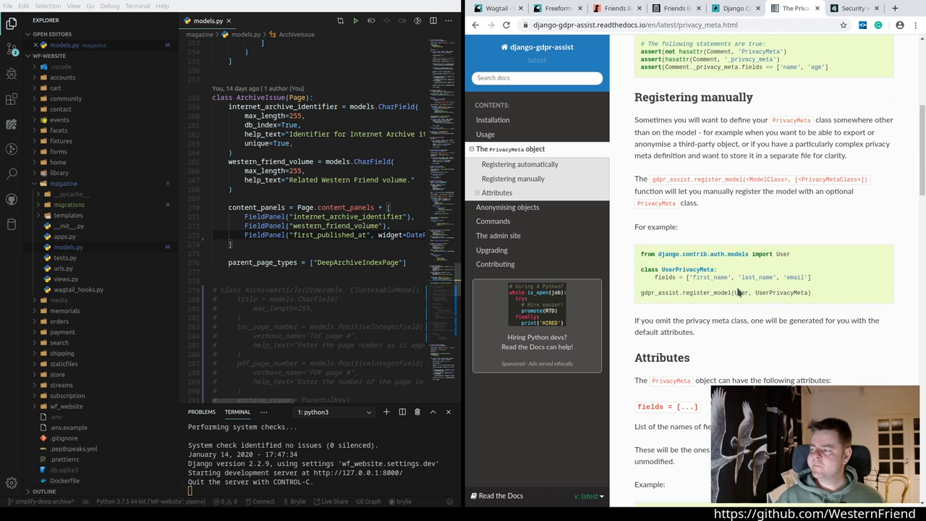
{"action": "mouse_move", "coordinate": [677, 312]}
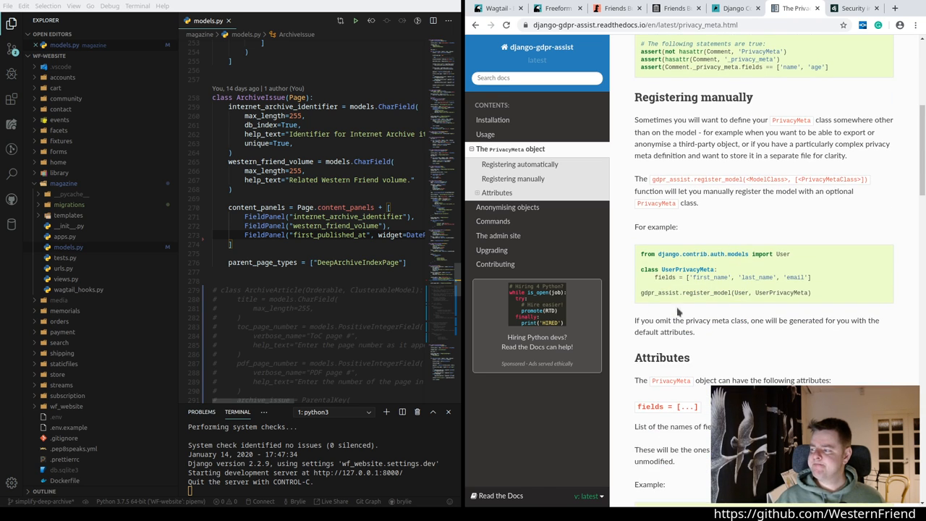
{"action": "scroll", "scroll_direction": "down", "scroll_amount": 3}
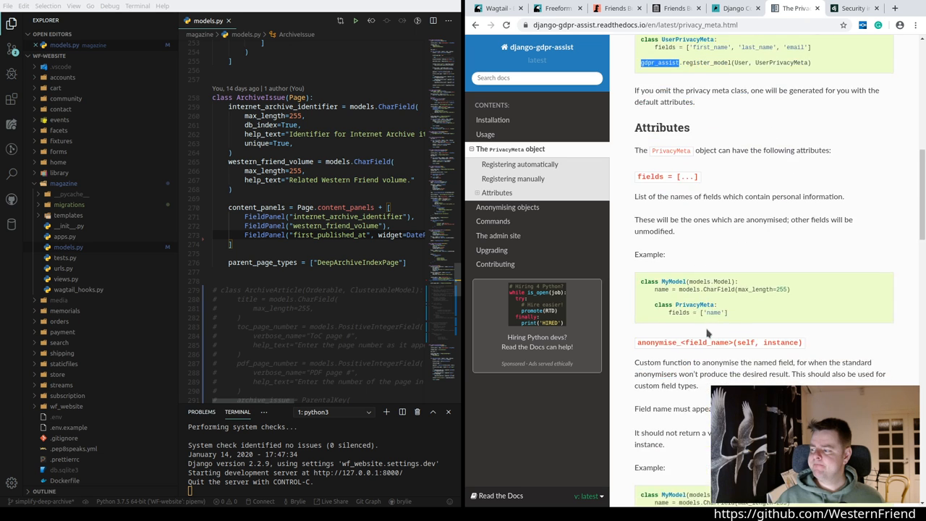
{"action": "scroll", "scroll_direction": "down", "scroll_amount": 3}
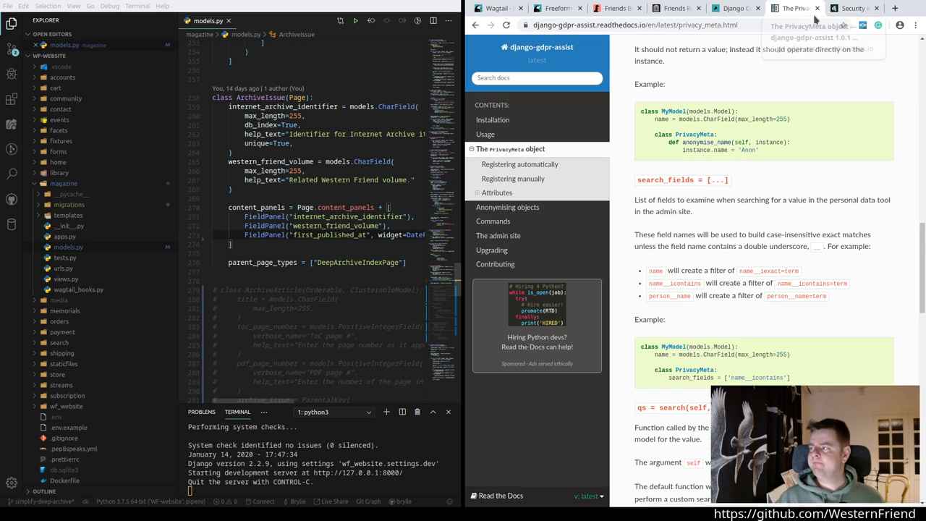
Step: Revisit the Django security docs and Friends Bulletin tabs, then land on the Wagtail StreamField documentation
{"action": "left_click", "coordinate": [851, 9]}
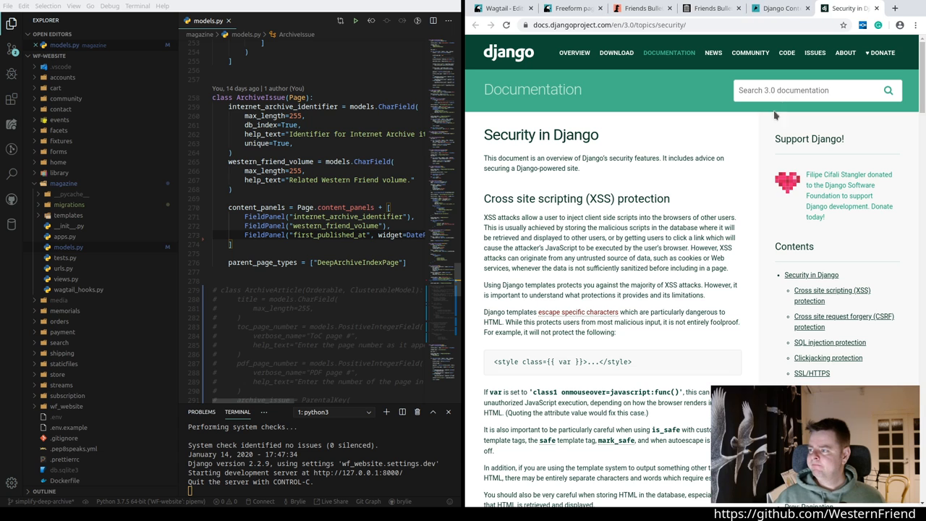
{"action": "scroll", "scroll_direction": "down", "scroll_amount": 3}
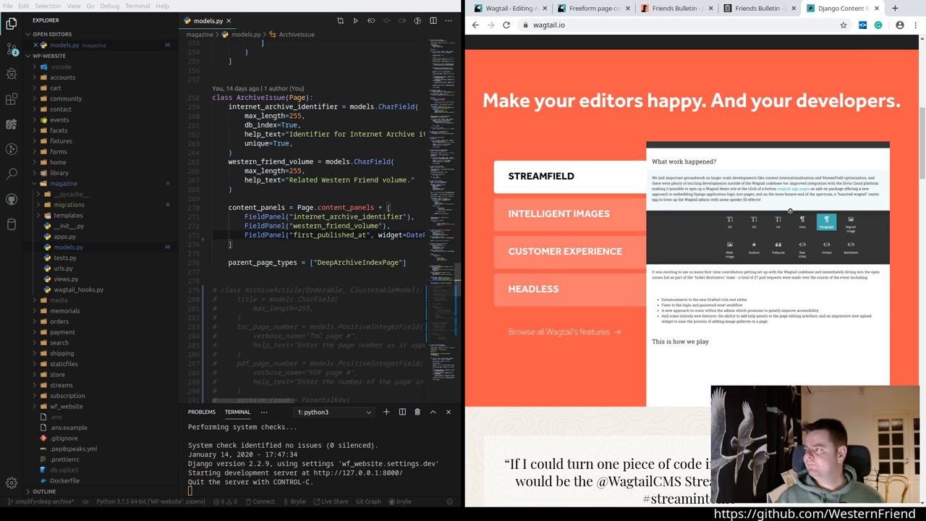
{"action": "left_click", "coordinate": [673, 9]}
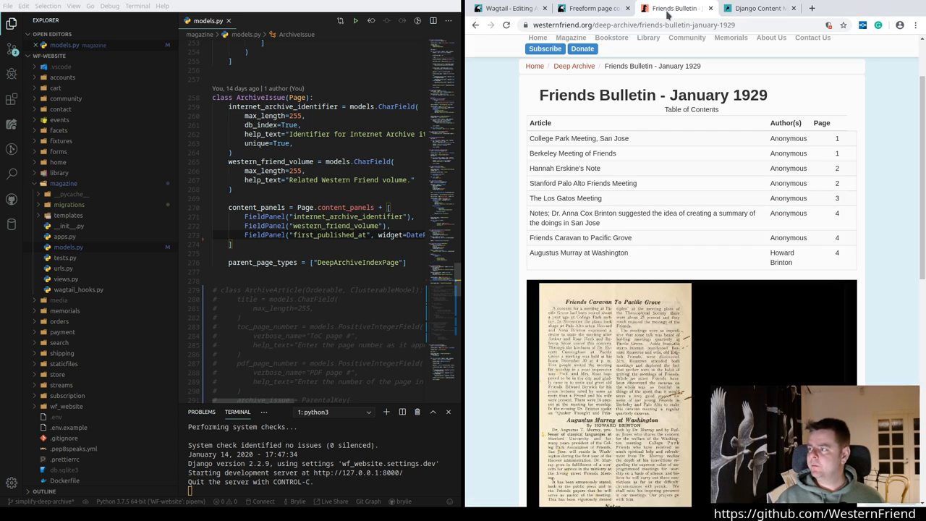
{"action": "left_click", "coordinate": [591, 9]}
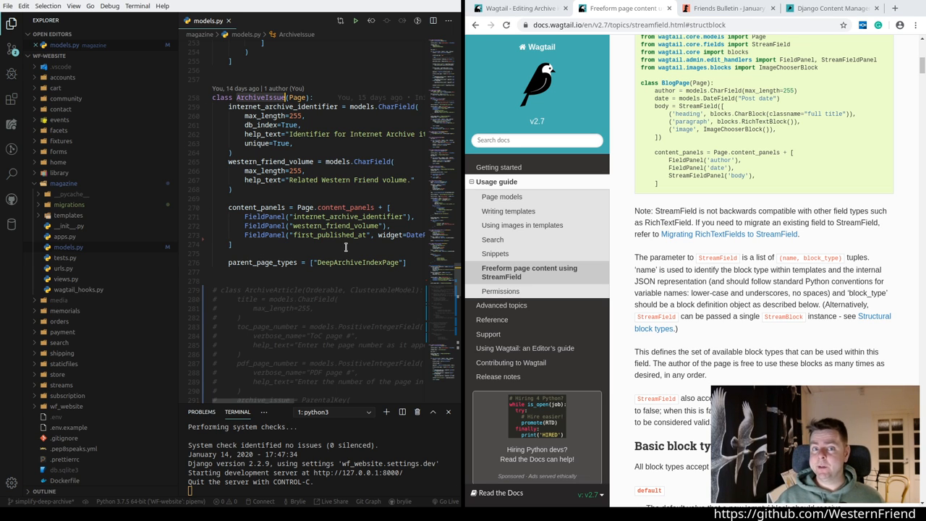
Step: Reload the January 1929 archive issue editor in Wagtail admin and check its title, identifier, volume and date fields
{"action": "left_click", "coordinate": [518, 8]}
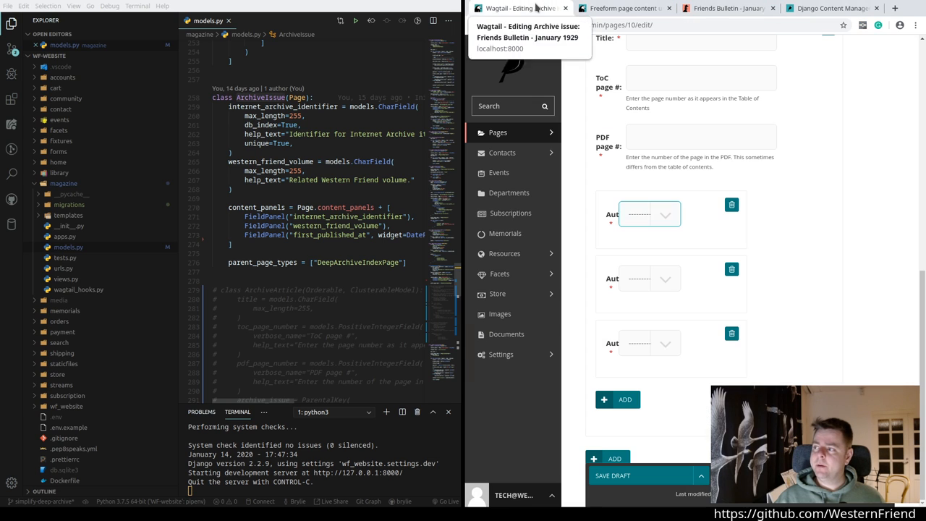
{"action": "left_click", "coordinate": [495, 25]}
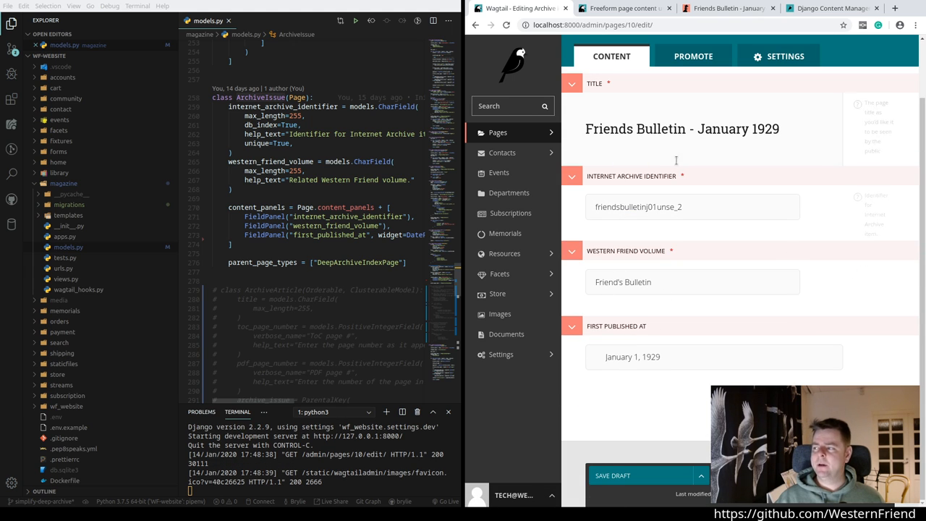
{"action": "left_click", "coordinate": [692, 207]}
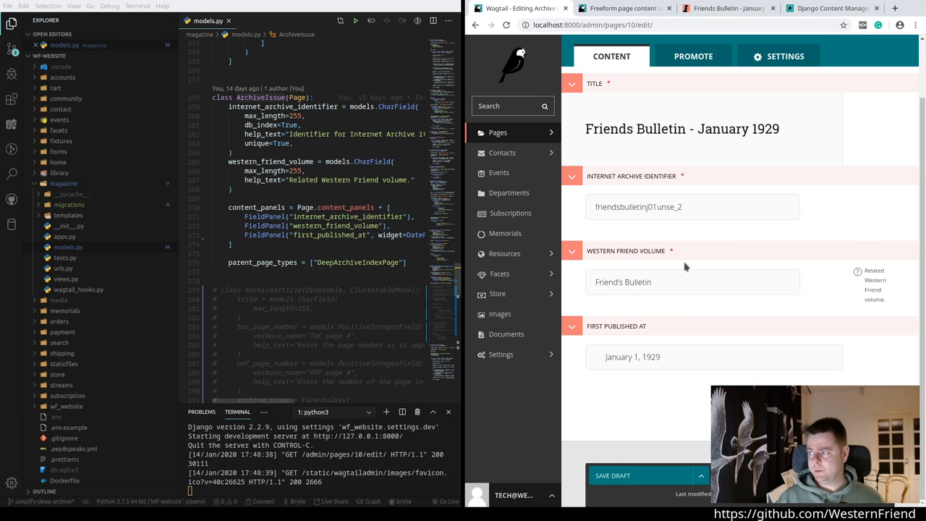
{"action": "mouse_move", "coordinate": [668, 363]}
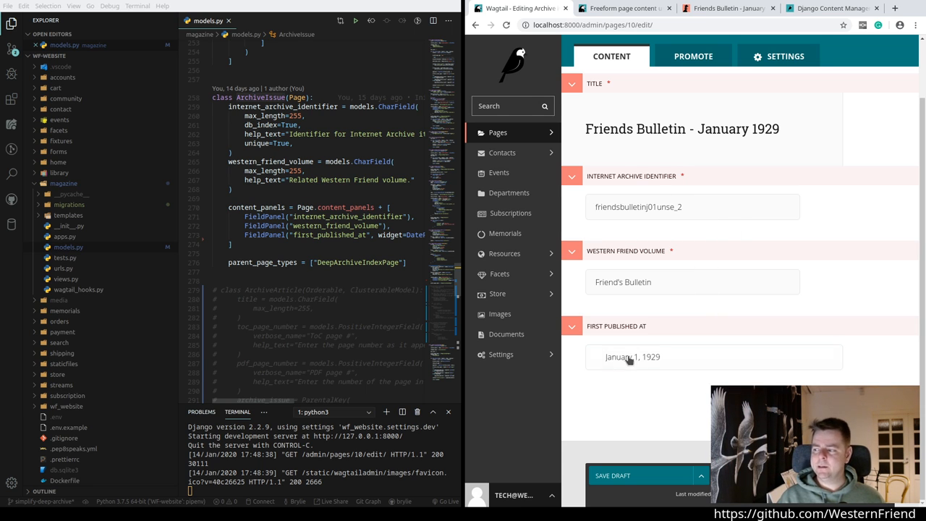
{"action": "mouse_move", "coordinate": [651, 370]}
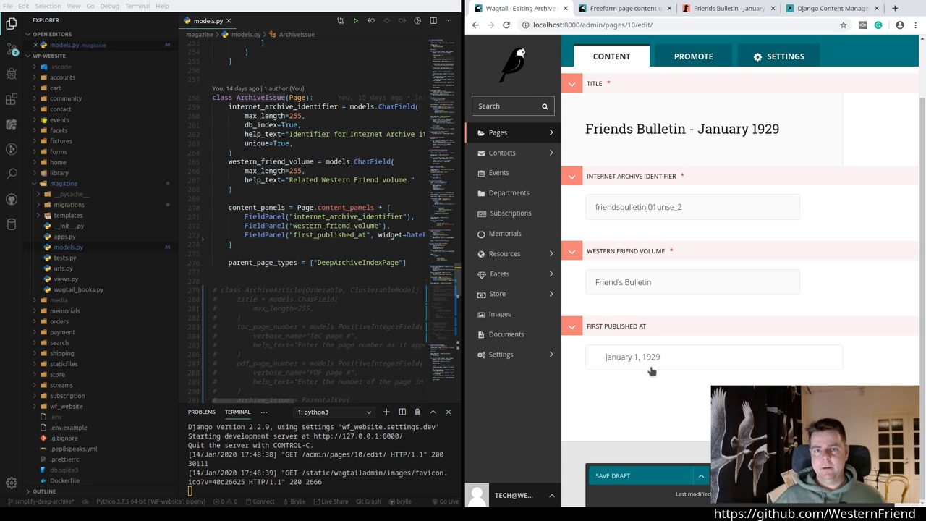
{"action": "mouse_move", "coordinate": [645, 354]}
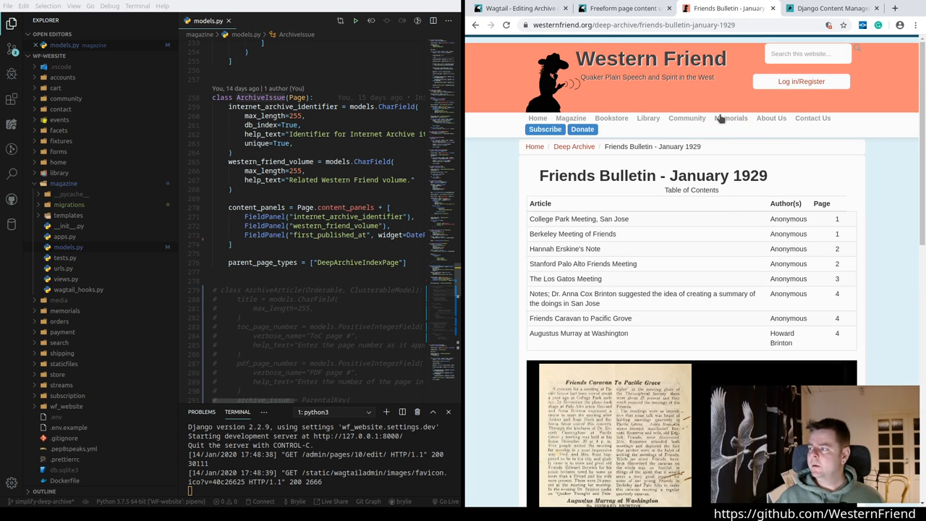
Step: View the live site's Memorials listing and open the first memorial entry
{"action": "left_click", "coordinate": [731, 119]}
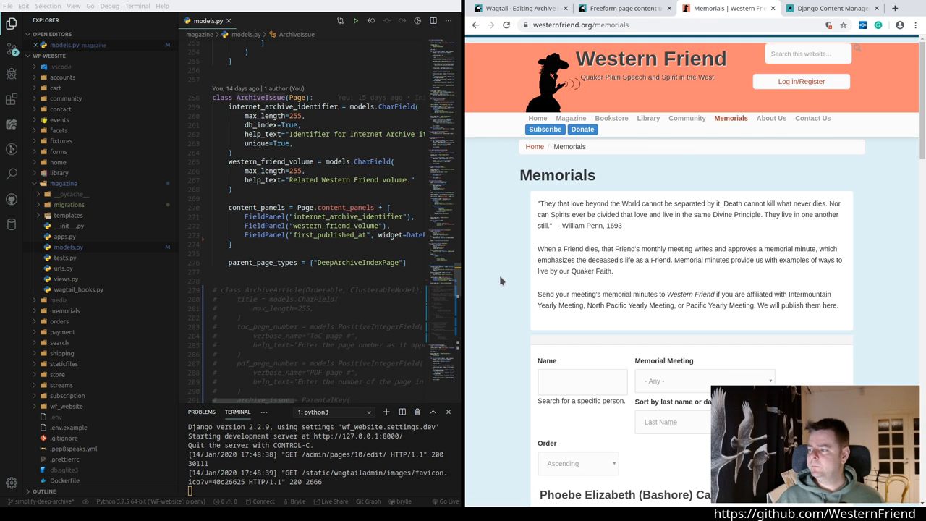
{"action": "scroll", "scroll_direction": "down", "scroll_amount": 3}
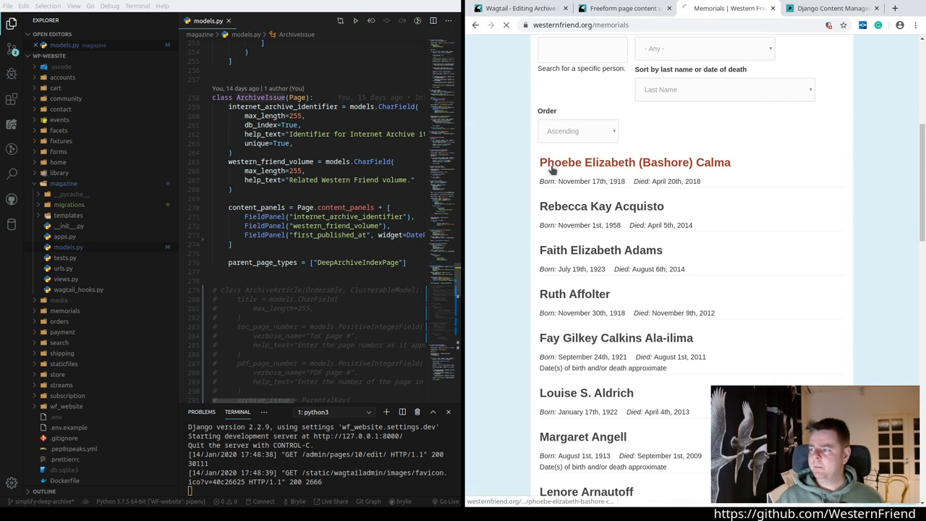
{"action": "left_click", "coordinate": [634, 162]}
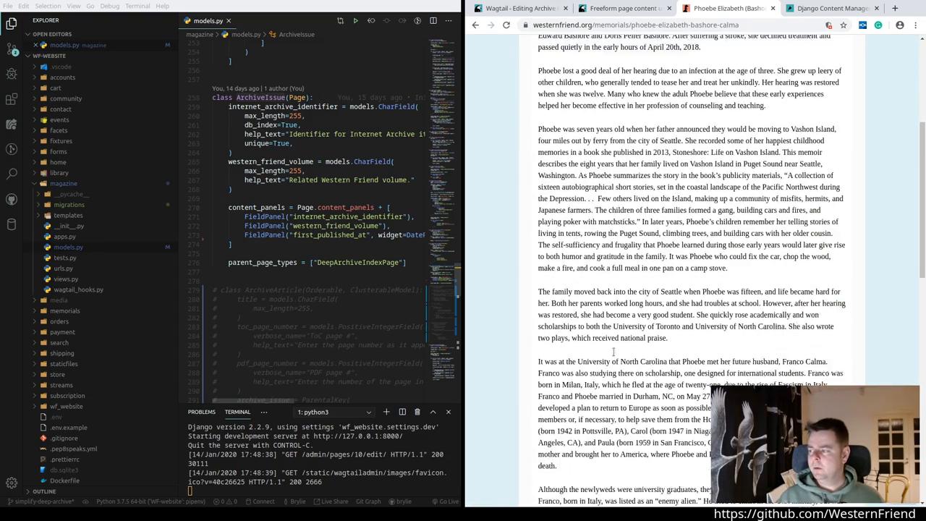
{"action": "scroll", "scroll_direction": "up", "scroll_amount": 3}
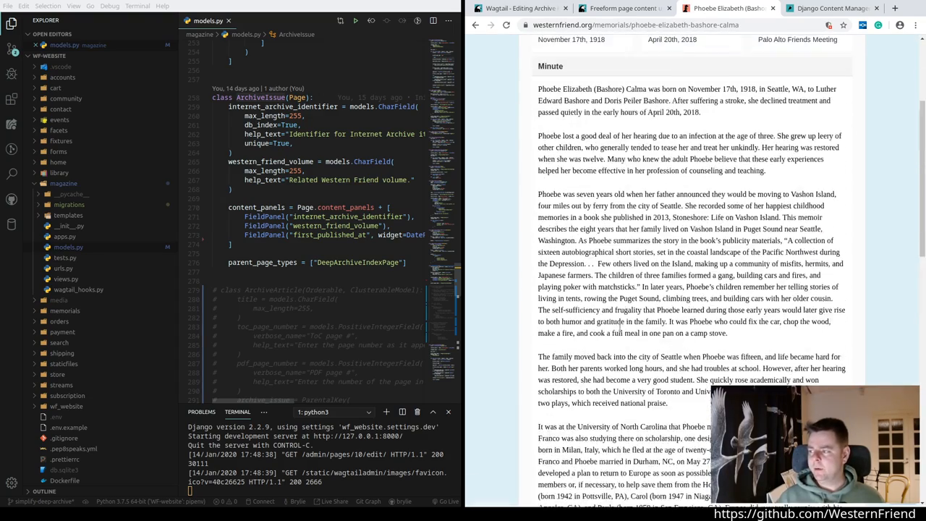
Step: Go back to the memorials list and scroll to its top
{"action": "left_click", "coordinate": [478, 25]}
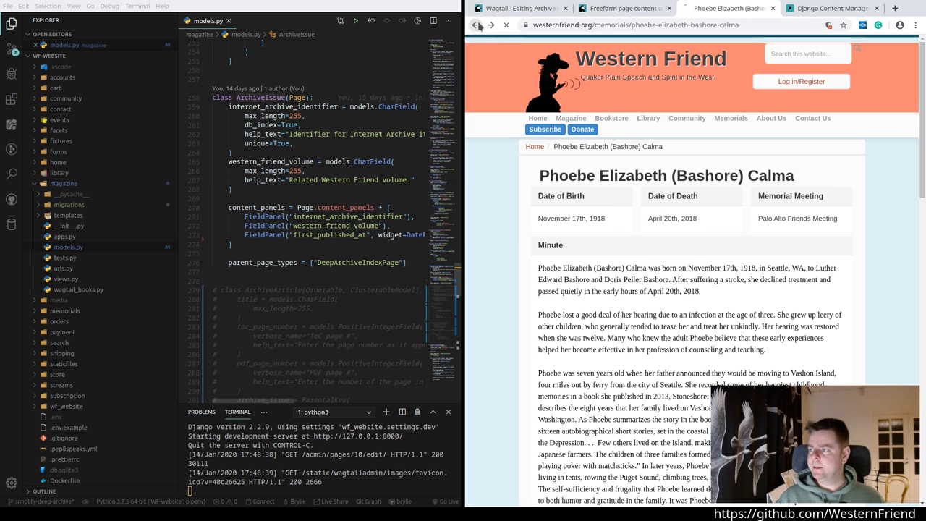
{"action": "left_click", "coordinate": [474, 25]}
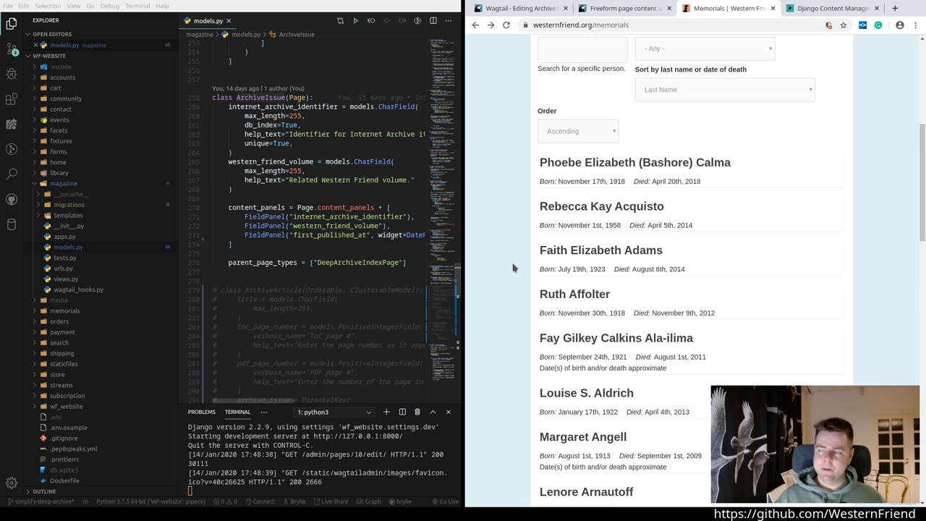
{"action": "scroll", "scroll_direction": "up", "scroll_amount": 3}
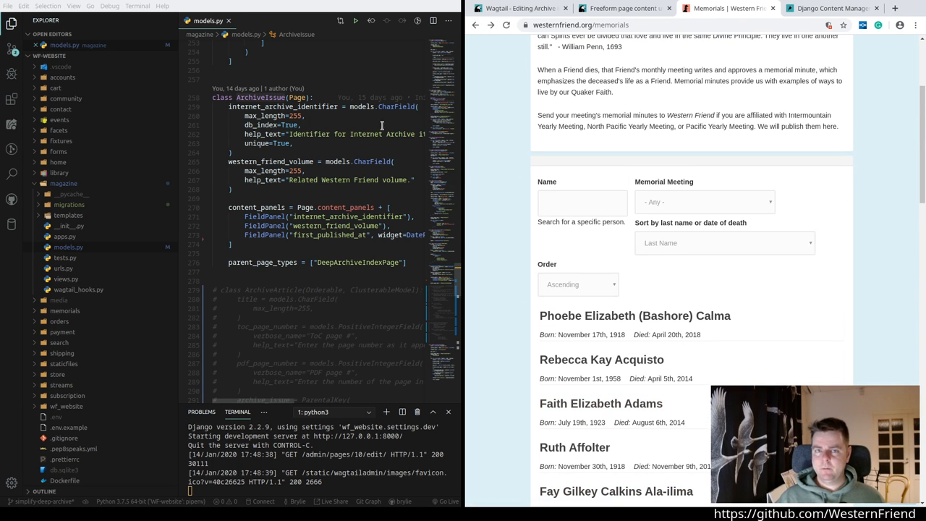
{"action": "scroll", "scroll_direction": "up", "scroll_amount": 3}
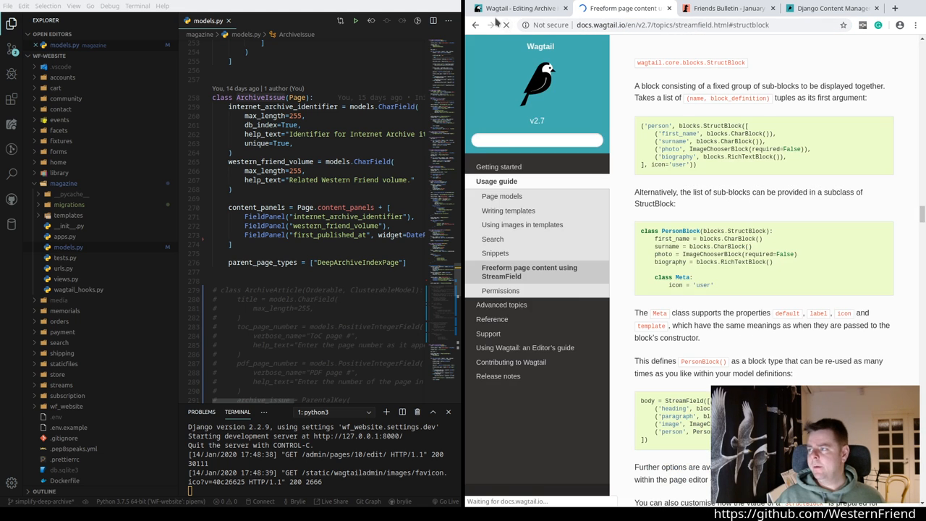
{"action": "scroll", "scroll_direction": "up", "scroll_amount": 3}
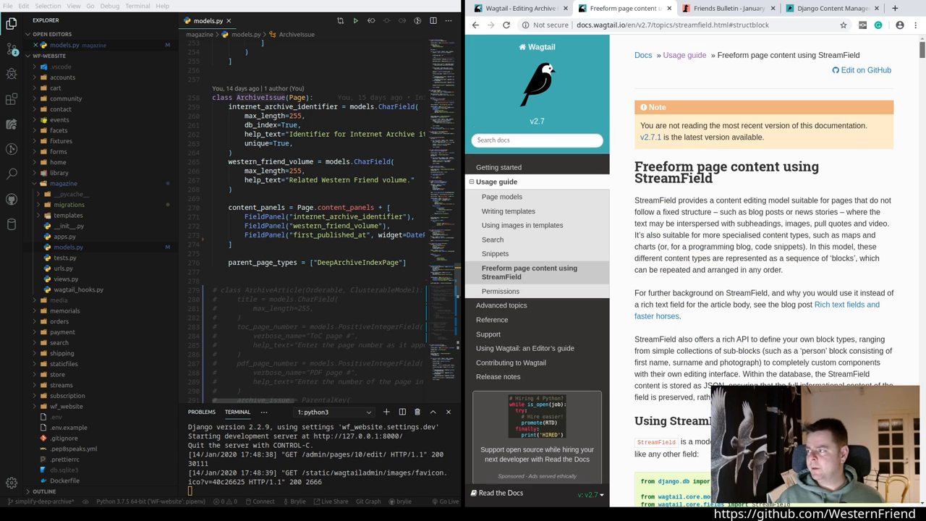
{"action": "mouse_move", "coordinate": [648, 144]}
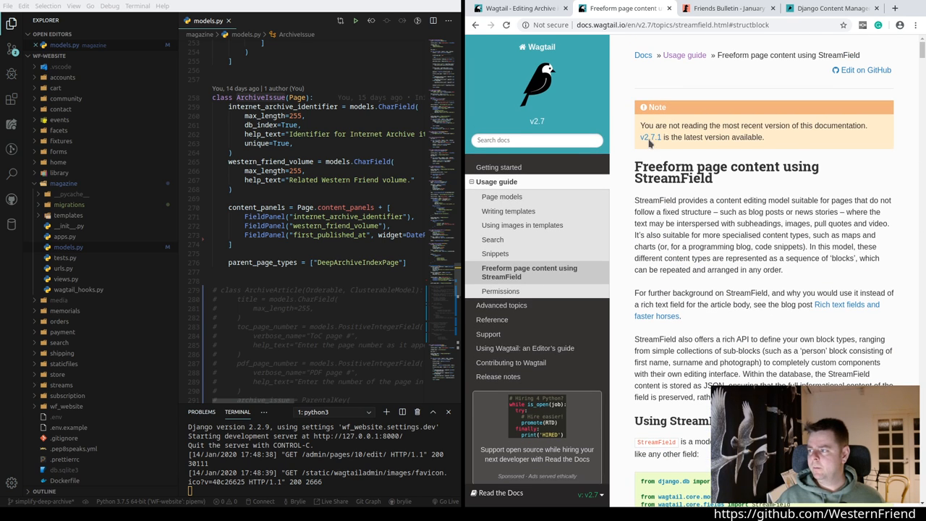
{"action": "left_click", "coordinate": [651, 137]}
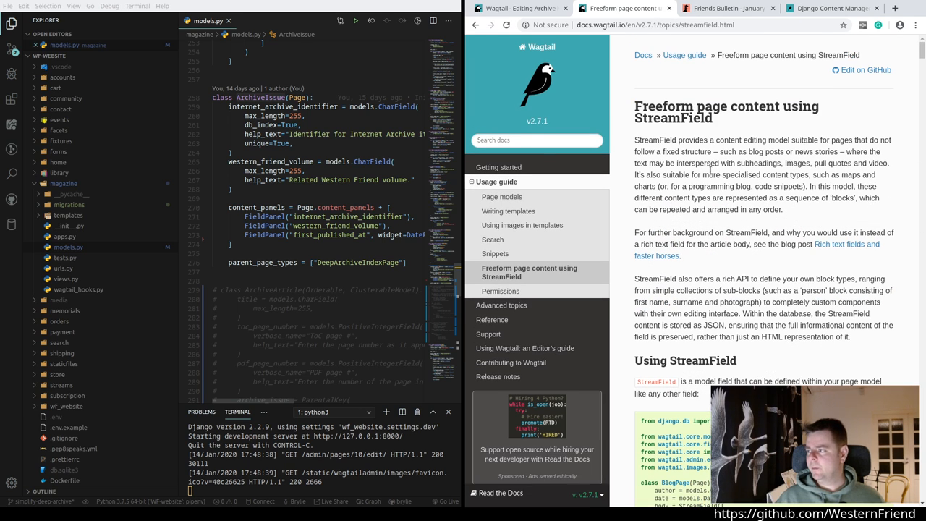
{"action": "scroll", "scroll_direction": "down", "scroll_amount": 3}
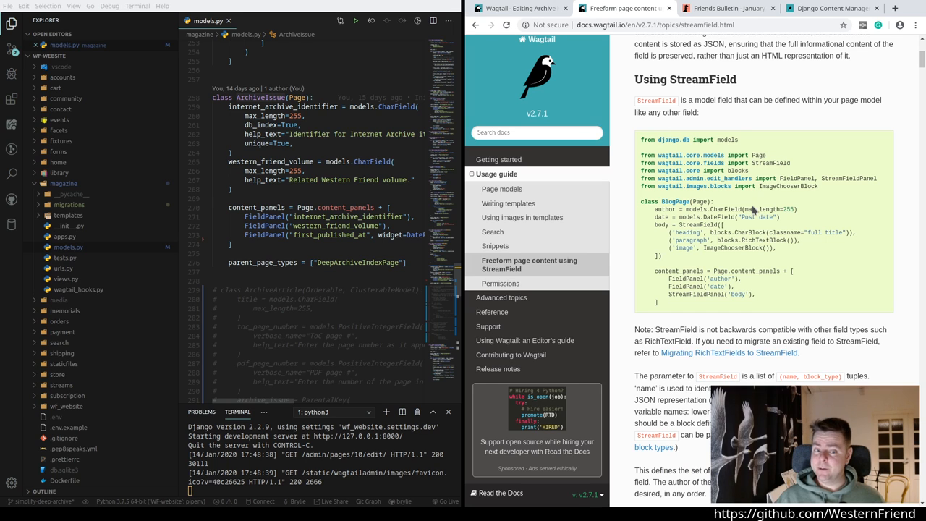
{"action": "mouse_move", "coordinate": [691, 196]}
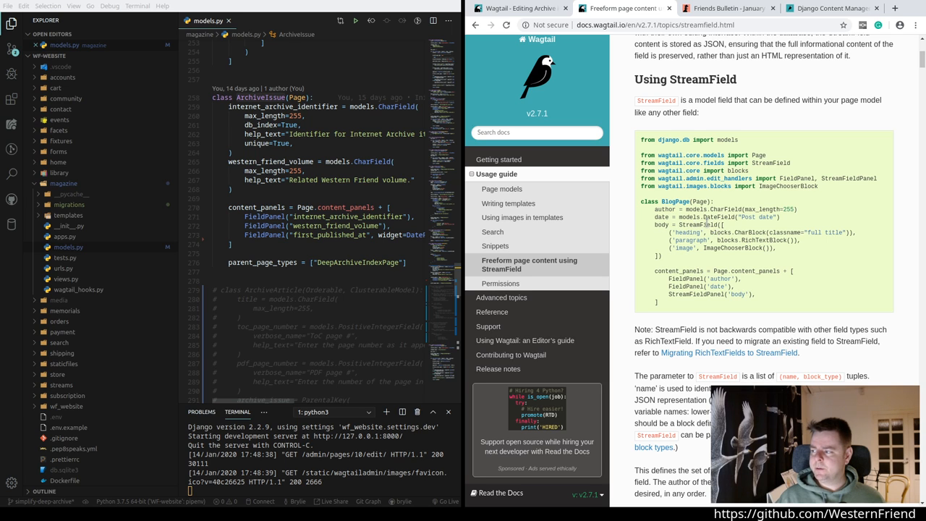
{"action": "double_click", "coordinate": [698, 226]}
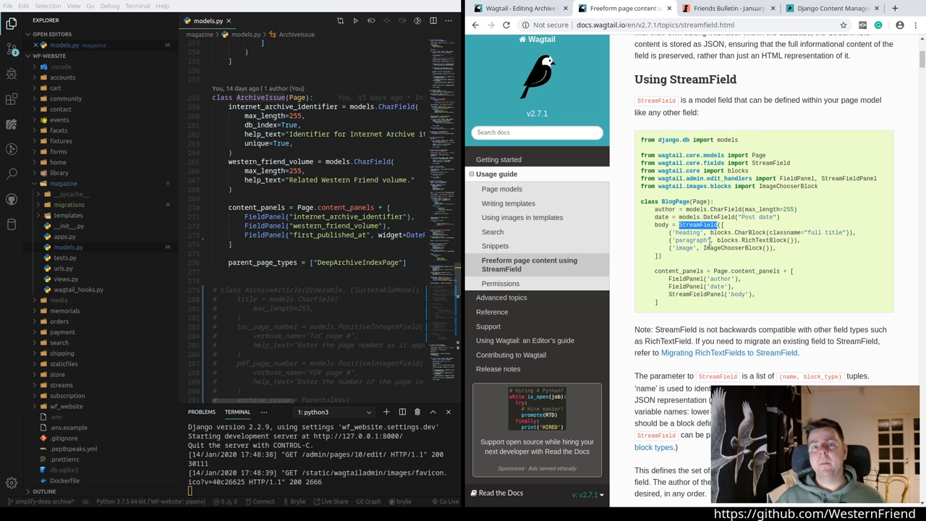
{"action": "mouse_move", "coordinate": [813, 266]}
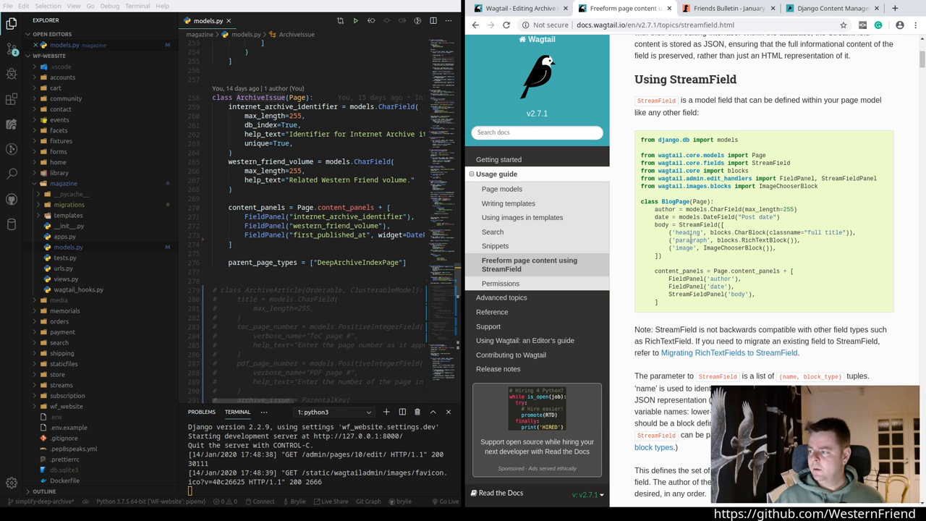
{"action": "double_click", "coordinate": [683, 247]}
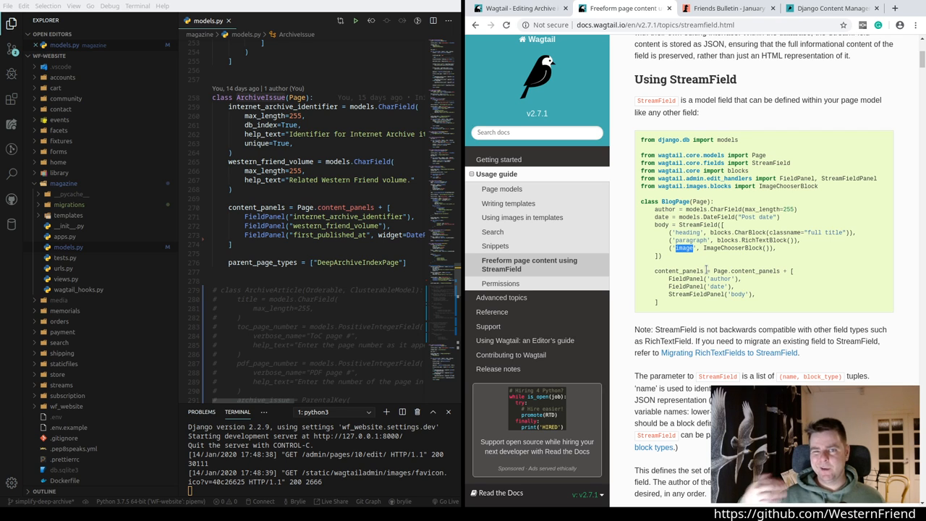
{"action": "double_click", "coordinate": [674, 201]}
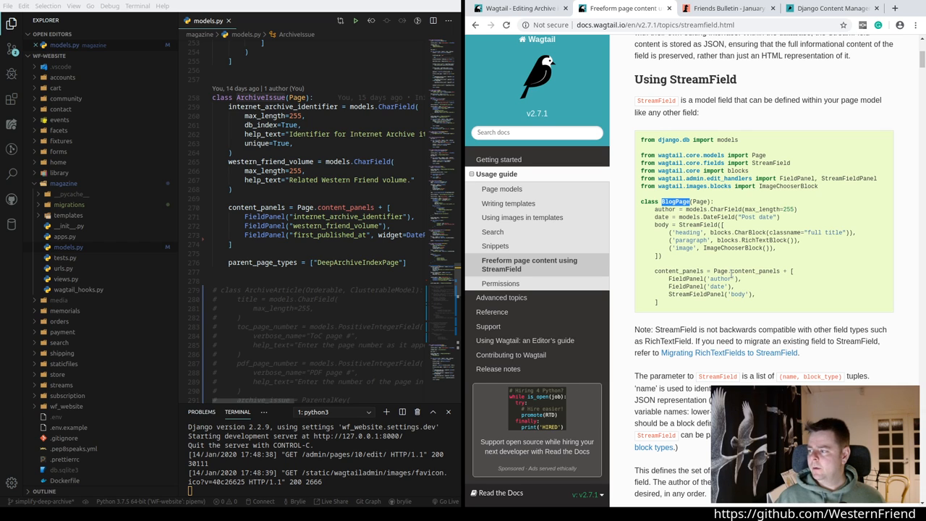
{"action": "double_click", "coordinate": [678, 270]}
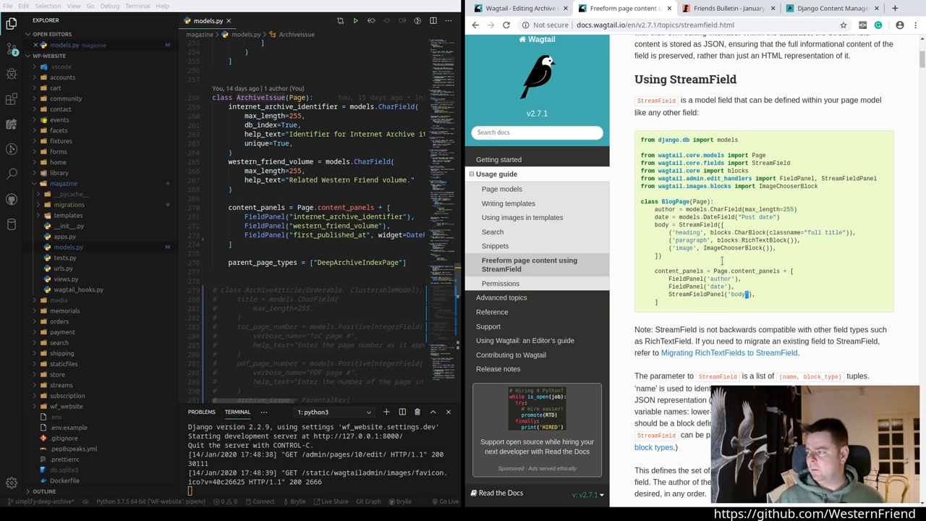
{"action": "double_click", "coordinate": [660, 224]}
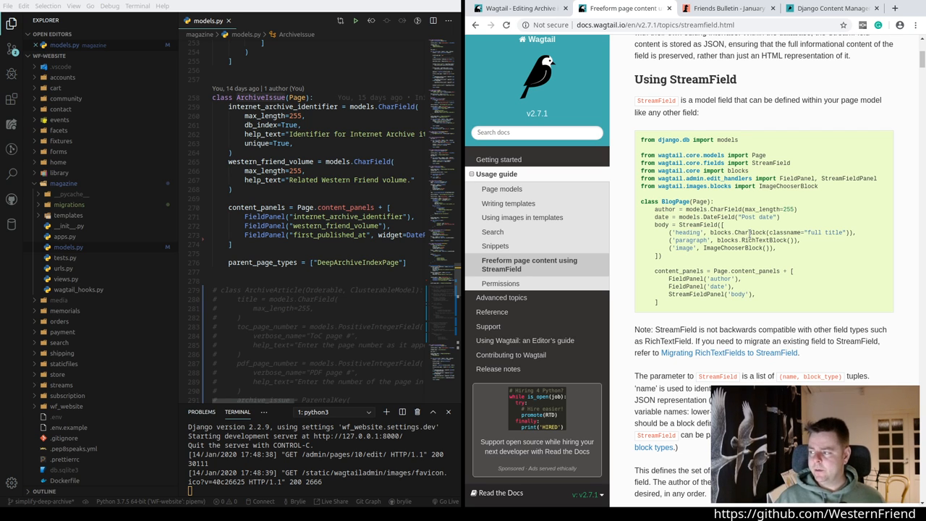
{"action": "double_click", "coordinate": [730, 249]}
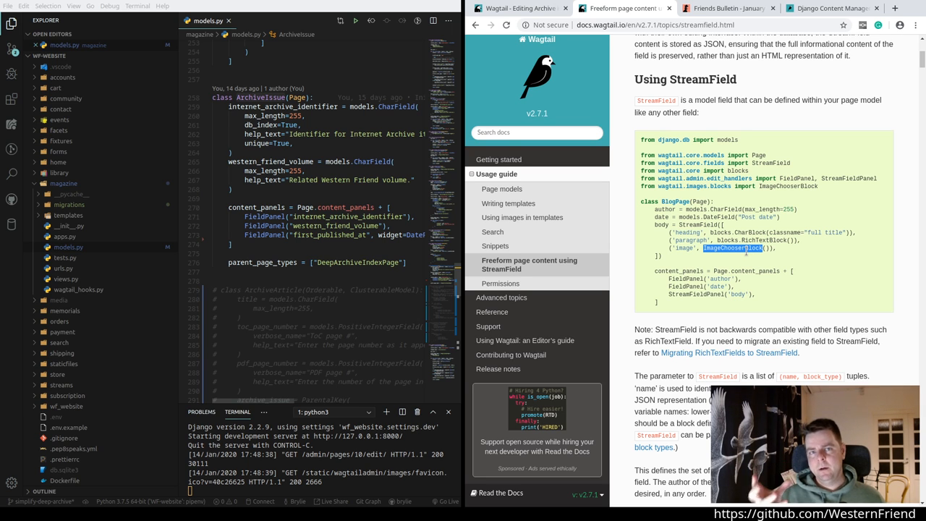
{"action": "left_click", "coordinate": [726, 9]}
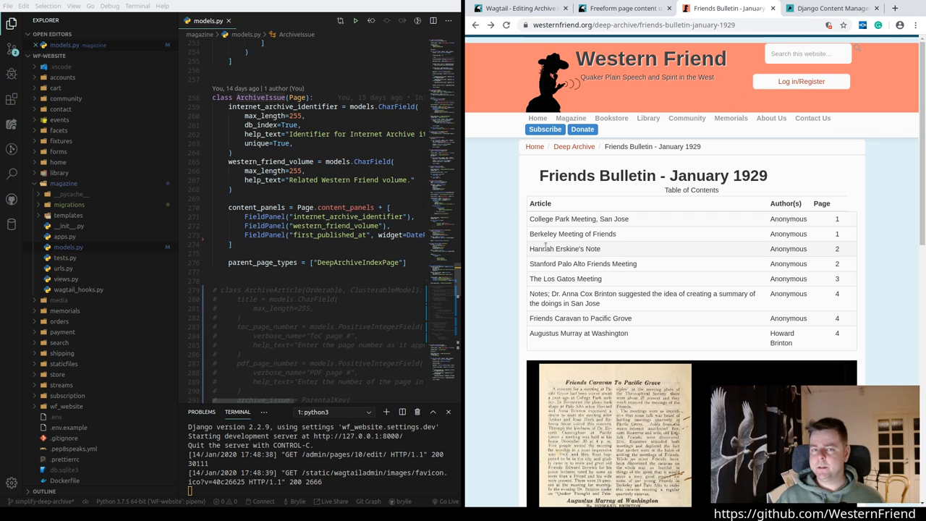
Step: Highlight the Author(s) column heading in the January 1929 contents table
{"action": "double_click", "coordinate": [540, 202]}
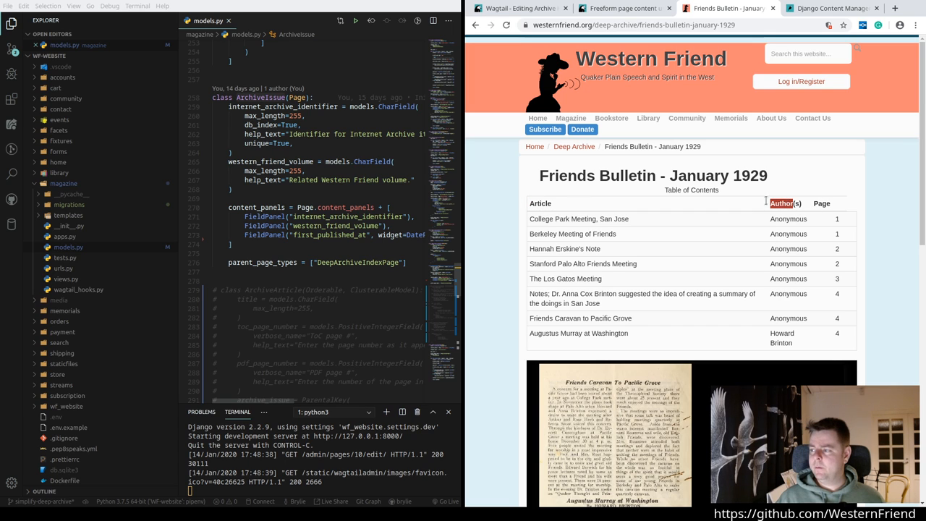
{"action": "mouse_move", "coordinate": [816, 202]}
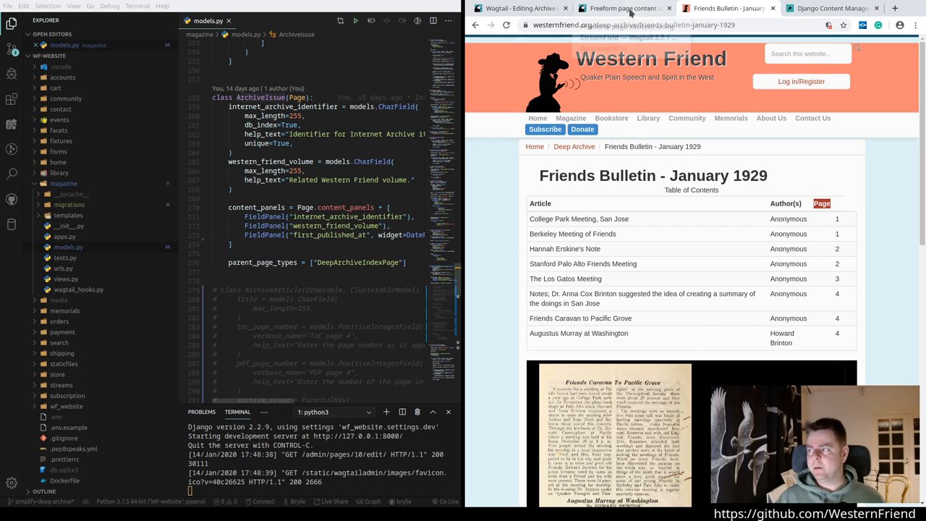
Step: Return to the StreamField docs and scroll back up through the basic block types toward the page top
{"action": "left_click", "coordinate": [623, 9]}
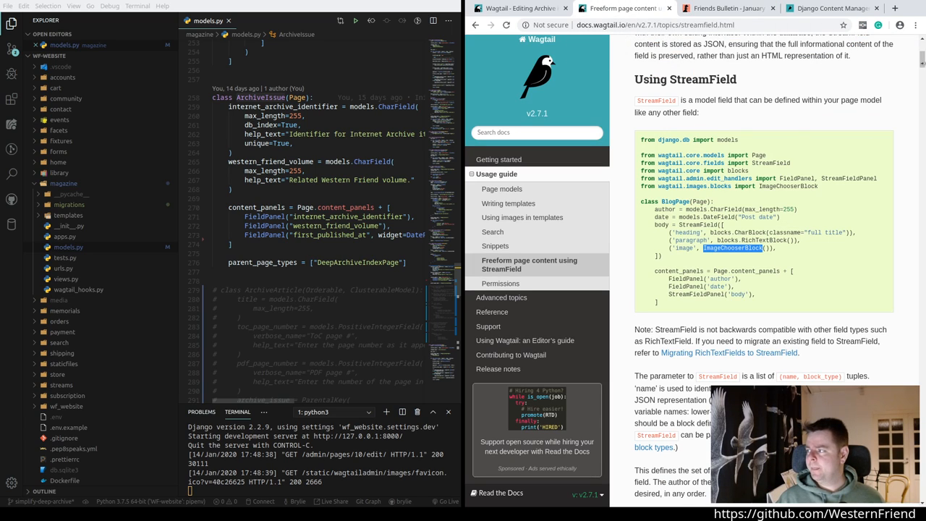
{"action": "scroll", "scroll_direction": "down", "scroll_amount": 3}
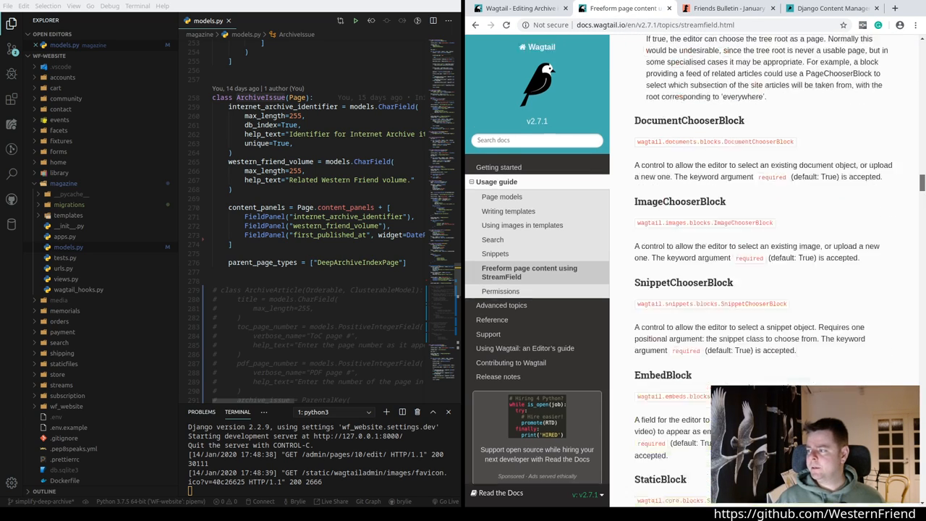
{"action": "scroll", "scroll_direction": "up", "scroll_amount": 3}
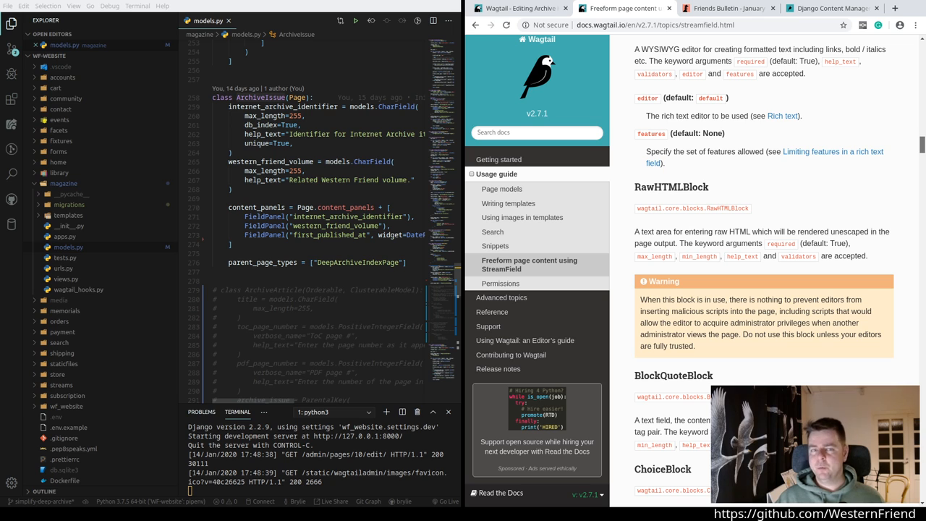
{"action": "scroll", "scroll_direction": "up", "scroll_amount": 3}
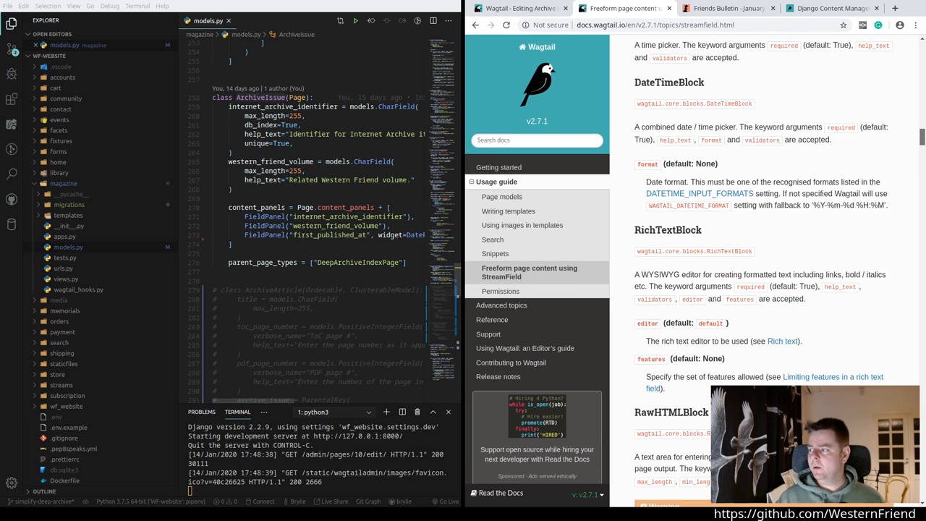
{"action": "scroll", "scroll_direction": "up", "scroll_amount": 3}
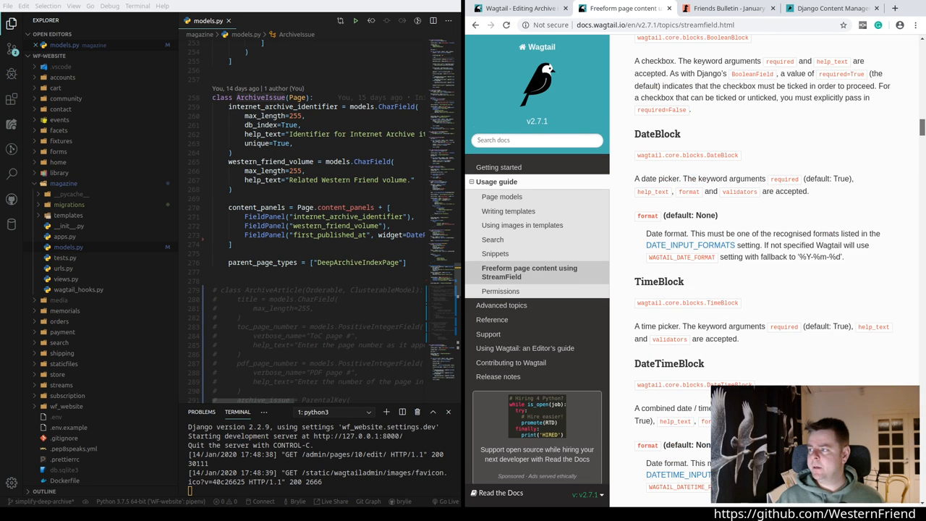
{"action": "scroll", "scroll_direction": "up", "scroll_amount": 3}
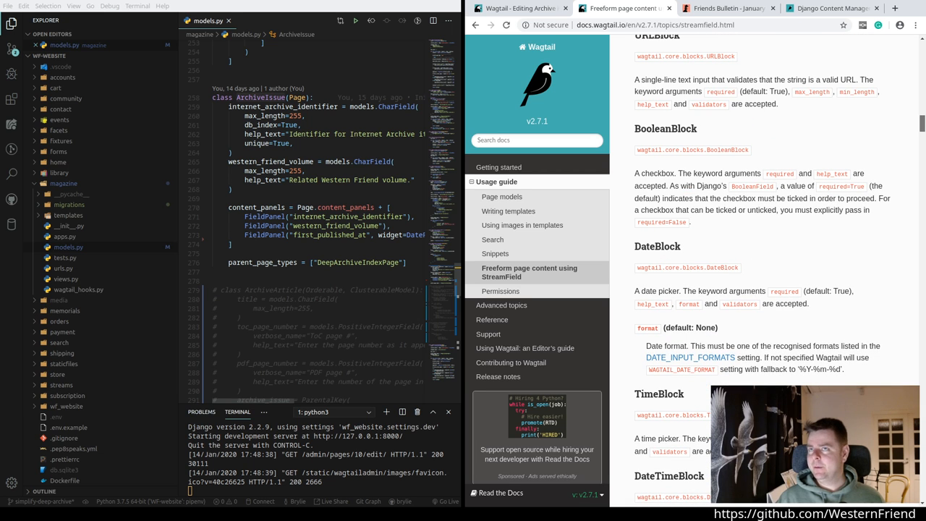
{"action": "scroll", "scroll_direction": "up", "scroll_amount": 3}
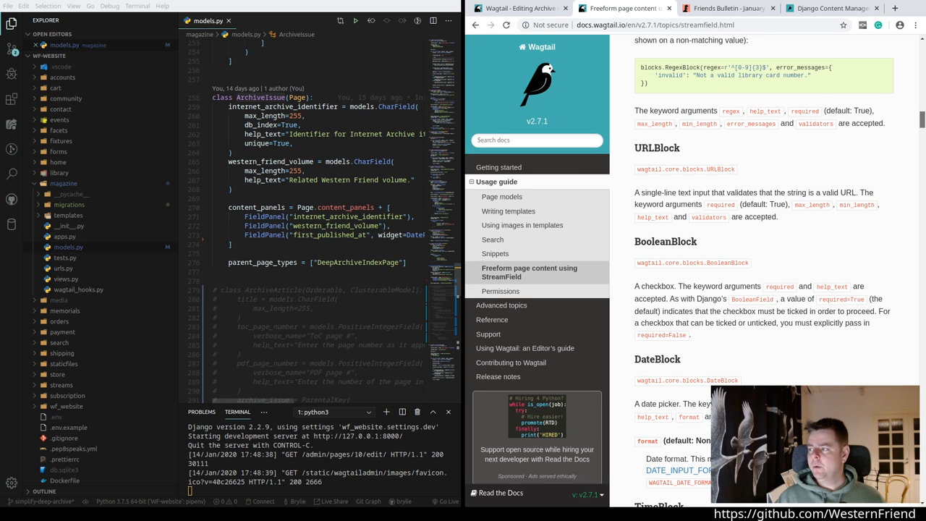
{"action": "scroll", "scroll_direction": "up", "scroll_amount": 3}
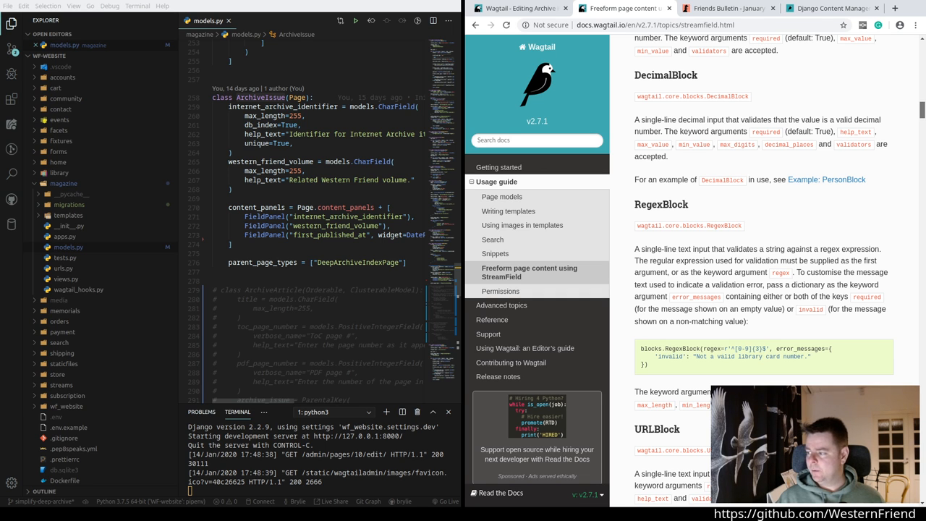
{"action": "scroll", "scroll_direction": "up", "scroll_amount": 3}
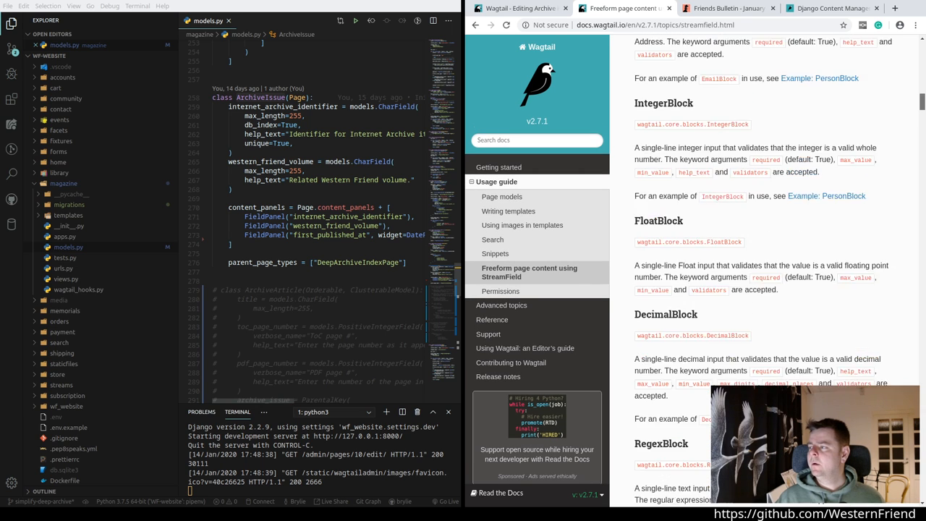
{"action": "scroll", "scroll_direction": "up", "scroll_amount": 3}
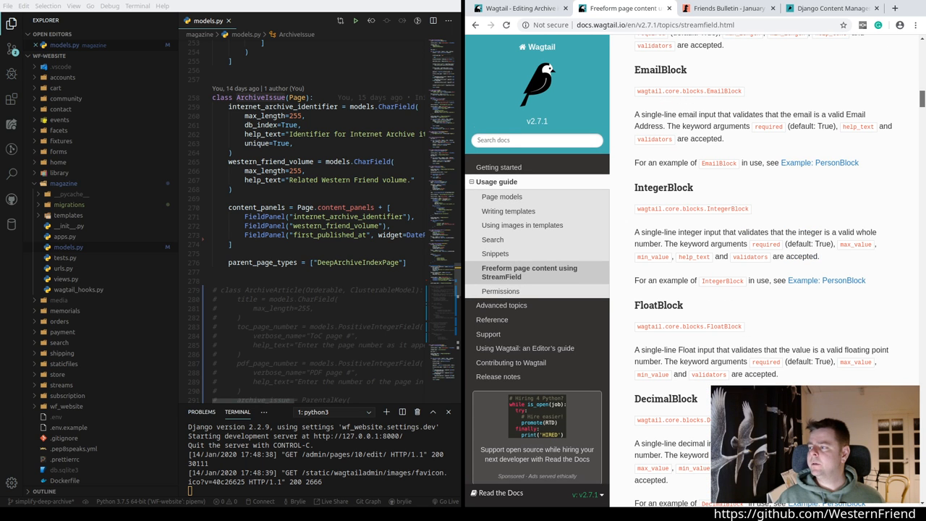
{"action": "scroll", "scroll_direction": "up", "scroll_amount": 3}
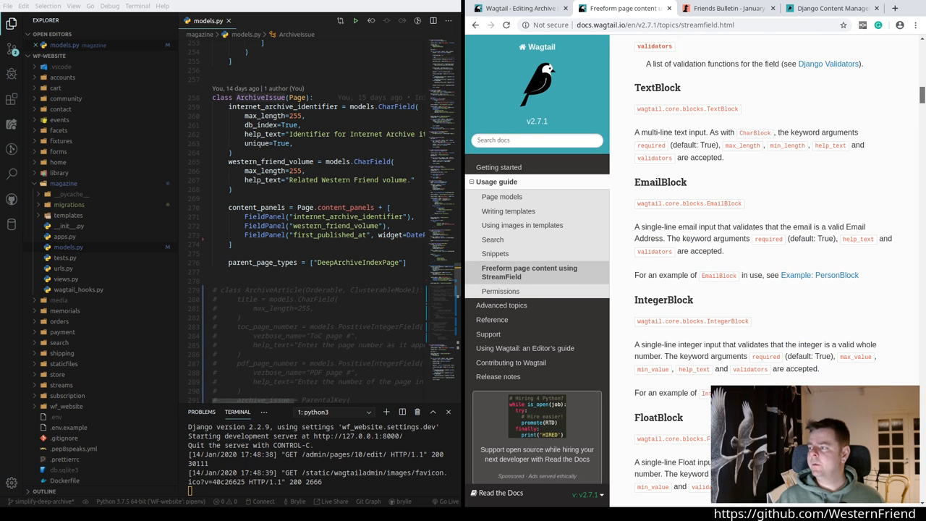
Step: Scroll down again to the Structural block types section introducing StructBlock
{"action": "scroll", "scroll_direction": "down", "scroll_amount": 3}
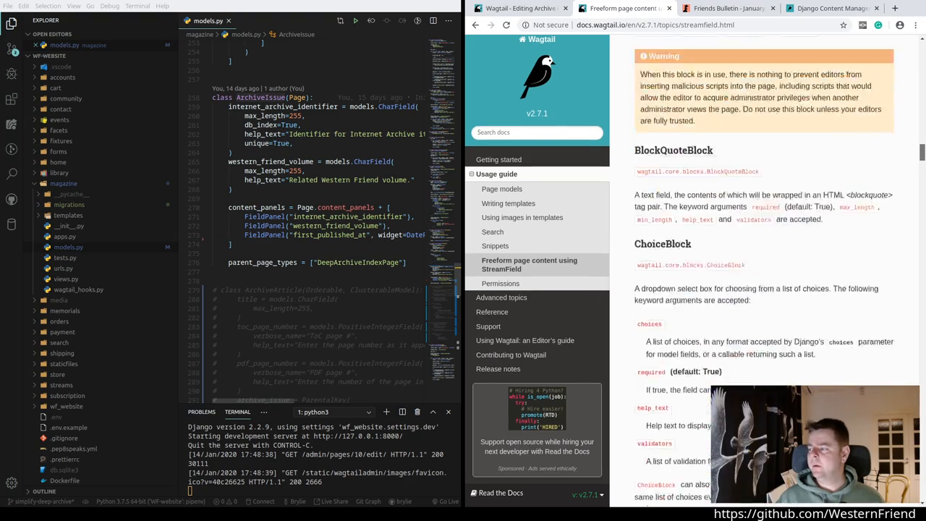
{"action": "scroll", "scroll_direction": "down", "scroll_amount": 3}
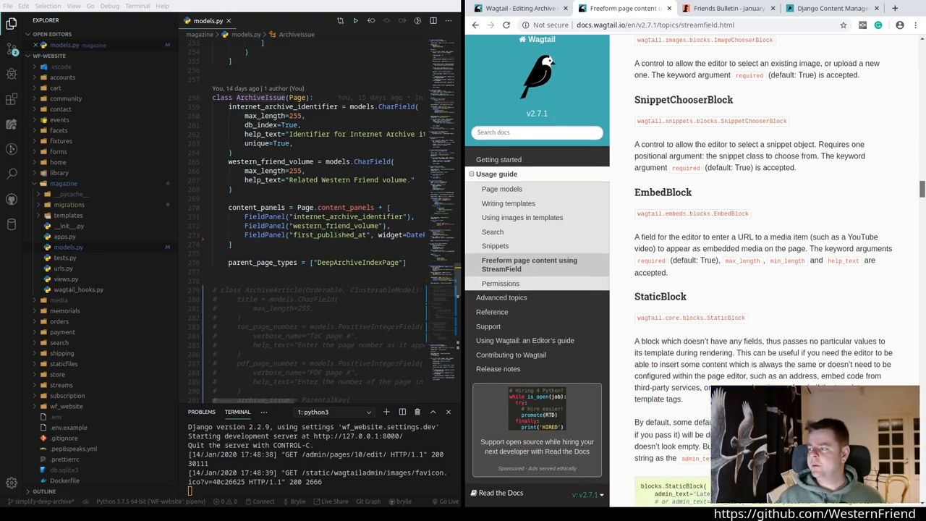
{"action": "scroll", "scroll_direction": "down", "scroll_amount": 3}
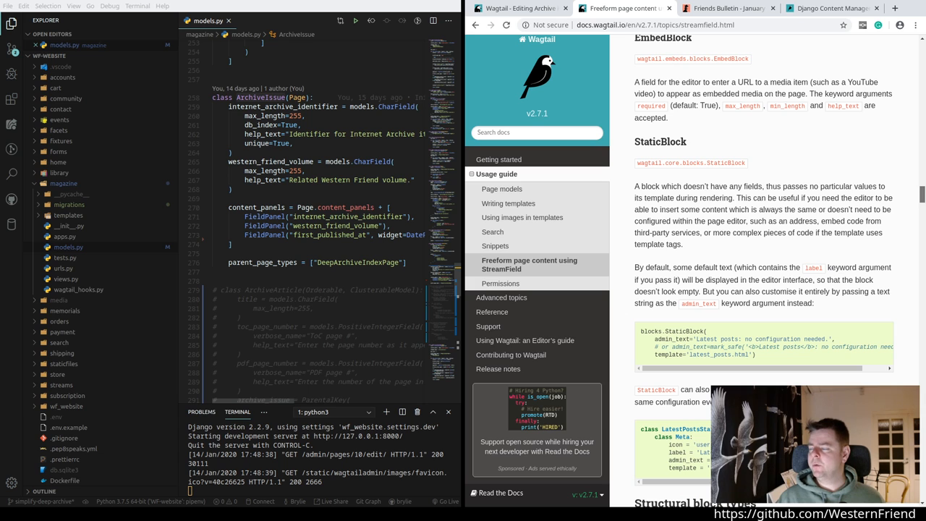
{"action": "scroll", "scroll_direction": "down", "scroll_amount": 3}
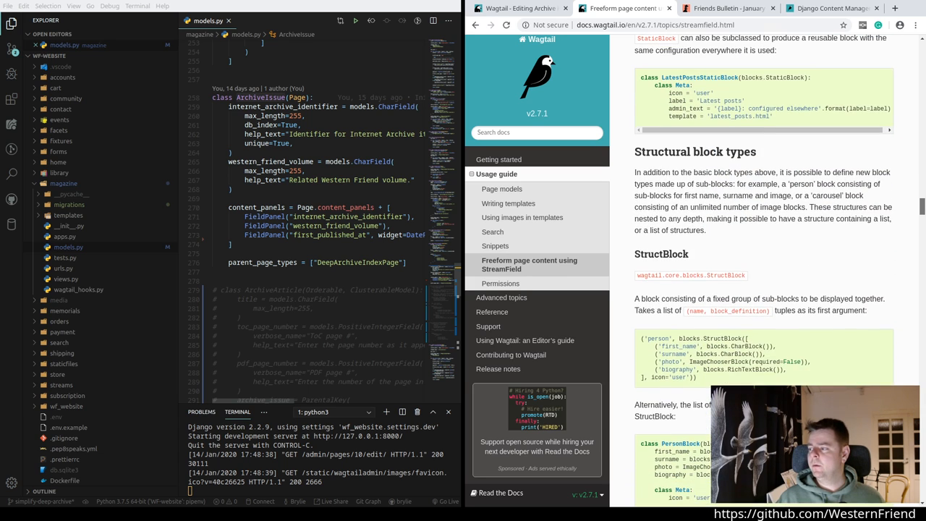
{"action": "scroll", "scroll_direction": "down", "scroll_amount": 3}
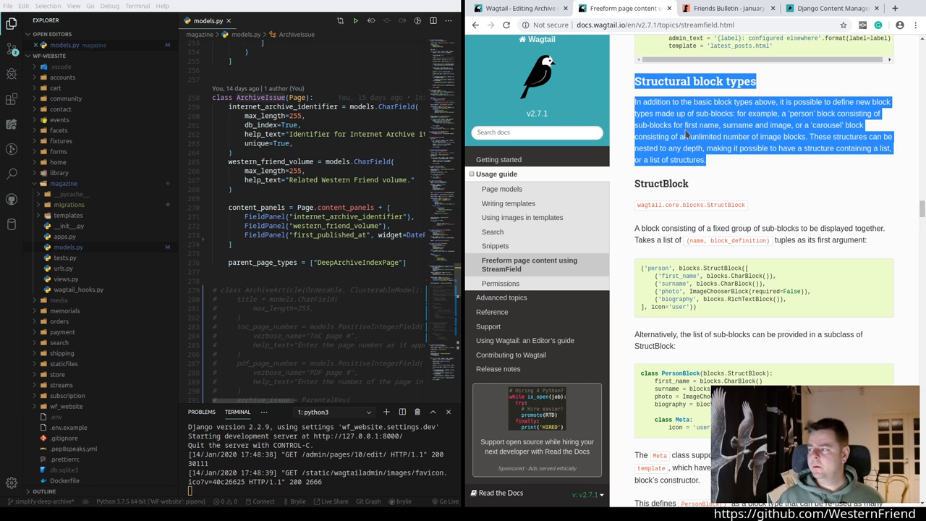
{"action": "left_click", "coordinate": [759, 217]}
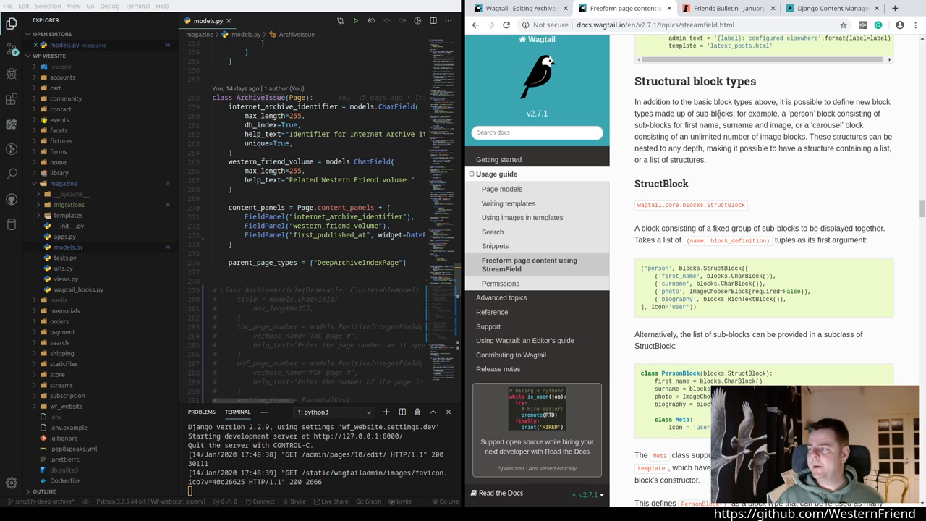
{"action": "mouse_move", "coordinate": [792, 124]}
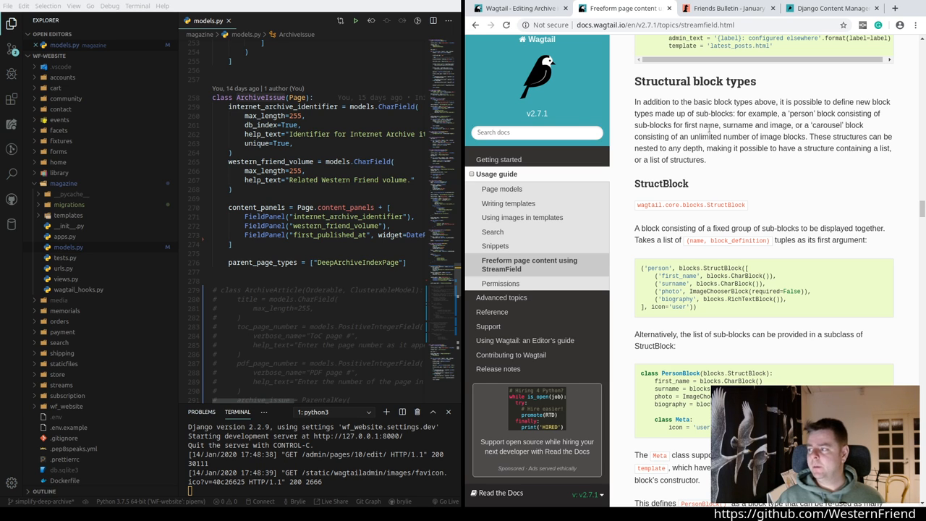
{"action": "mouse_move", "coordinate": [745, 174]}
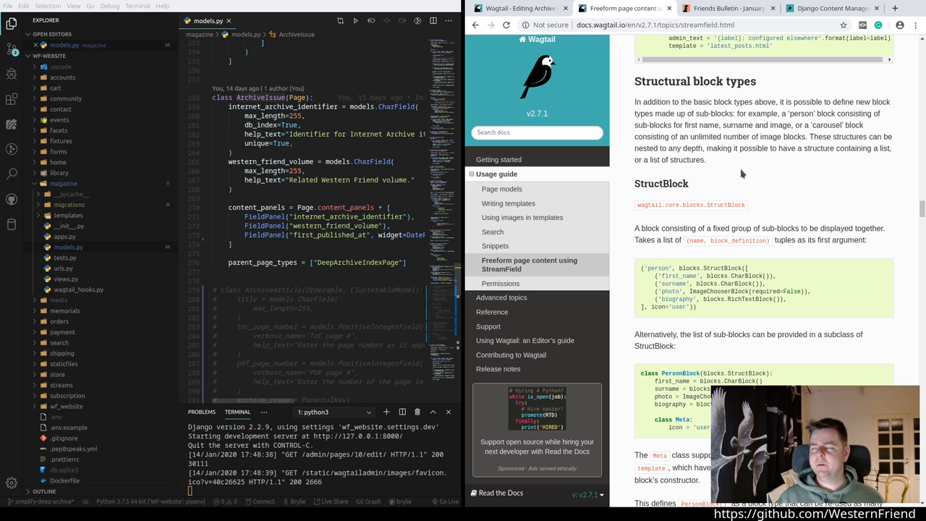
{"action": "mouse_move", "coordinate": [923, 188]}
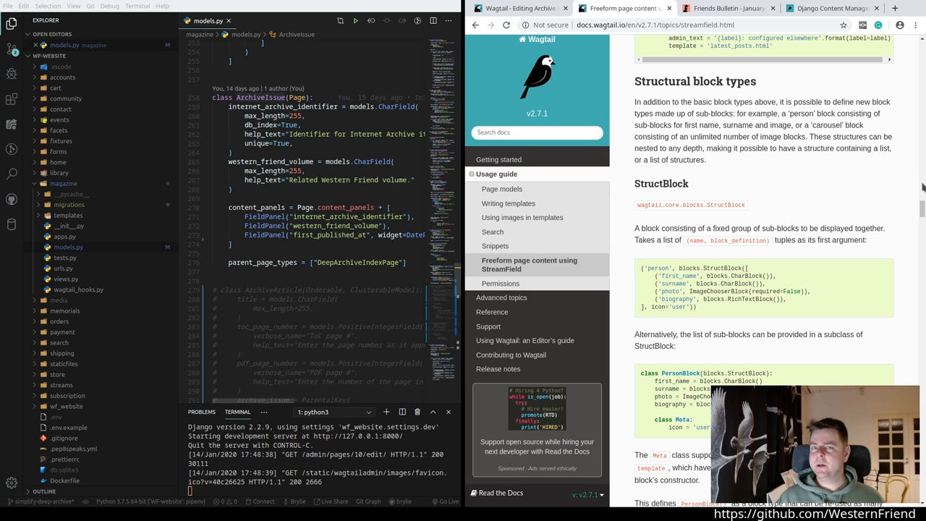
{"action": "mouse_move", "coordinate": [716, 161]}
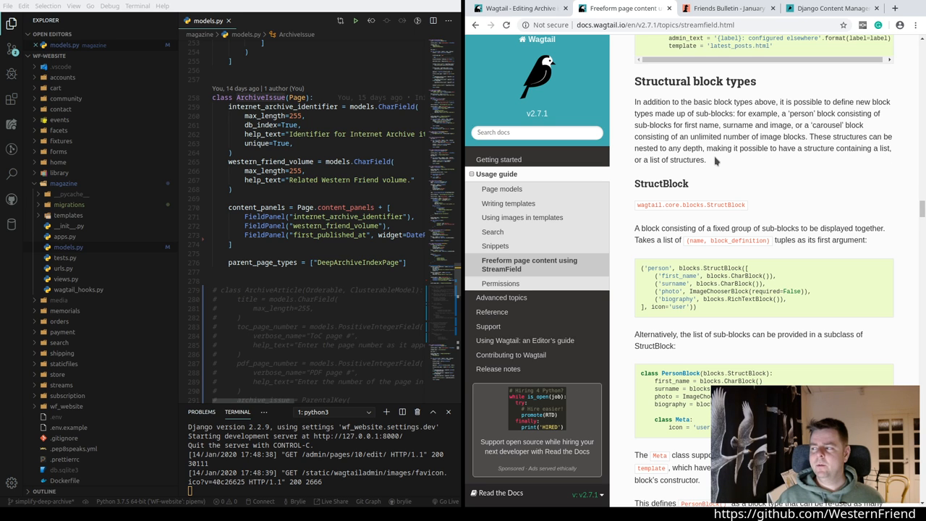